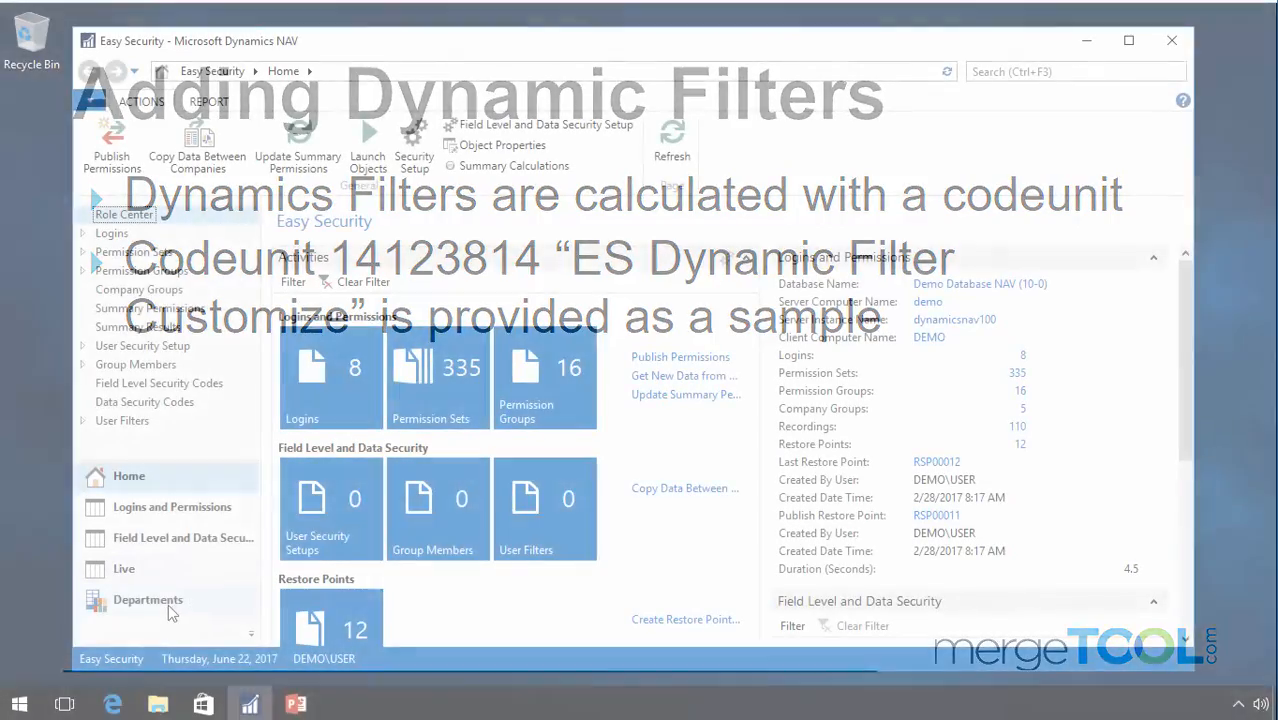
Open Dynamic Filters via Easy Security > Field Level and Data Security > Administration > Setup
{"action": "left_click", "coordinate": [147, 600]}
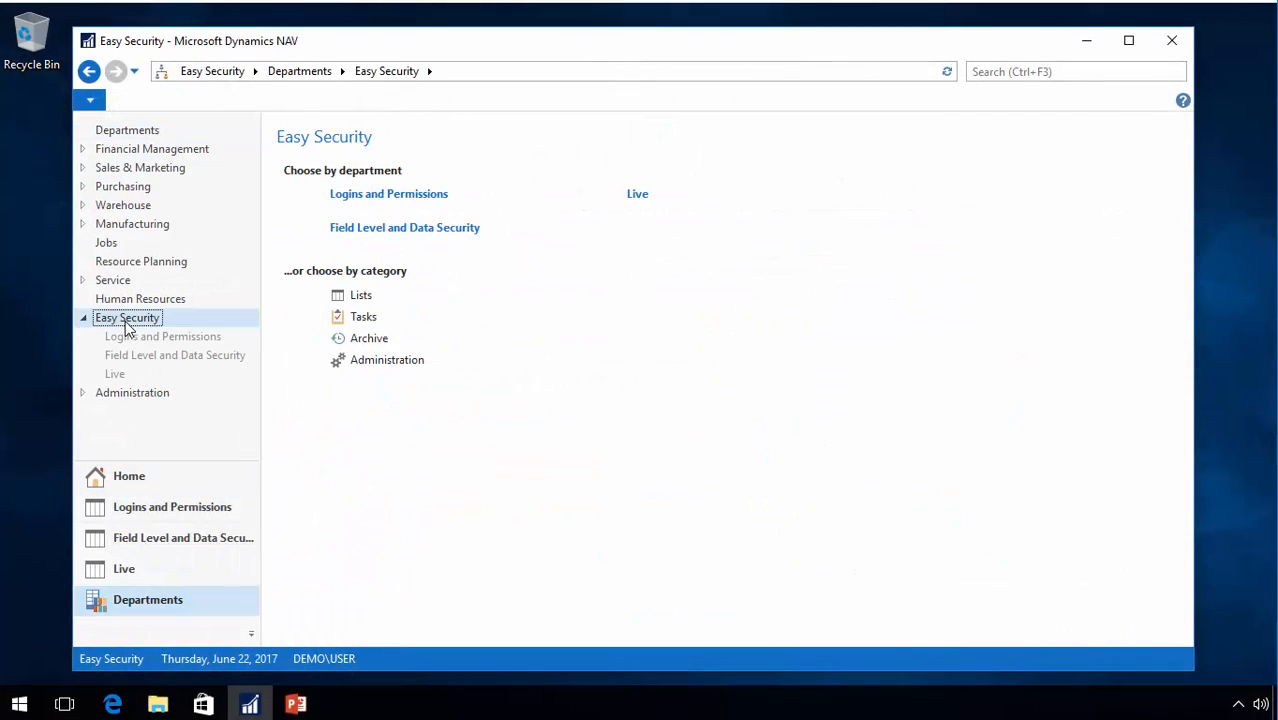
{"action": "left_click", "coordinate": [174, 355]}
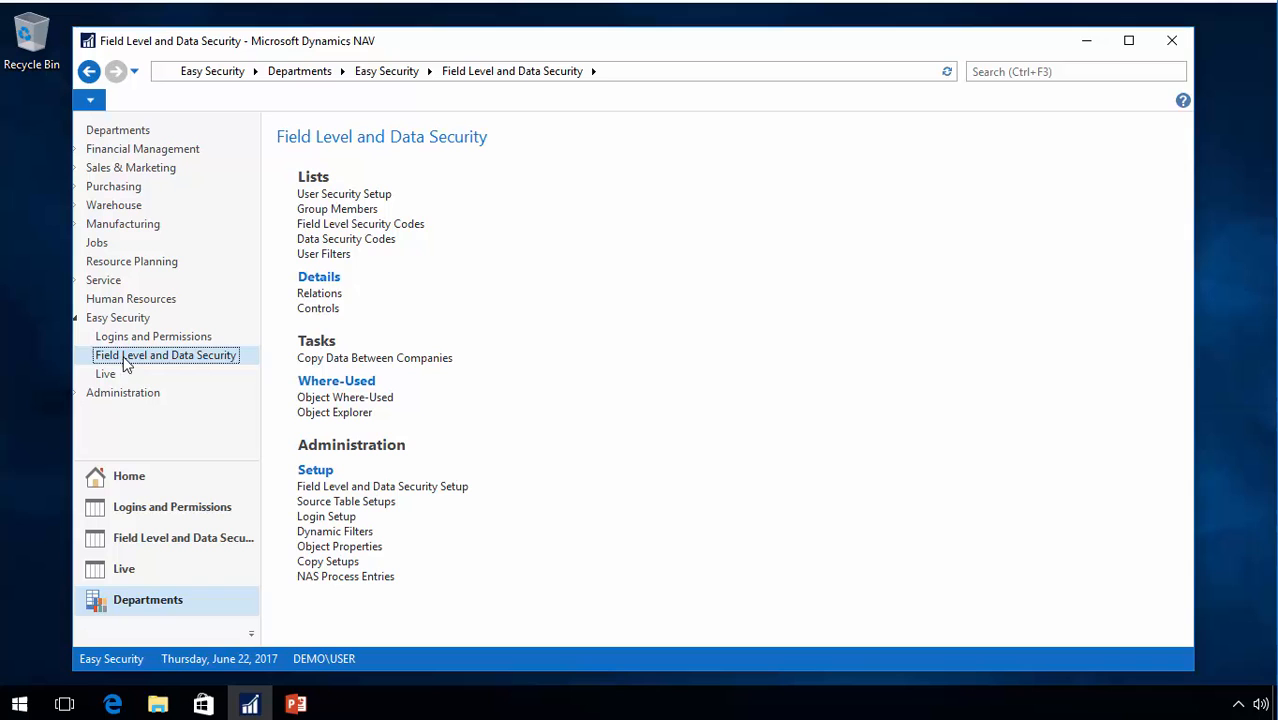
{"action": "mouse_move", "coordinate": [325, 541]}
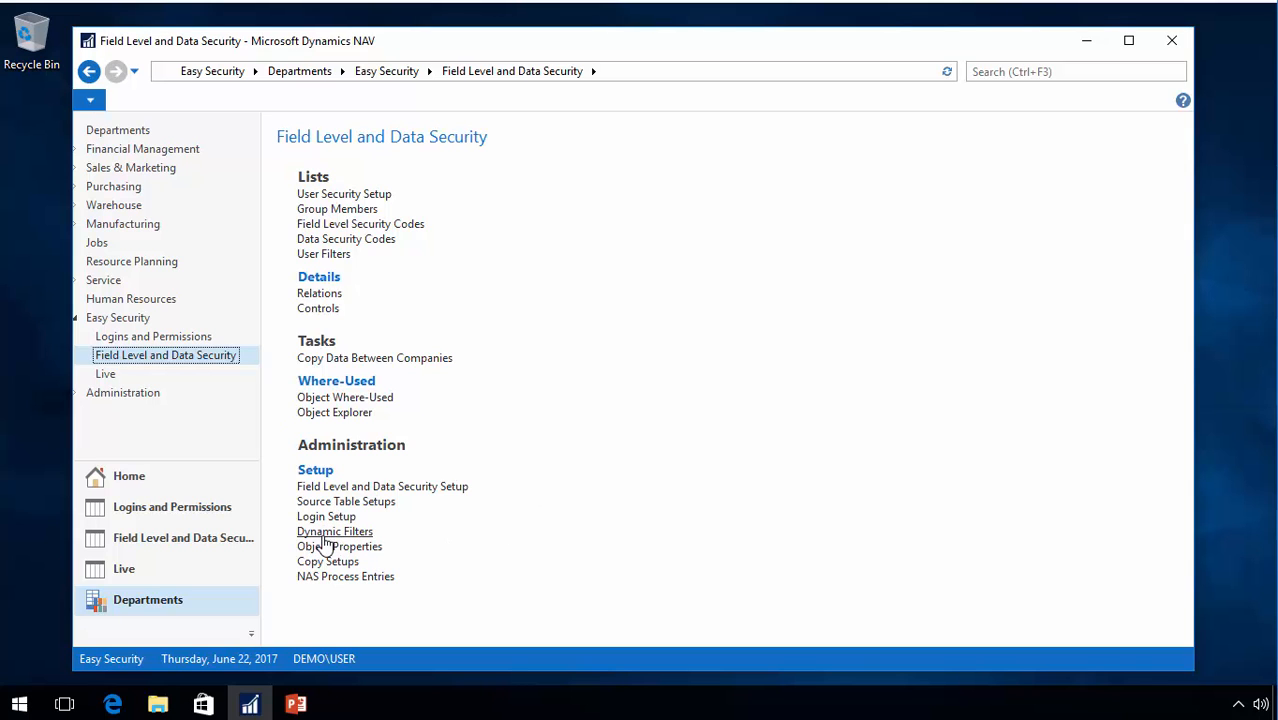
{"action": "left_click", "coordinate": [335, 531]}
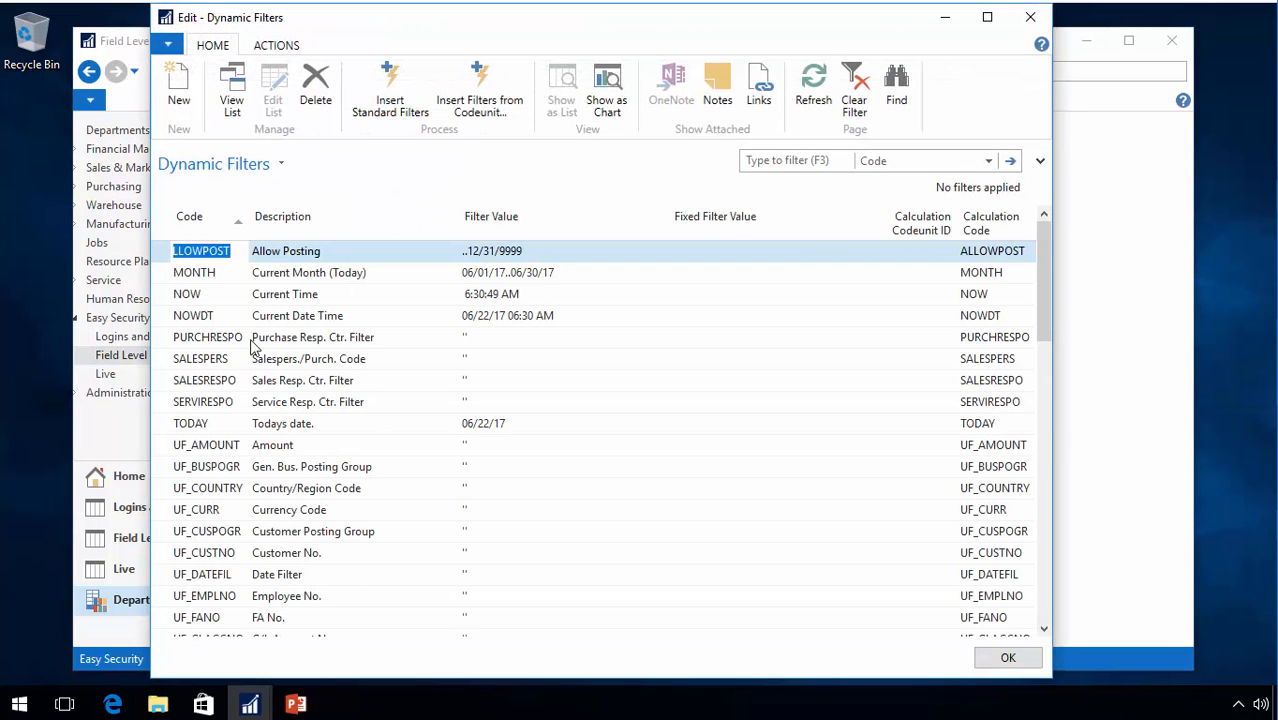
Scroll the Dynamic Filters list down to the UF_ codes, then open the Windows Start menu
{"action": "scroll", "scroll_direction": "down", "scroll_amount": 3}
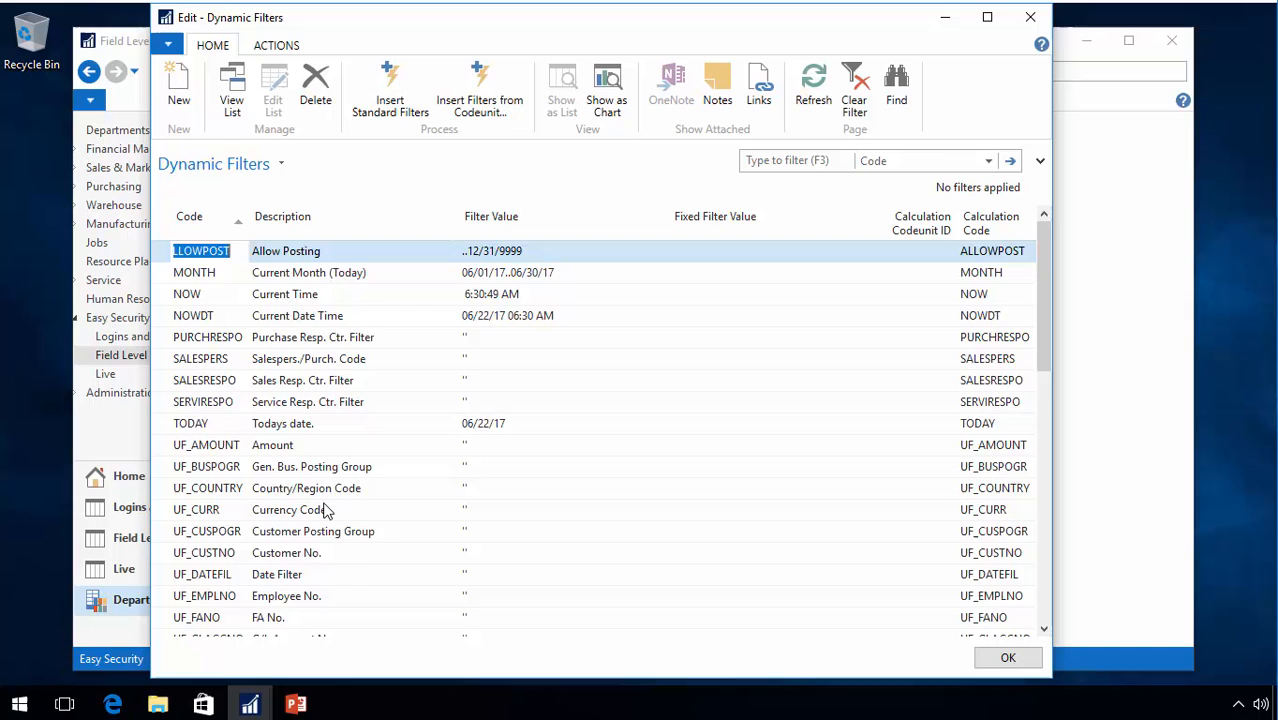
{"action": "scroll", "scroll_direction": "down", "scroll_amount": 3}
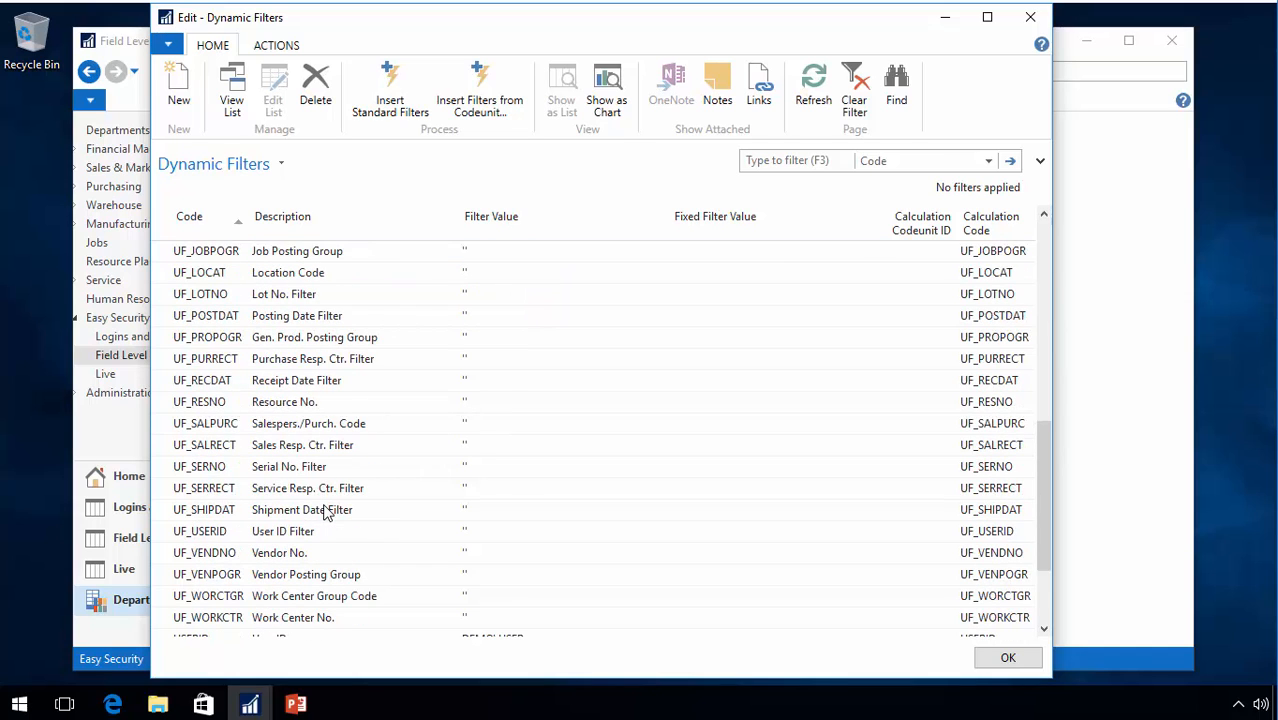
{"action": "left_click", "coordinate": [11, 699]}
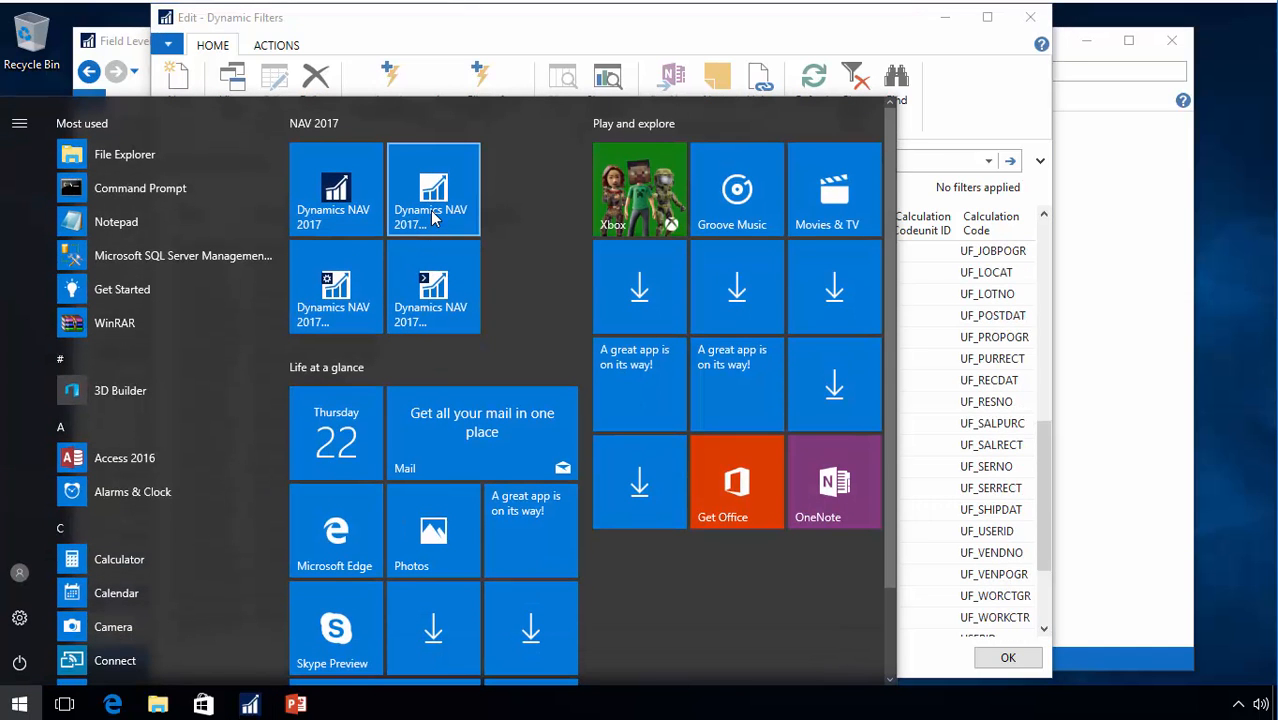
Open Demo Database NAV (10-0) in the Development Environment, select codeunit 14123814, and check license information
{"action": "left_click", "coordinate": [433, 190]}
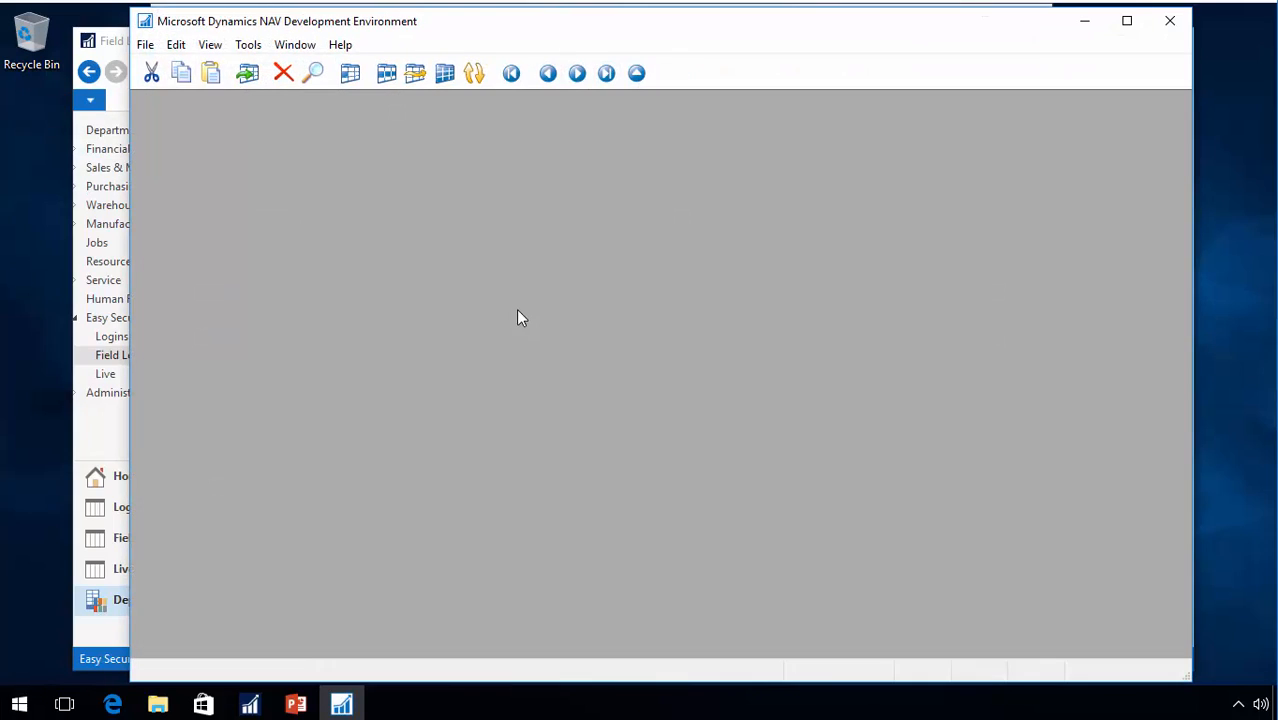
{"action": "mouse_move", "coordinate": [459, 307]}
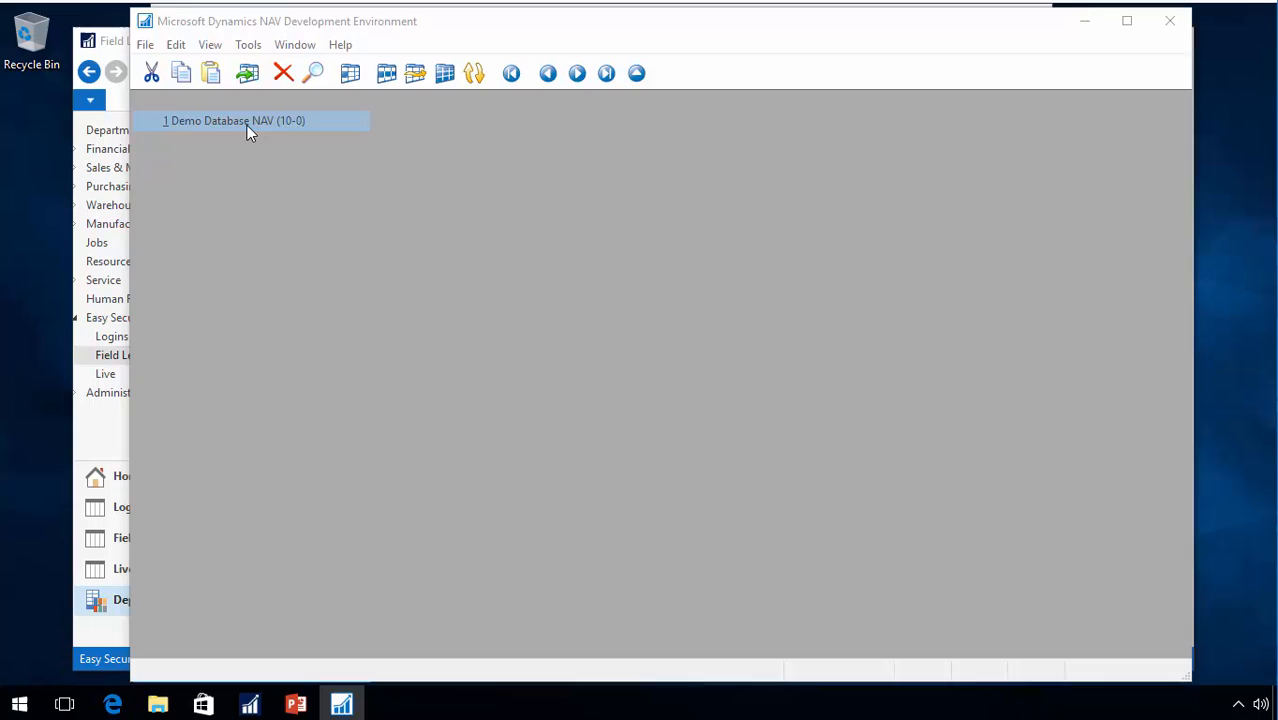
{"action": "double_click", "coordinate": [235, 120]}
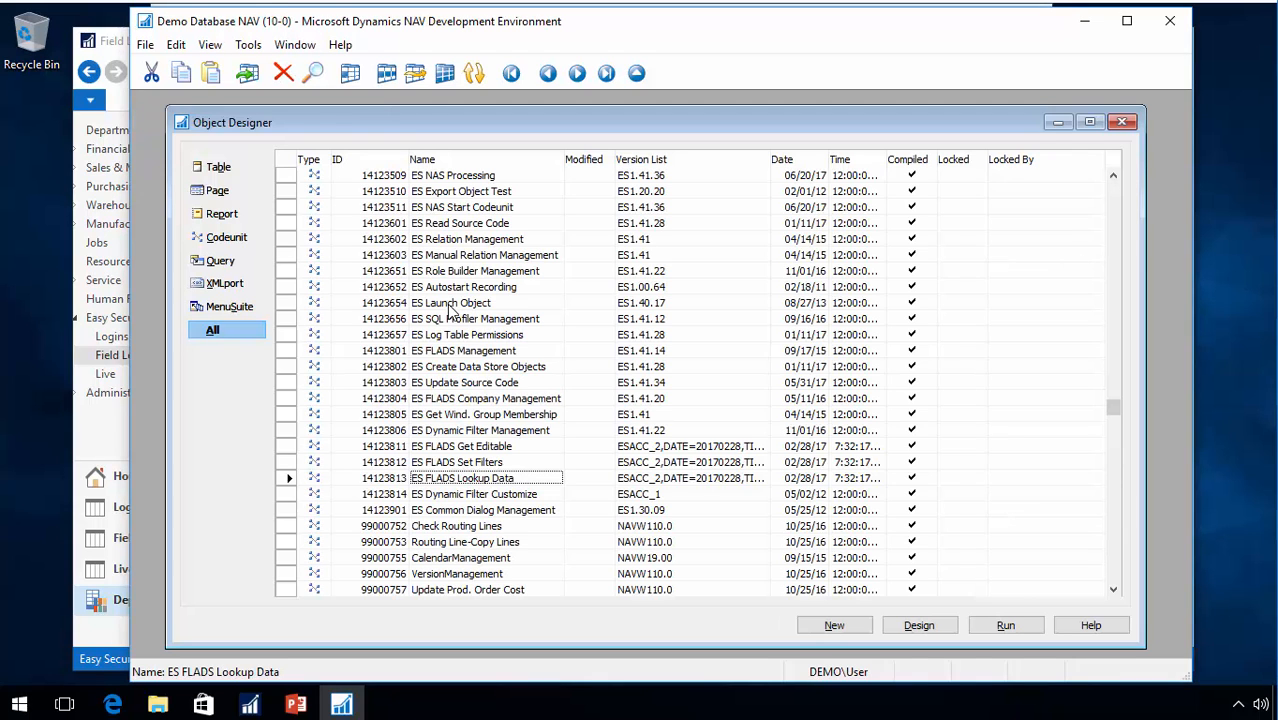
{"action": "mouse_move", "coordinate": [450, 500]}
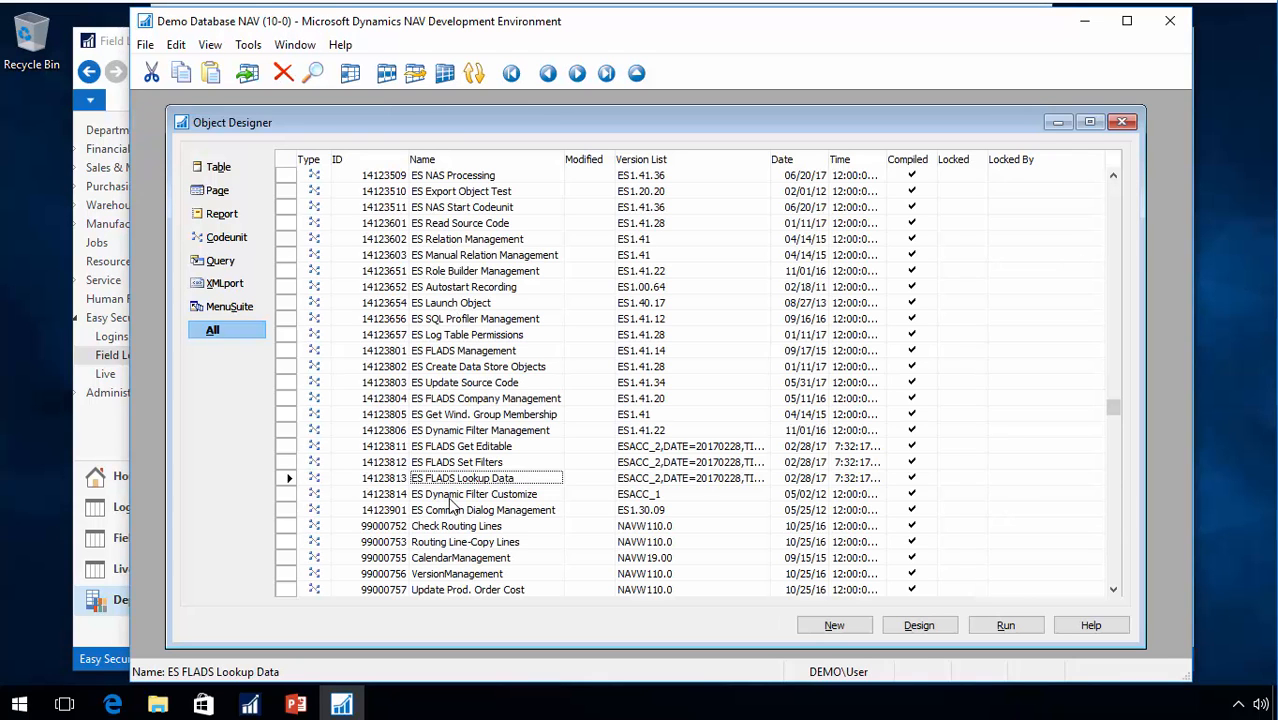
{"action": "left_click", "coordinate": [475, 494]}
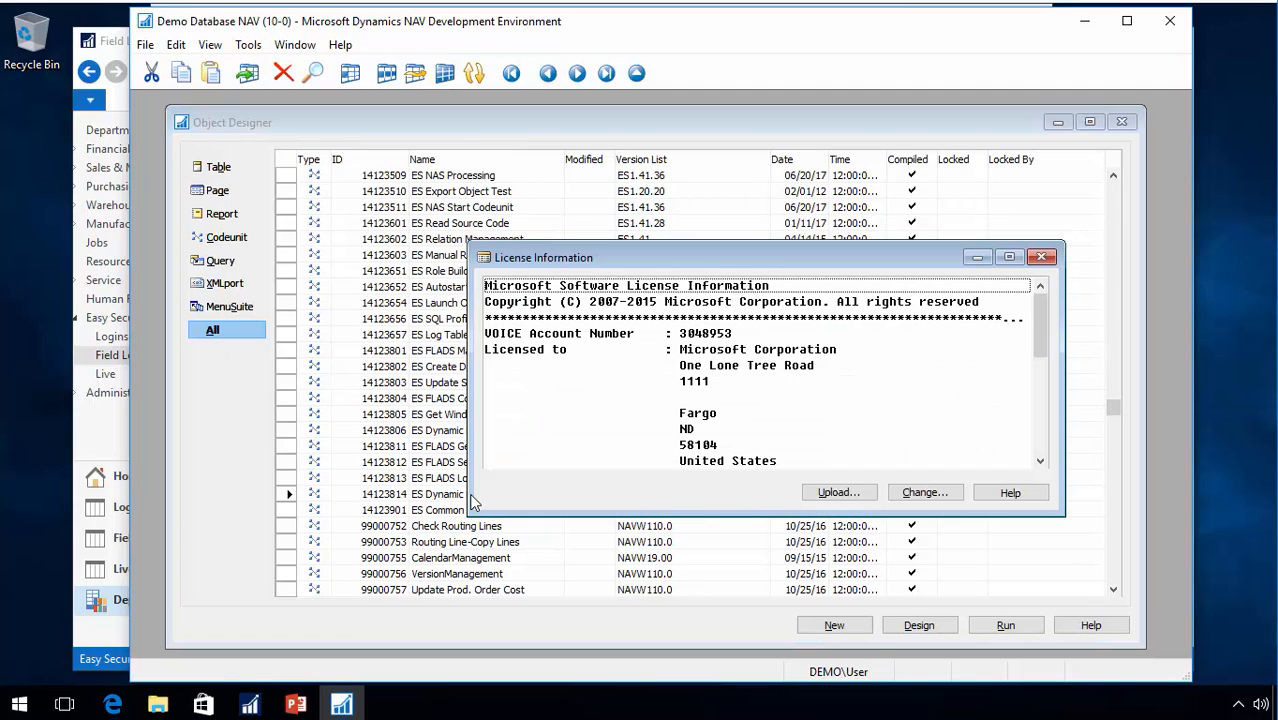
{"action": "mouse_move", "coordinate": [925, 492]}
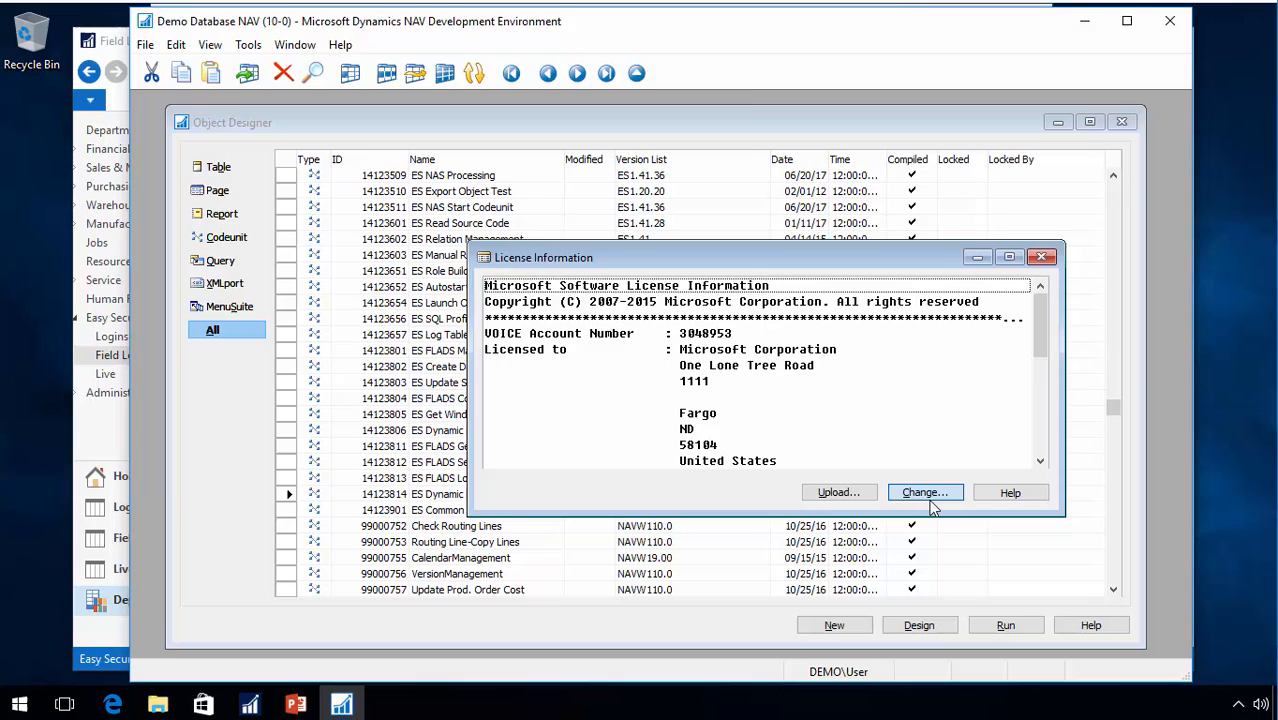
{"action": "left_click", "coordinate": [925, 492]}
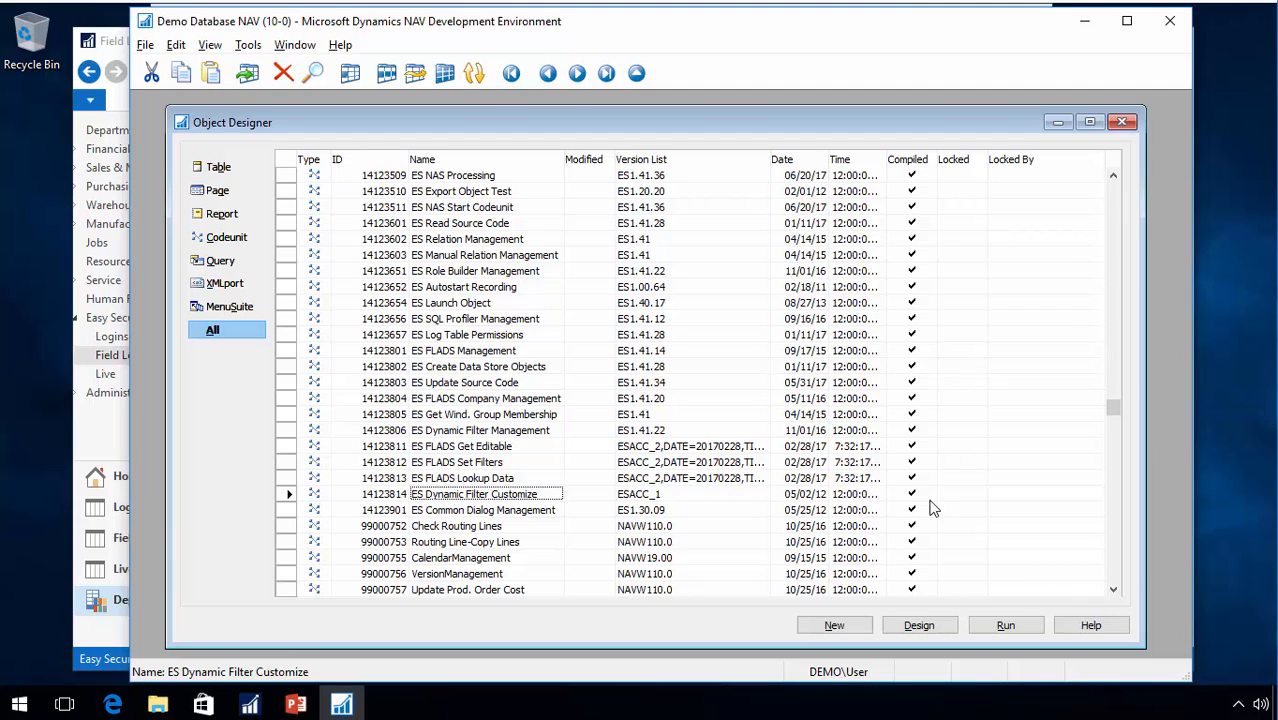
In codeunit 14123814, uncomment the MYTIME case lines and the InsertDynamicFilter line
{"action": "left_click", "coordinate": [919, 625]}
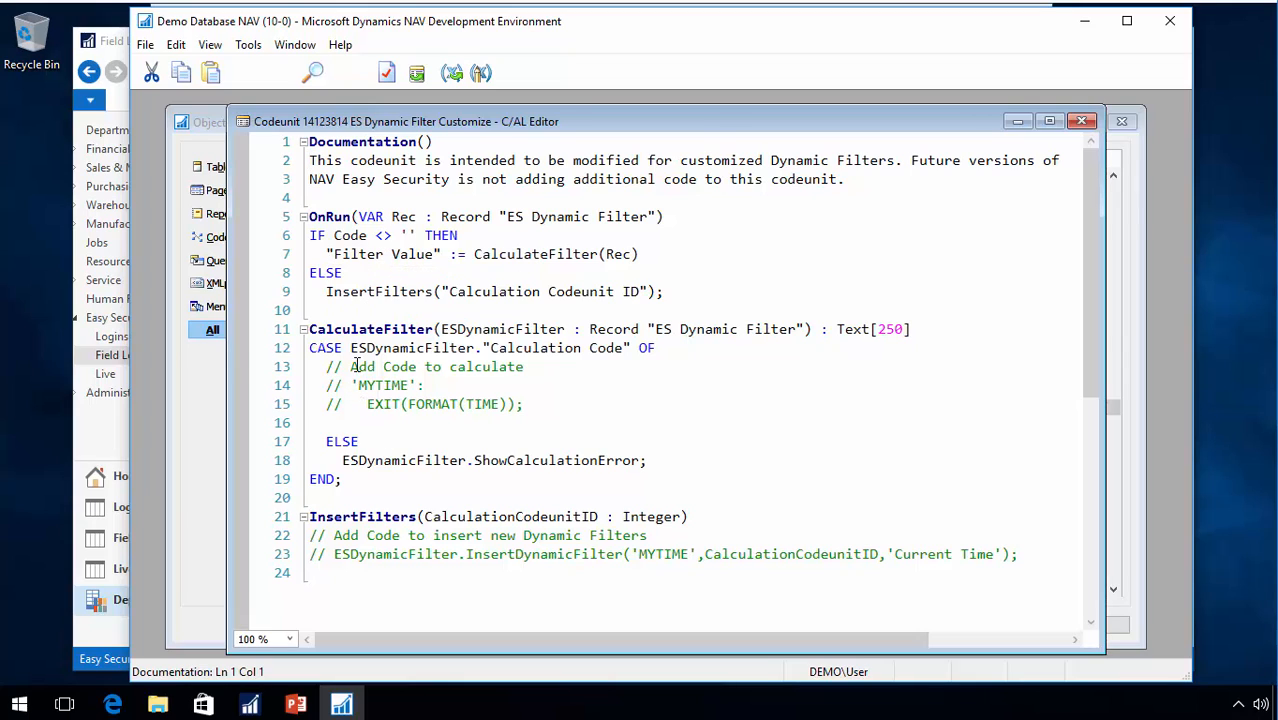
{"action": "mouse_move", "coordinate": [350, 391]}
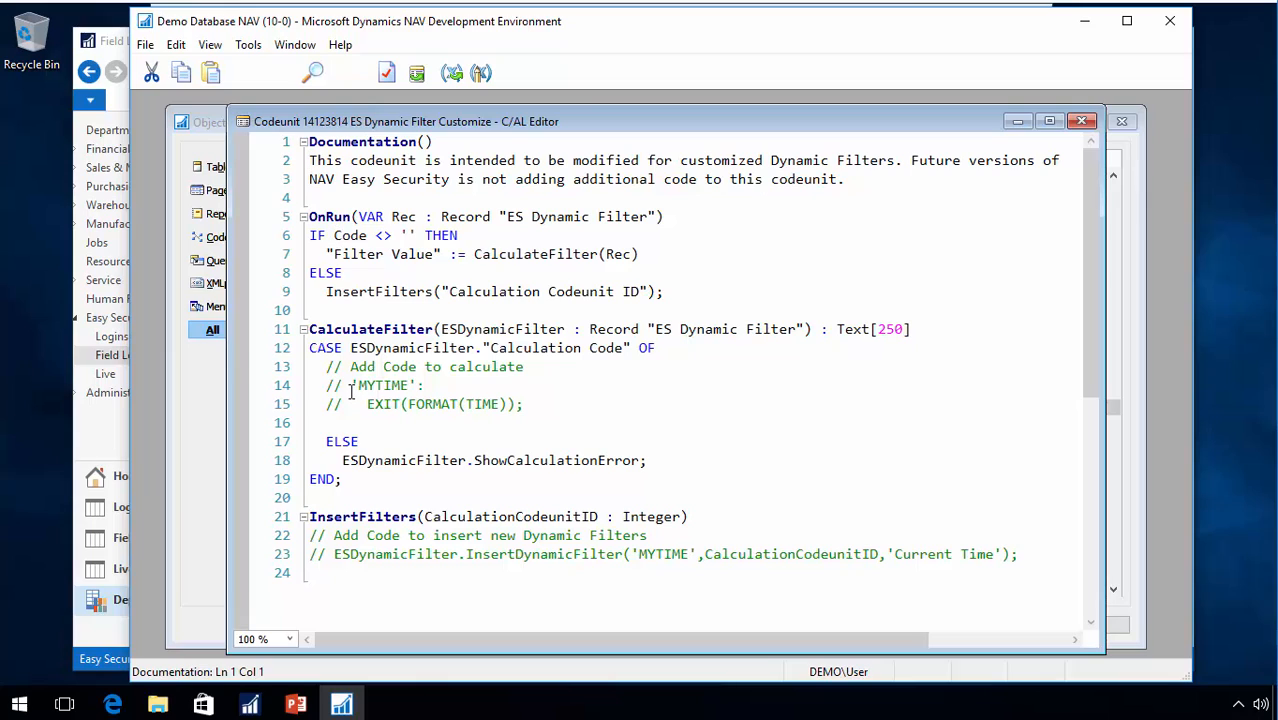
{"action": "left_click", "coordinate": [352, 404]}
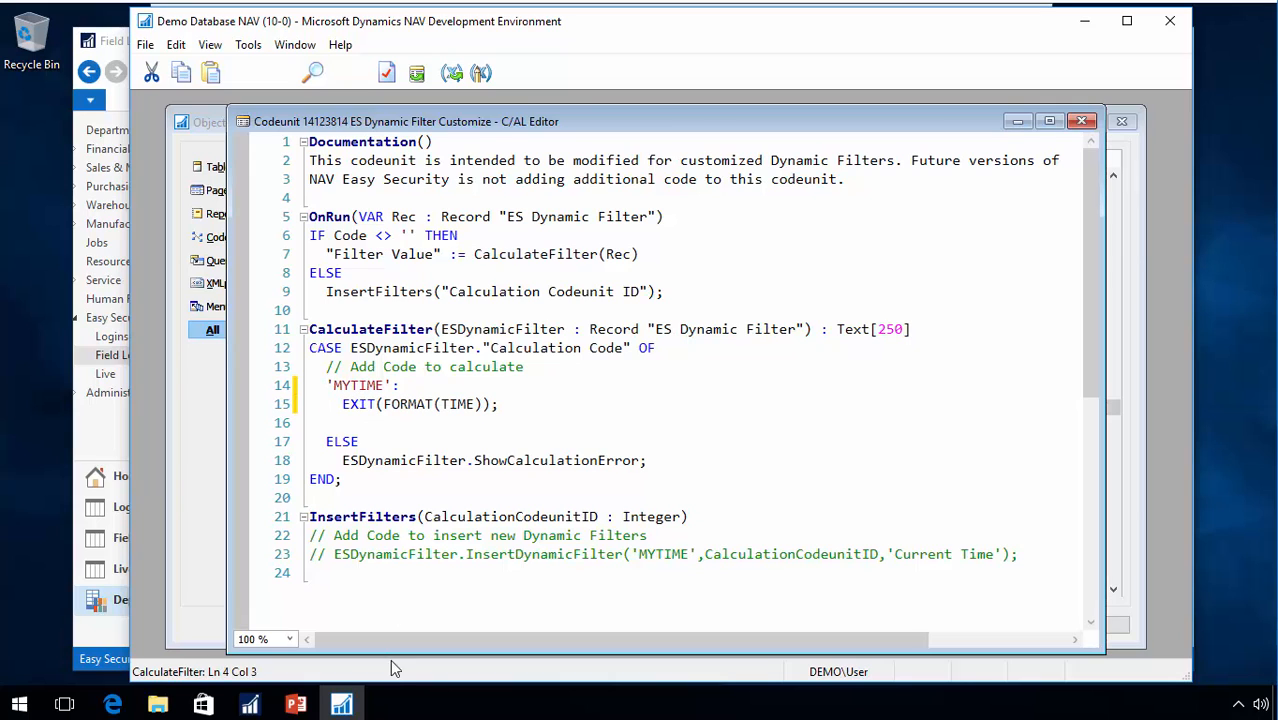
{"action": "left_click", "coordinate": [350, 570]}
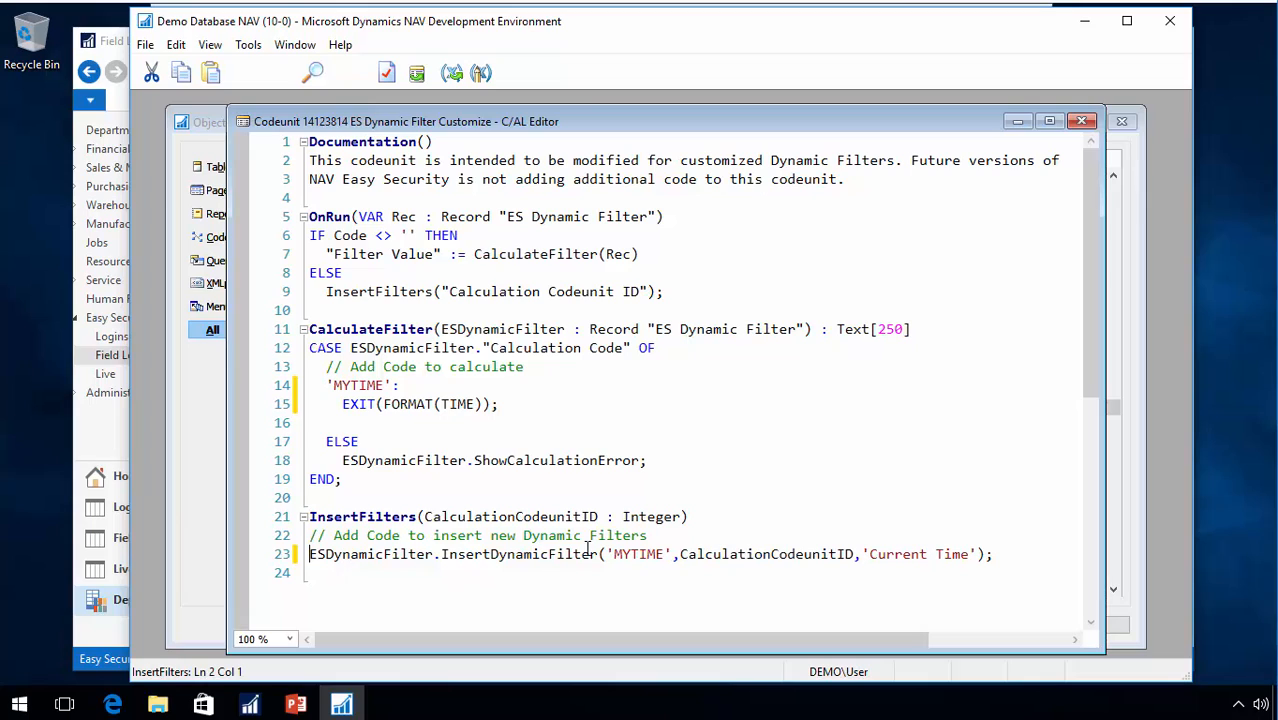
{"action": "left_click", "coordinate": [555, 497]}
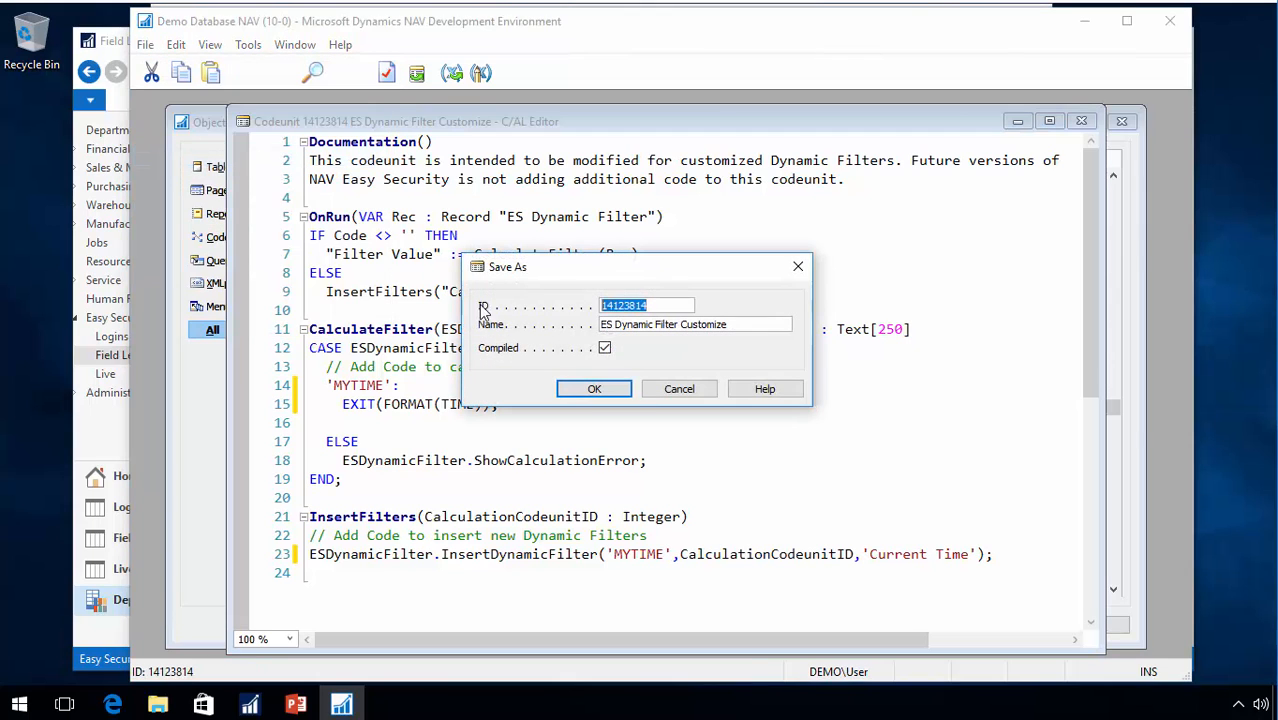
Save the edited code as compiled codeunit 50000 named 'My Dynamic Filters'
{"action": "type", "text": "50000"}
{"action": "left_click", "coordinate": [695, 324]}
{"action": "type", "text": "My"}
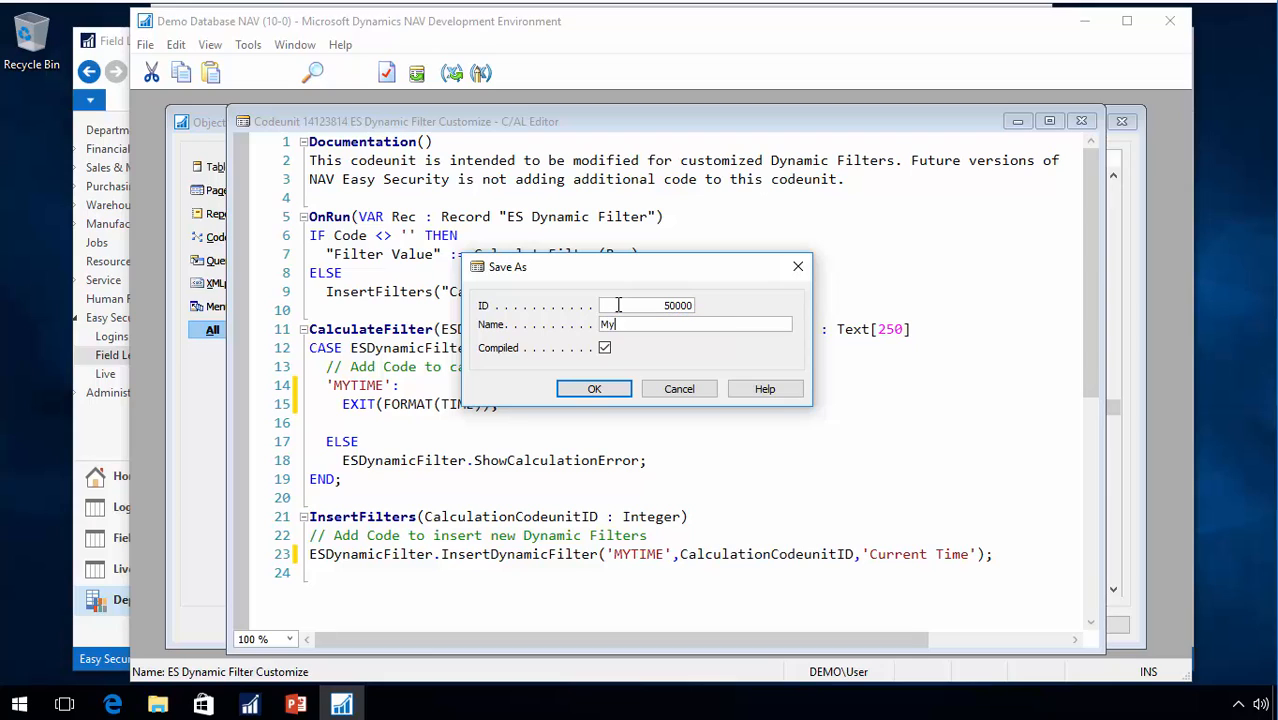
{"action": "type", "text": "Dynamic"}
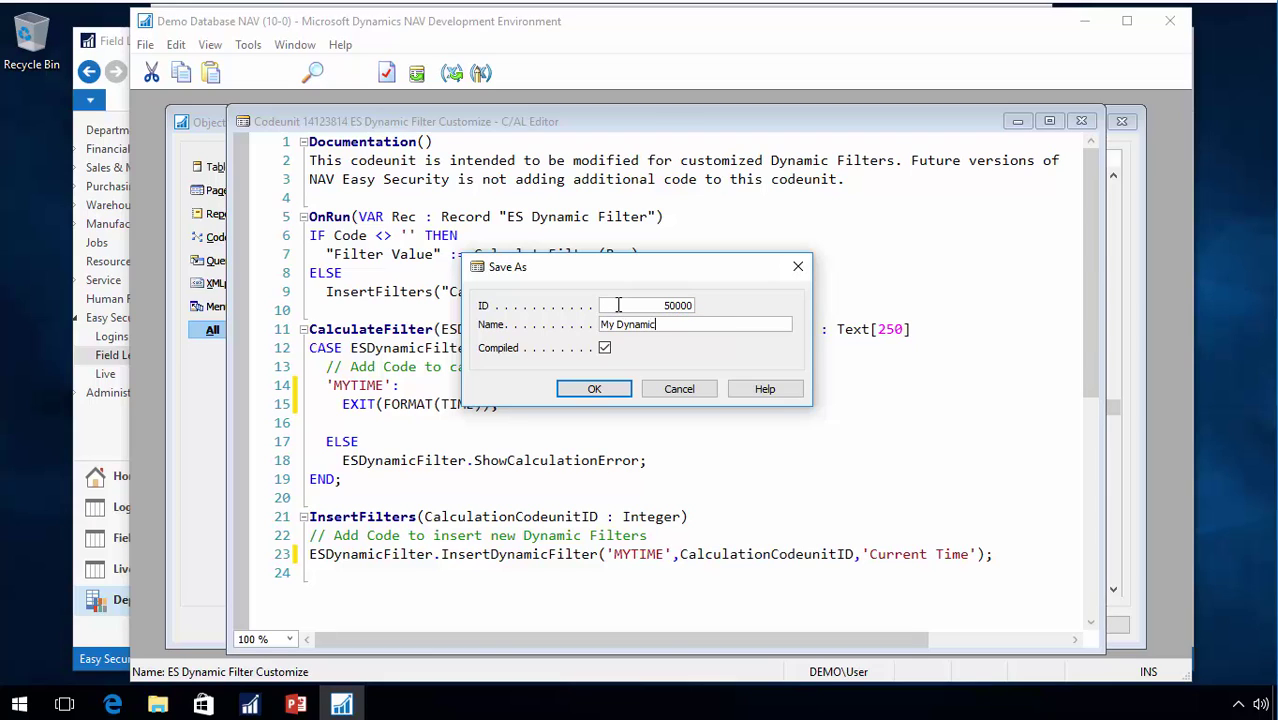
{"action": "type", "text": "Filters"}
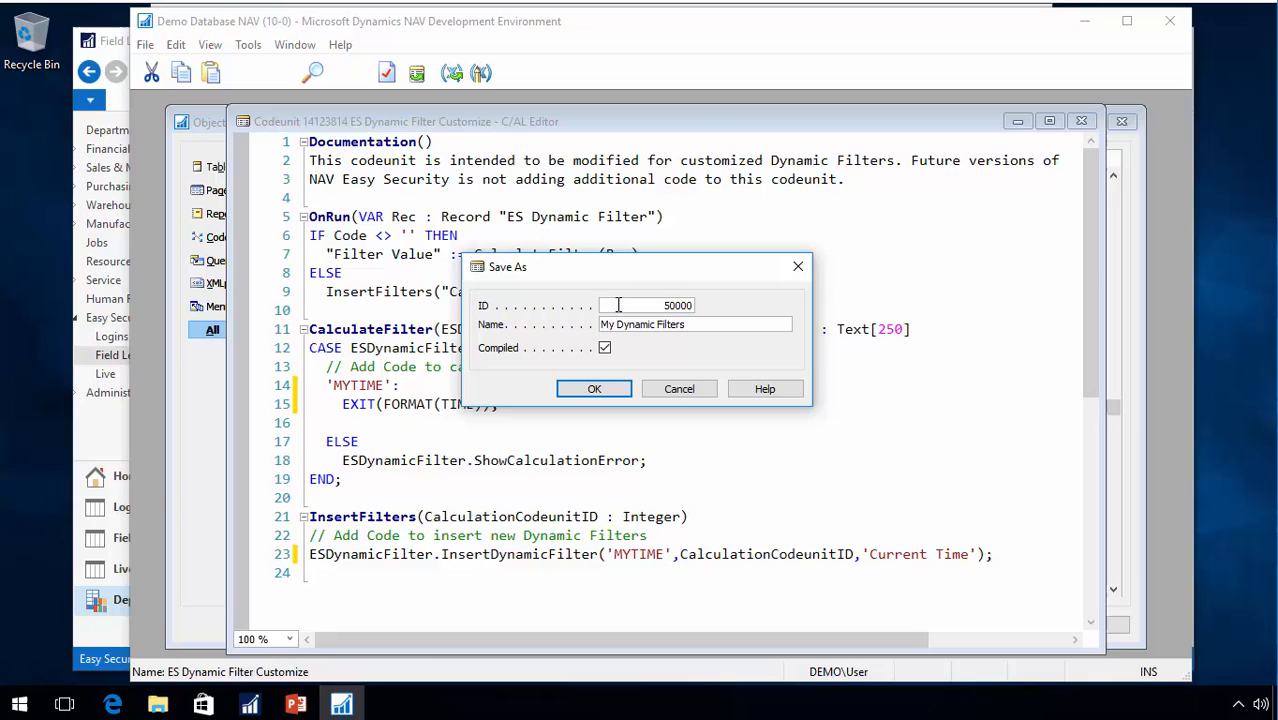
{"action": "left_click", "coordinate": [593, 388]}
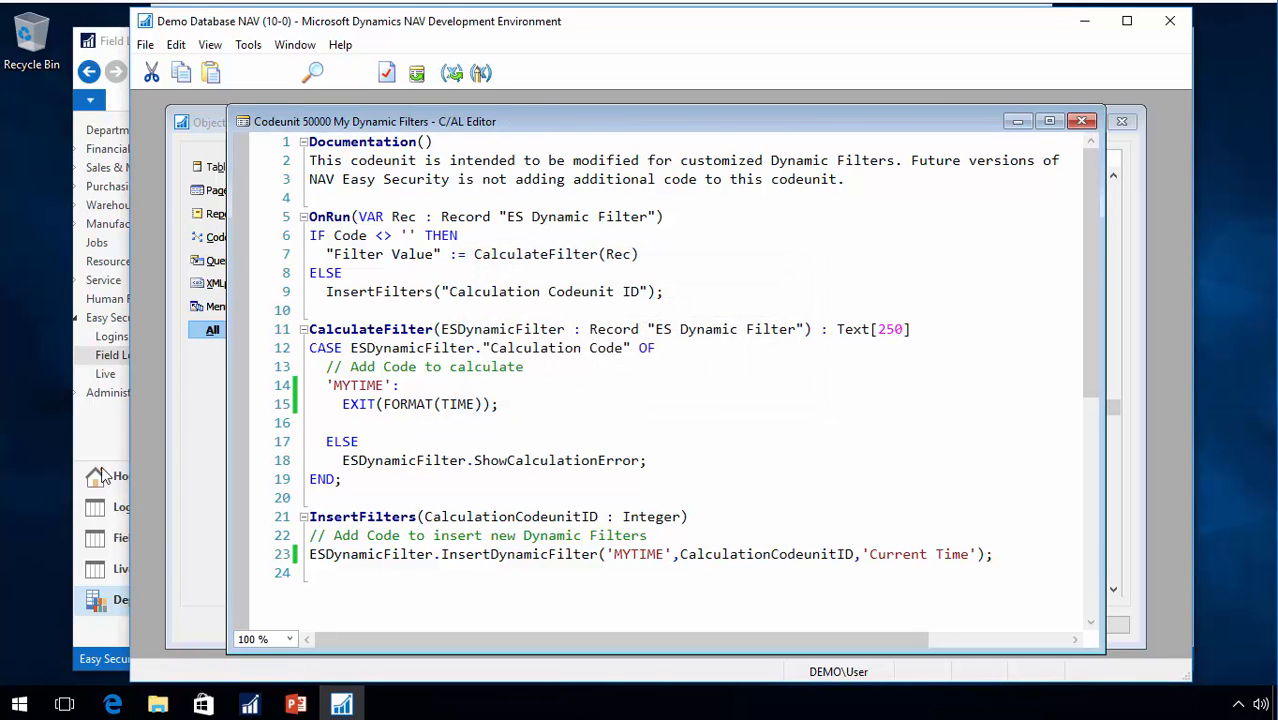
{"action": "mouse_move", "coordinate": [1099, 83]}
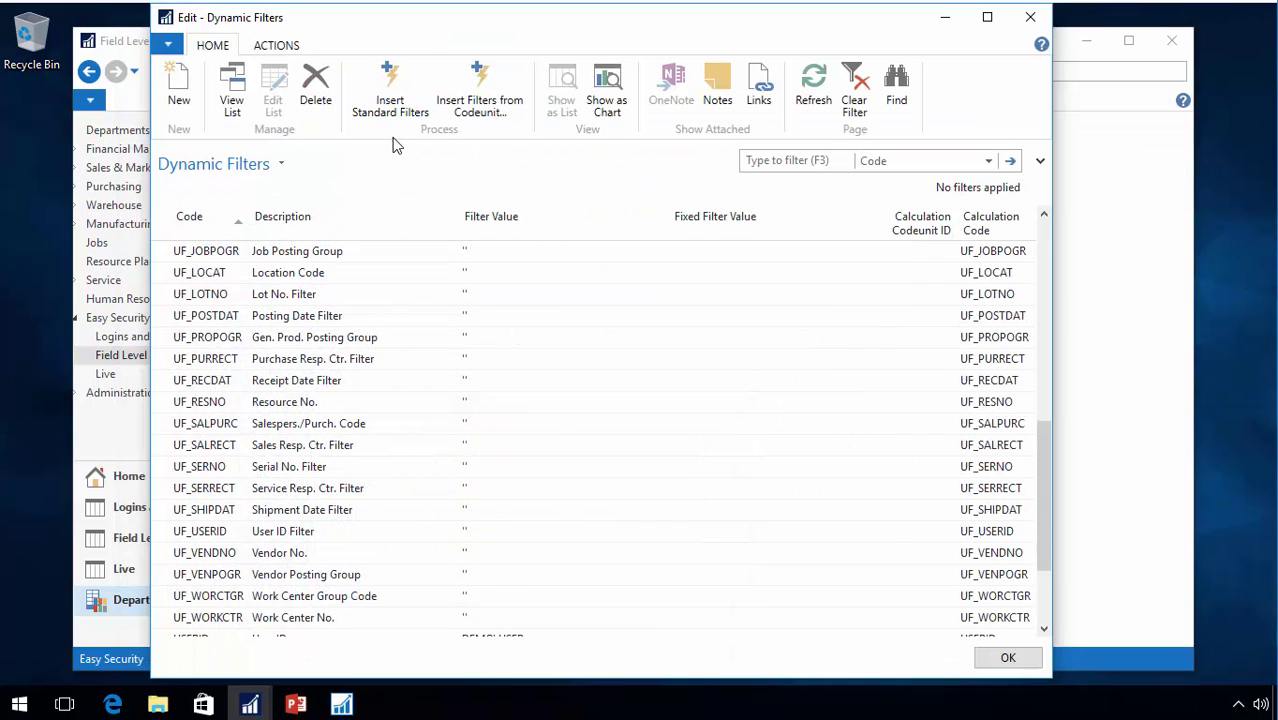
{"action": "mouse_move", "coordinate": [481, 90]}
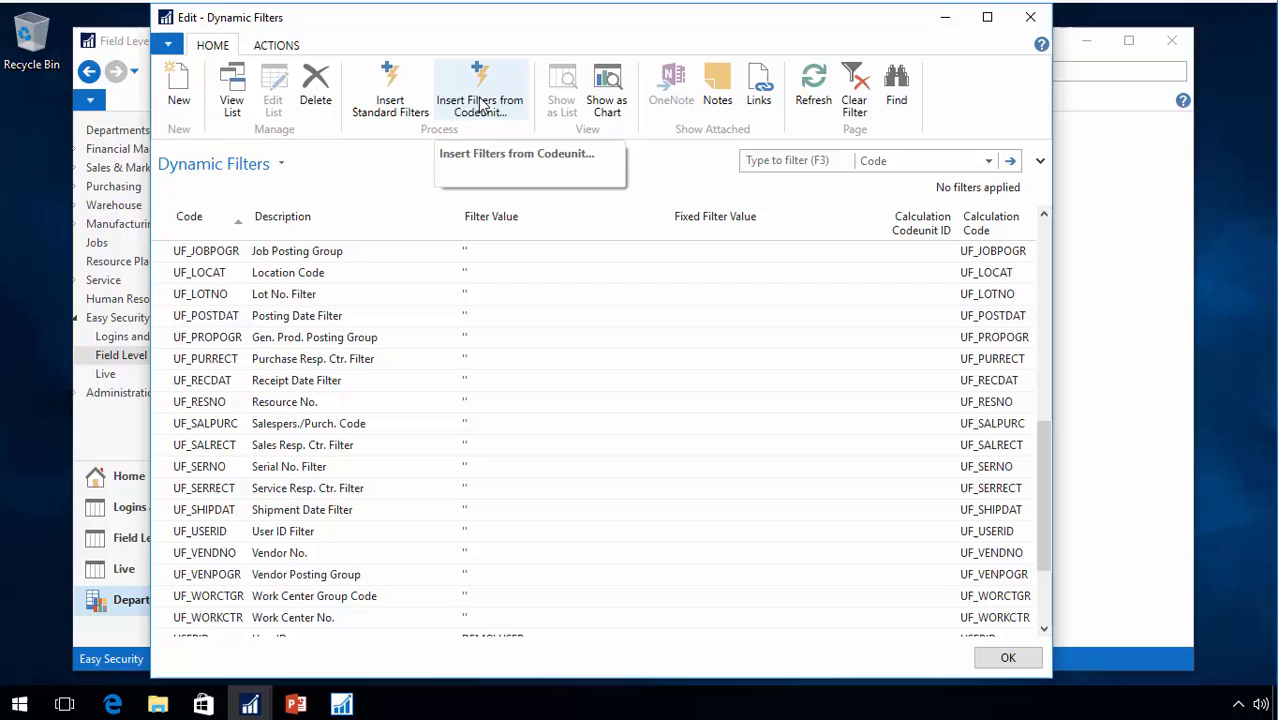
Insert dynamic filters from codeunit 50000 and dismiss the resulting write-transaction error
{"action": "left_click", "coordinate": [488, 88]}
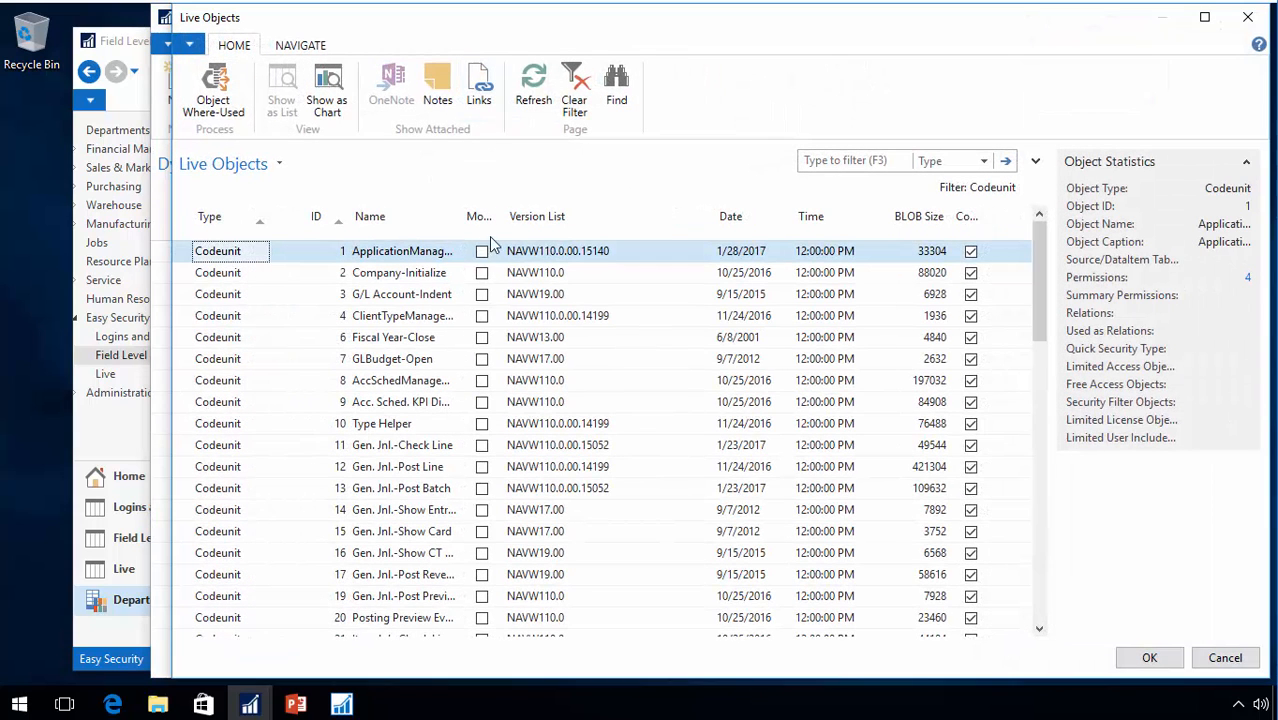
{"action": "mouse_move", "coordinate": [334, 340]}
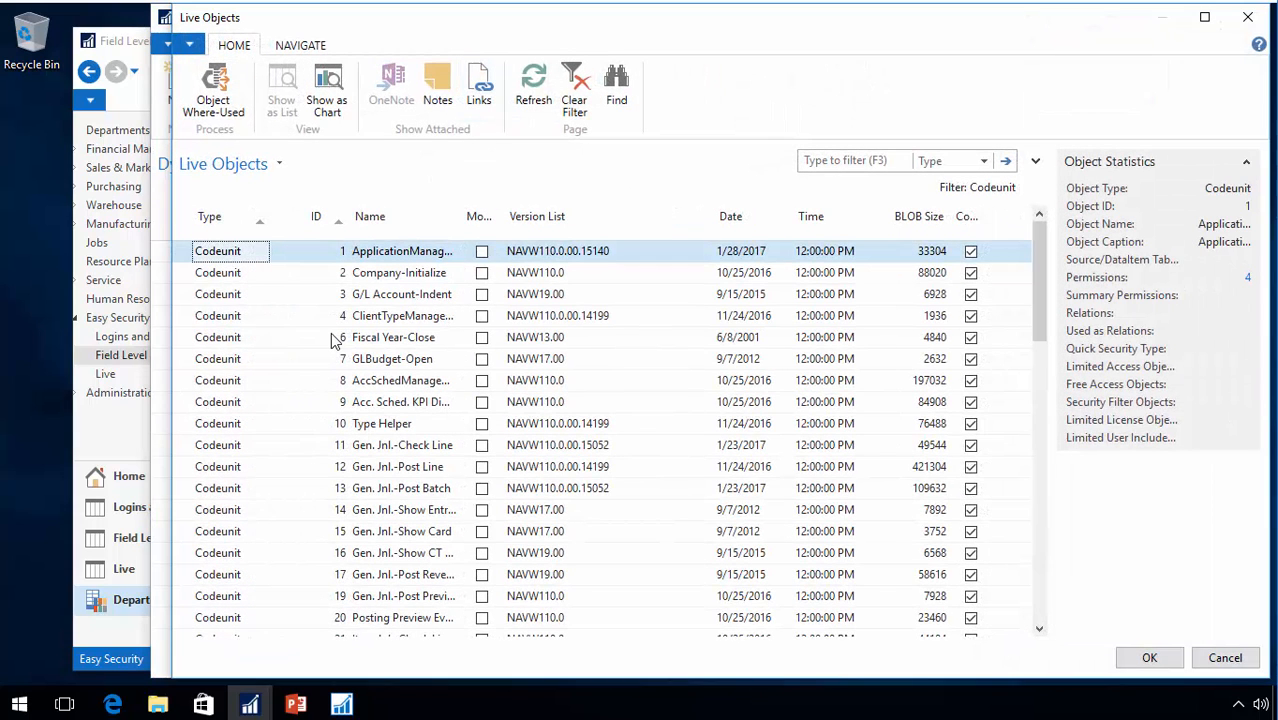
{"action": "left_click", "coordinate": [615, 85]}
{"action": "type", "text": "50000"}
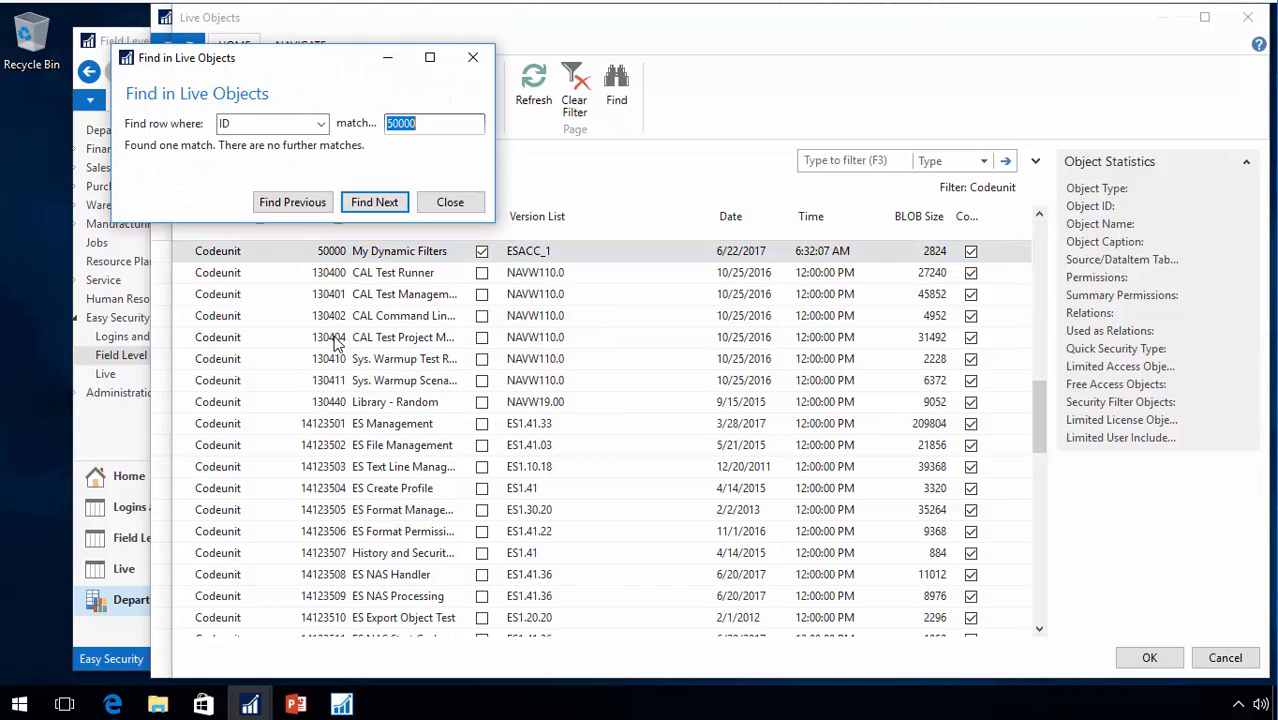
{"action": "left_click", "coordinate": [450, 202]}
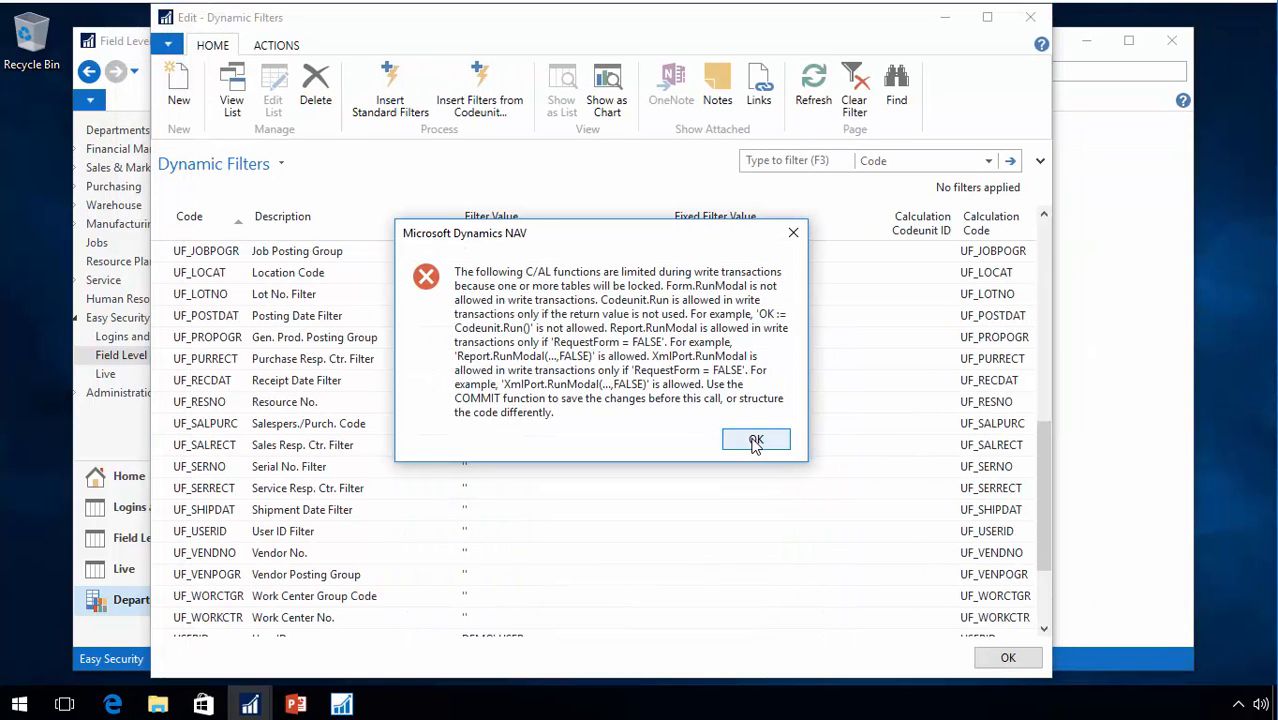
{"action": "left_click", "coordinate": [756, 439]}
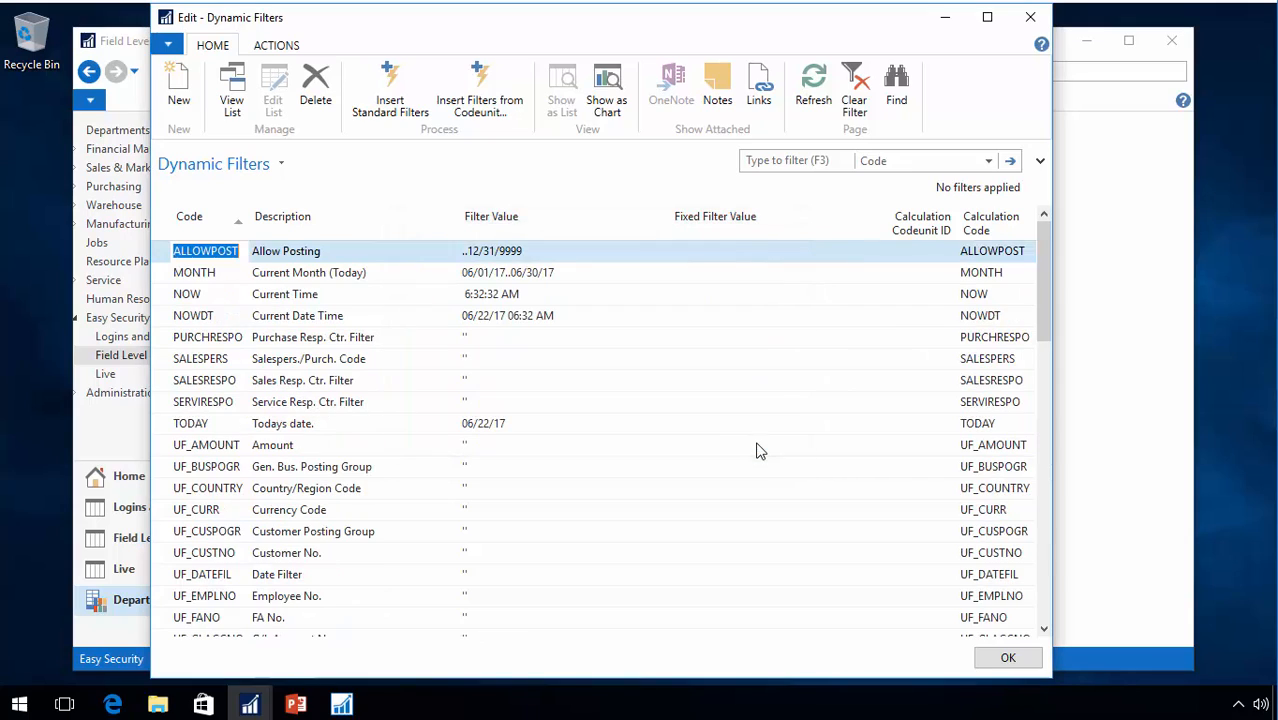
{"action": "mouse_move", "coordinate": [573, 380]}
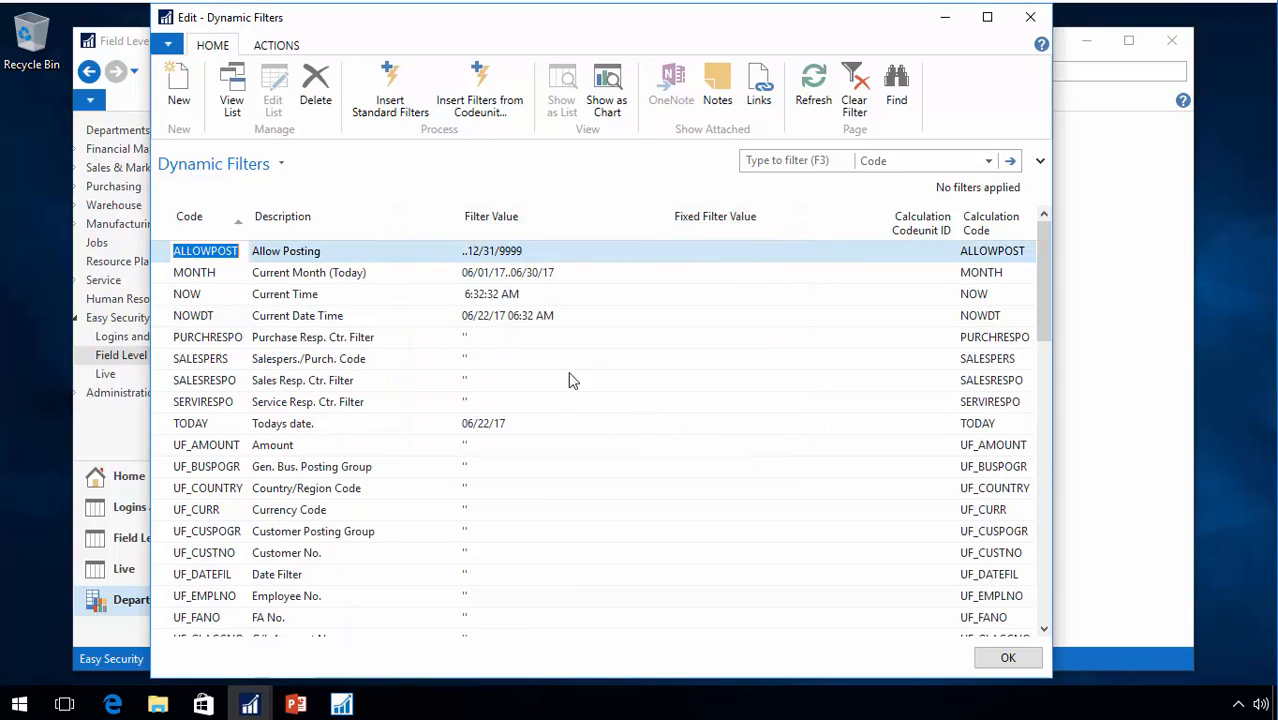
{"action": "mouse_move", "coordinate": [341, 702]}
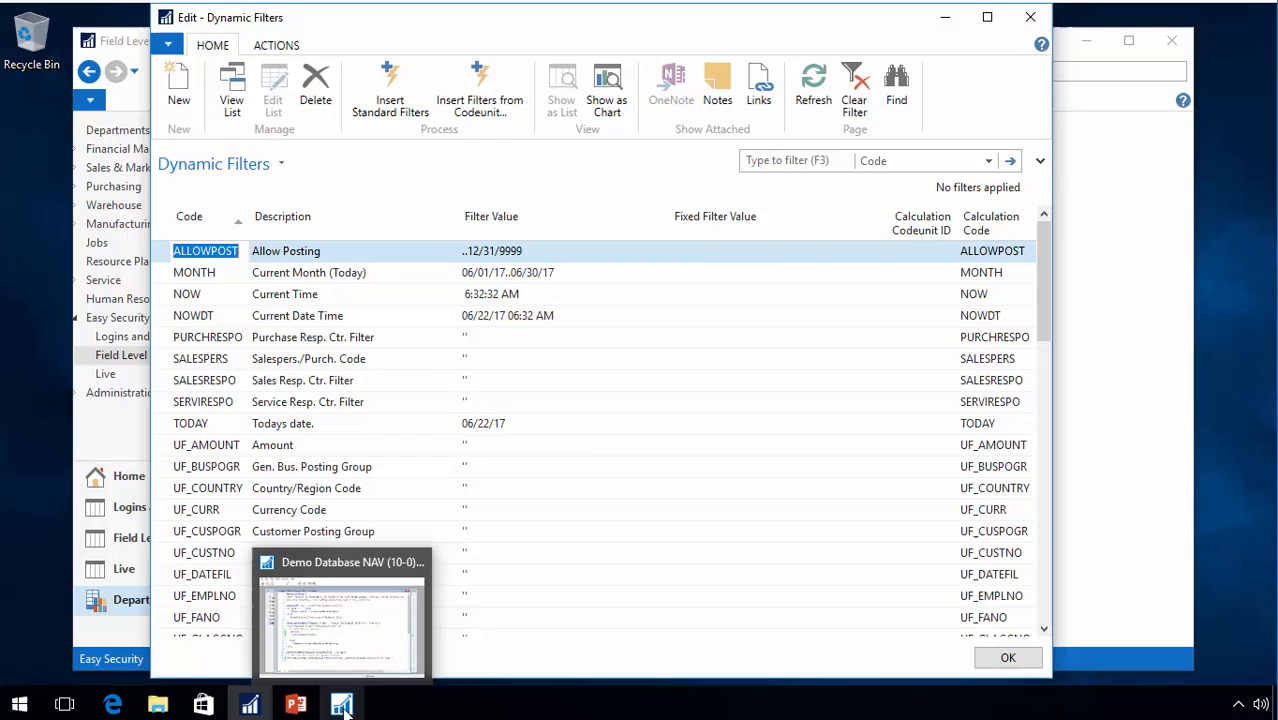
Add COMMIT; after InsertDynamicFilter in codeunit 50000 and save it compiled
{"action": "left_click", "coordinate": [340, 615]}
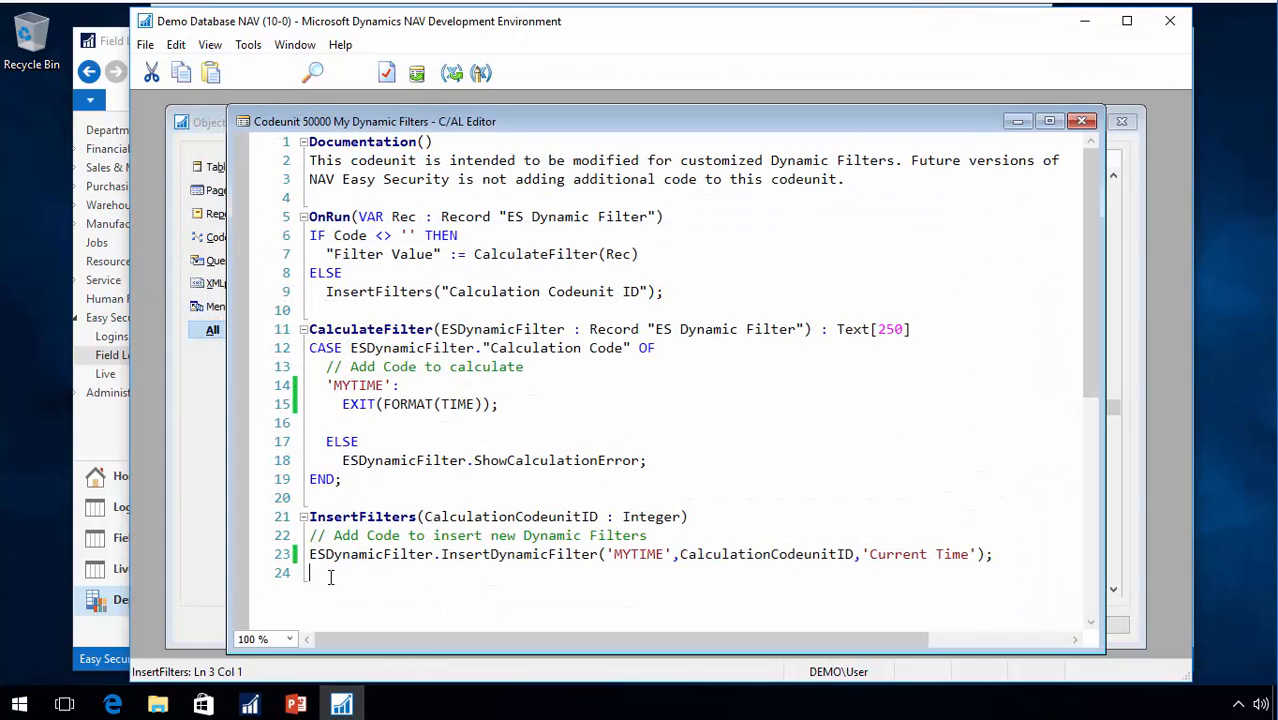
{"action": "type", "text": "commi"}
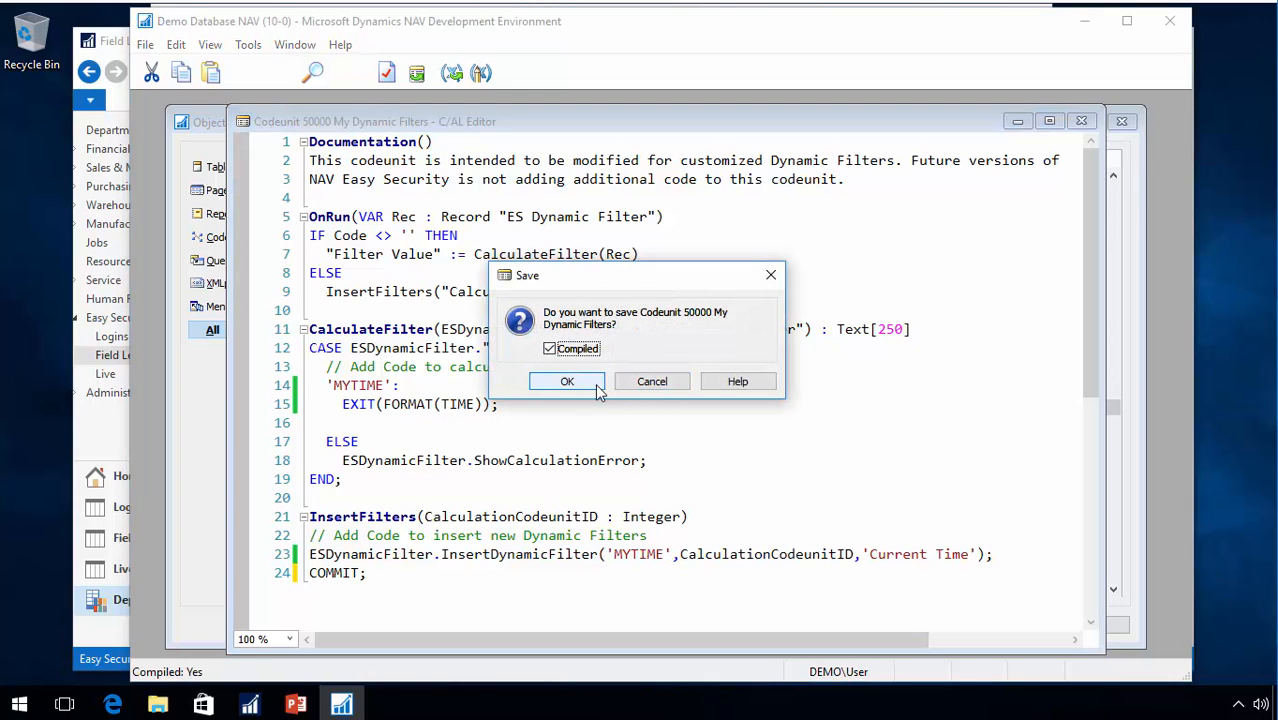
{"action": "left_click", "coordinate": [566, 381]}
{"action": "type", "text": "500"}
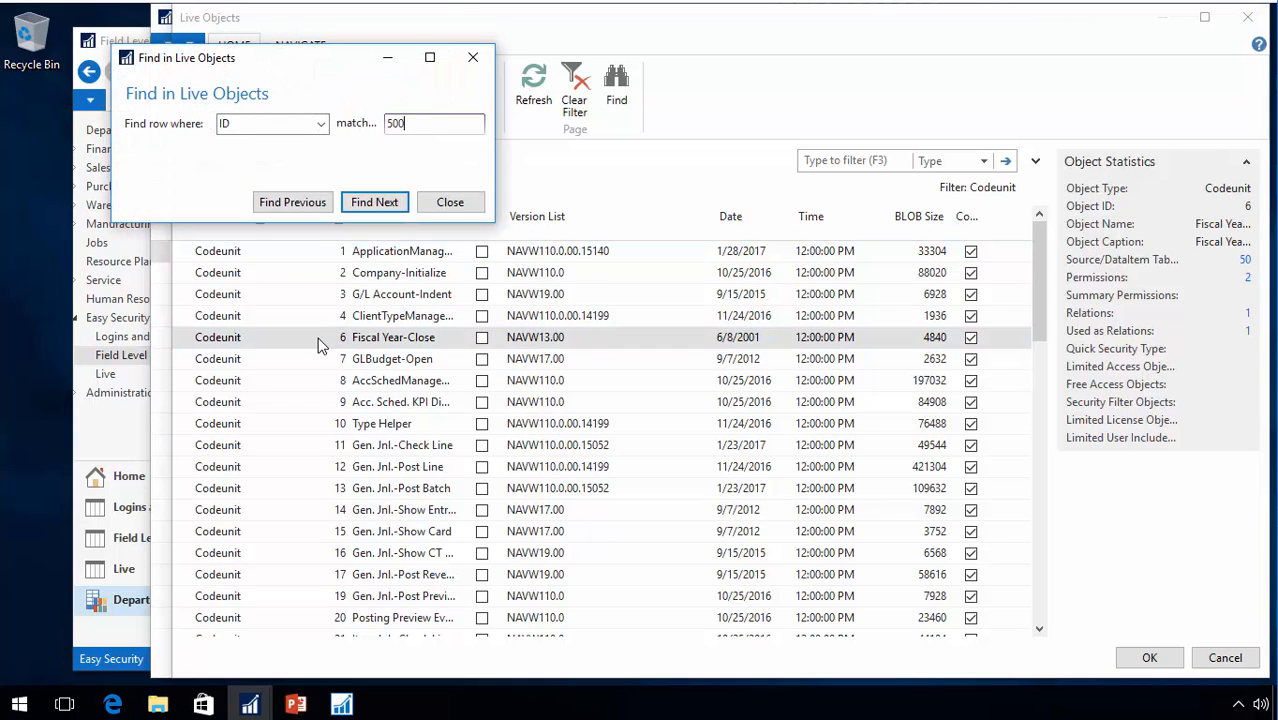
Find codeunit 50000 in Live Objects, insert its filters, and inspect the new MYTIME row
{"action": "left_click", "coordinate": [374, 202]}
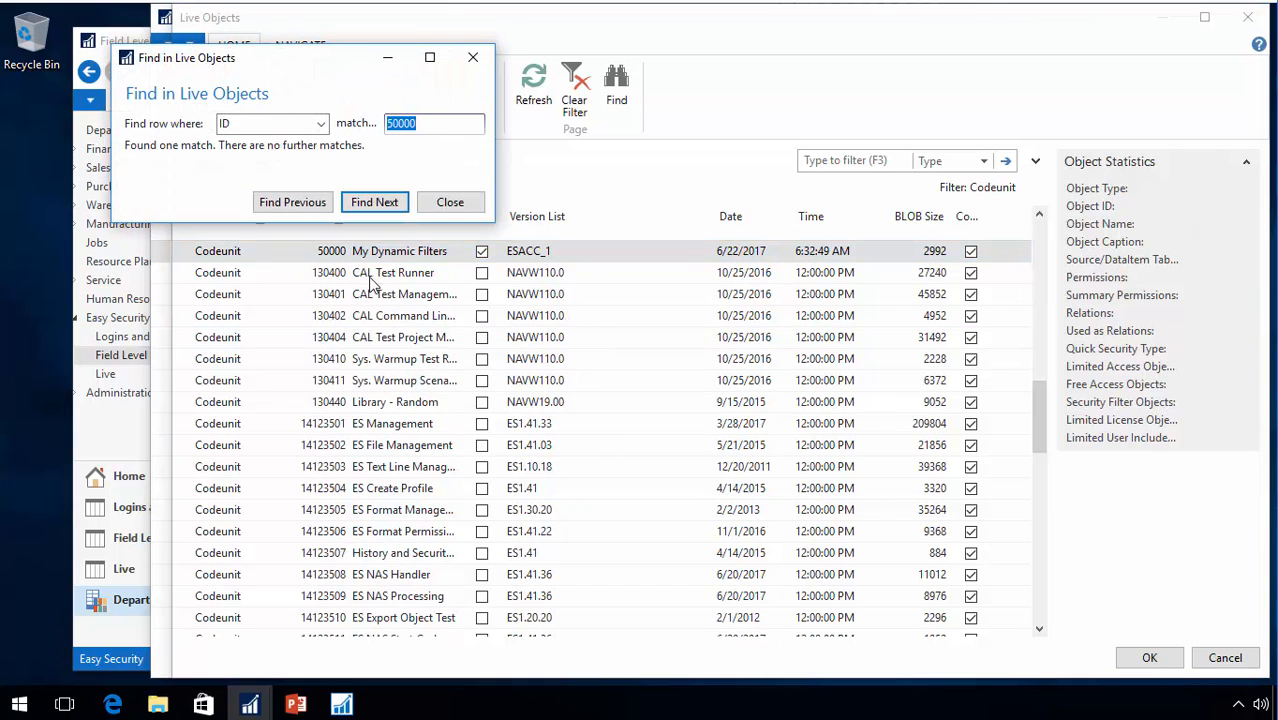
{"action": "left_click", "coordinate": [450, 202]}
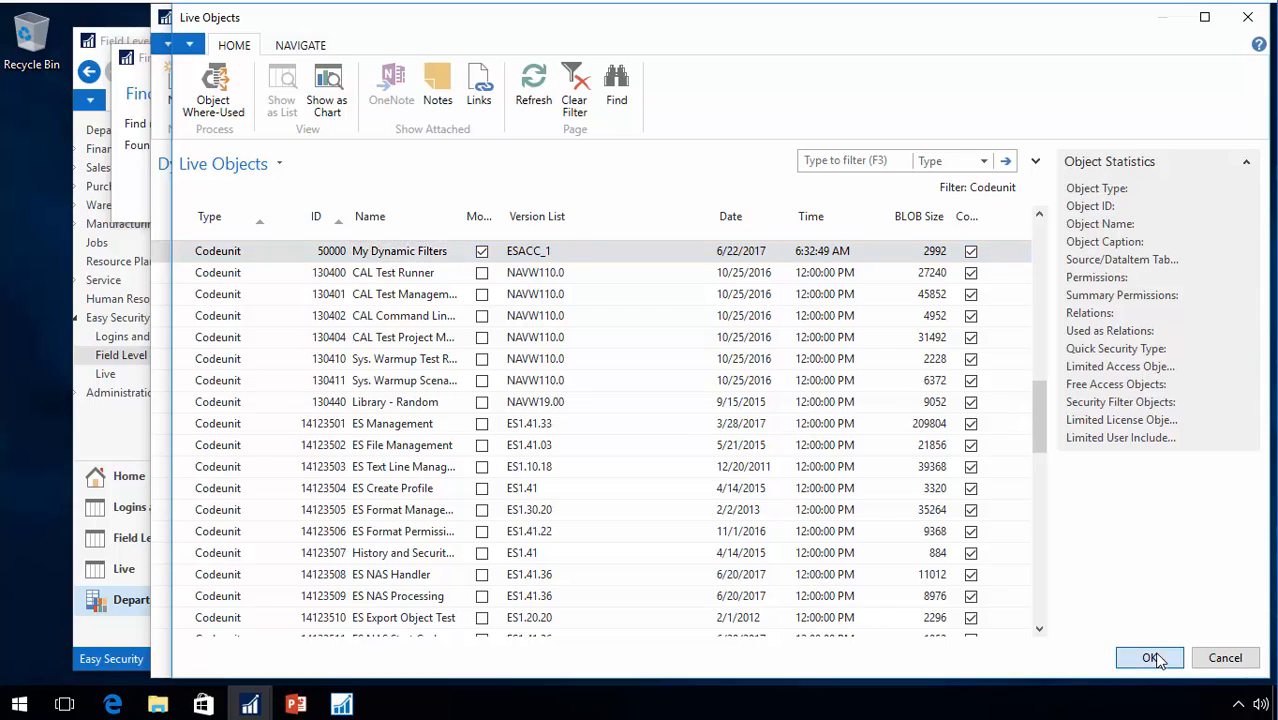
{"action": "left_click", "coordinate": [1149, 657]}
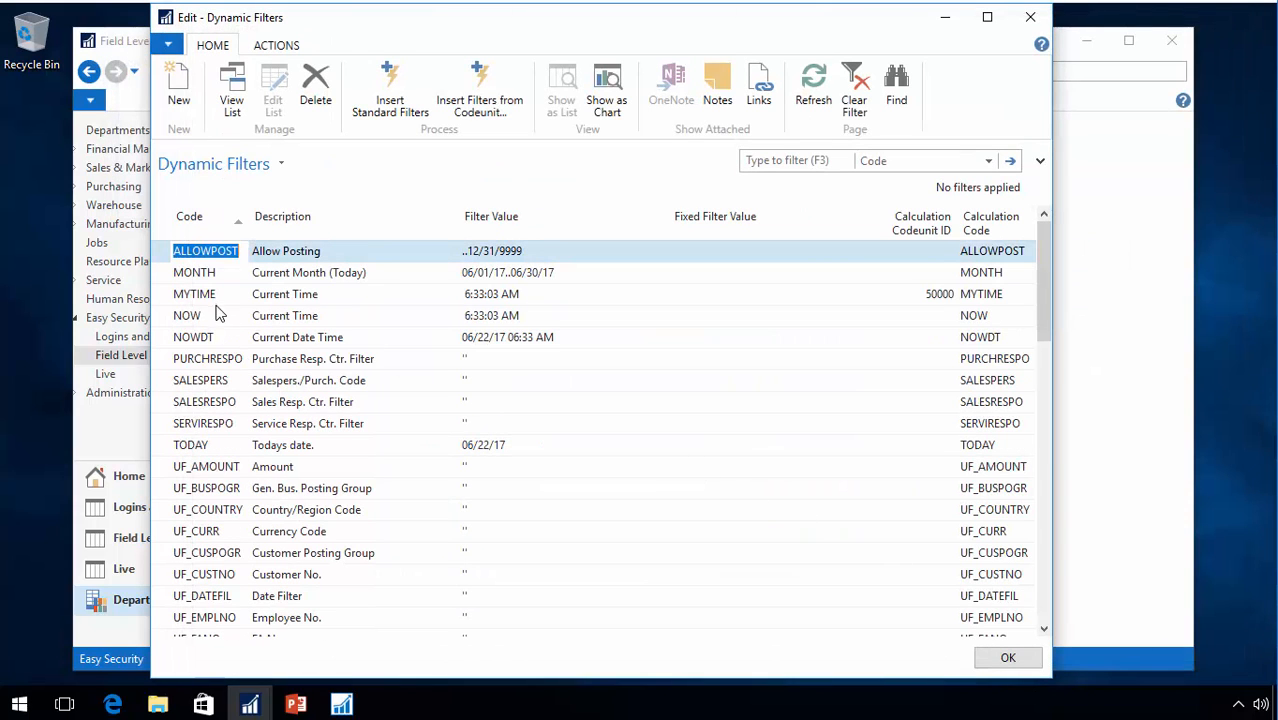
{"action": "left_click", "coordinate": [194, 293]}
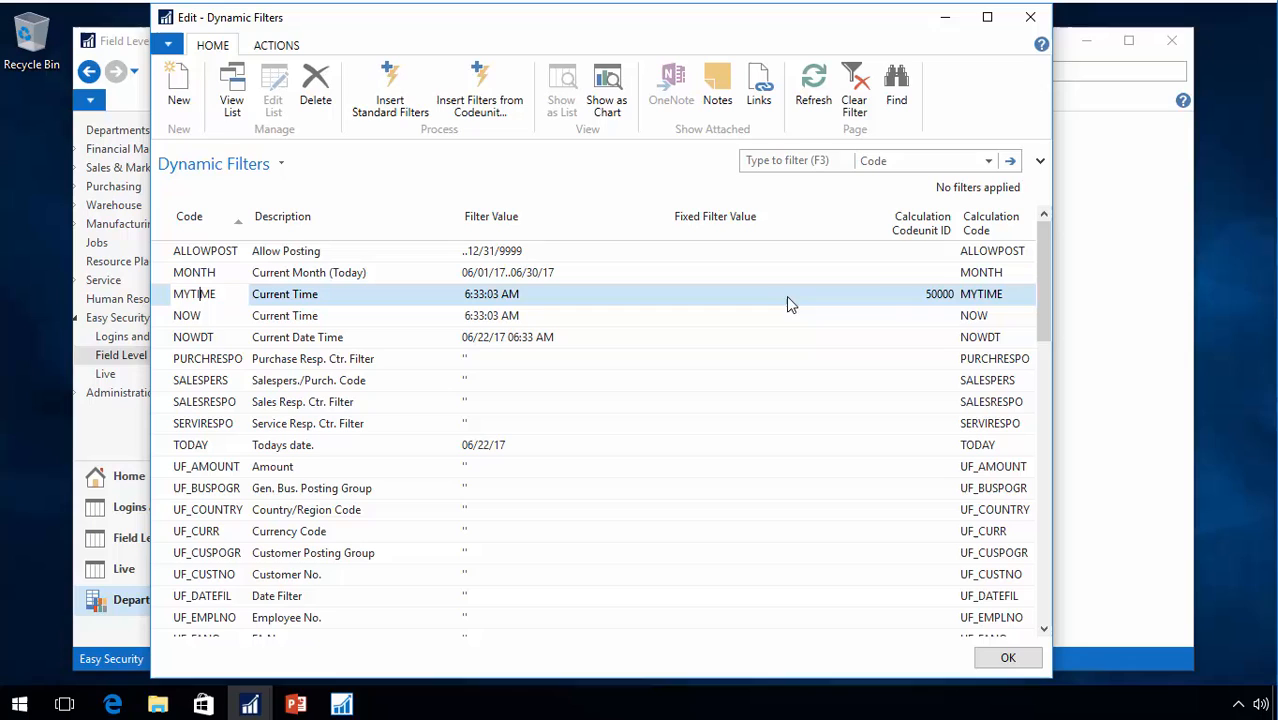
{"action": "mouse_move", "coordinate": [955, 299]}
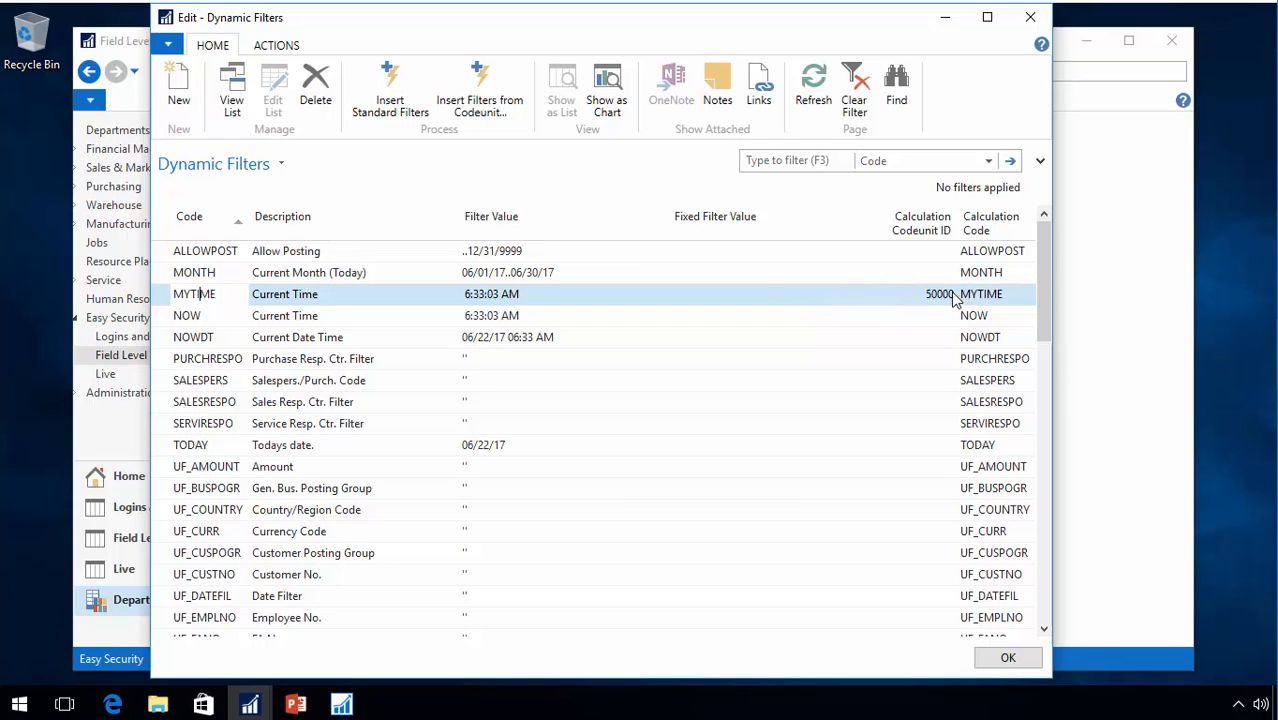
{"action": "mouse_move", "coordinate": [916, 324]}
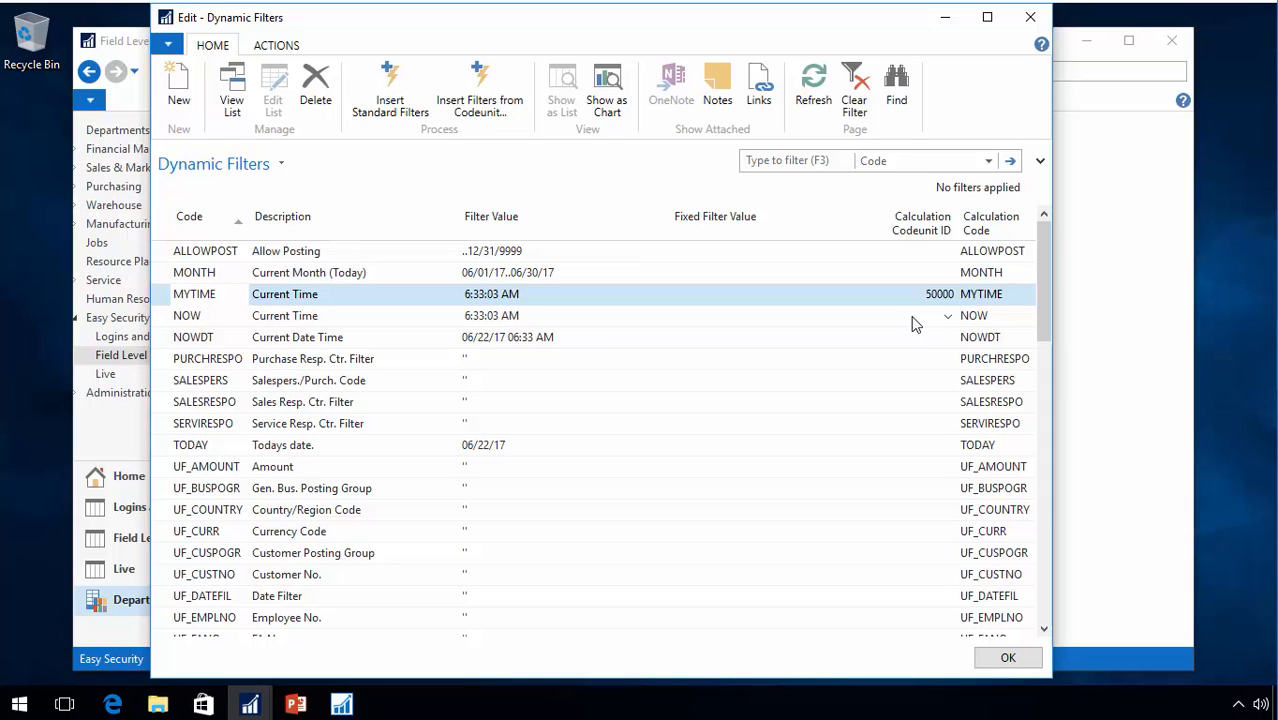
{"action": "mouse_move", "coordinate": [758, 343]}
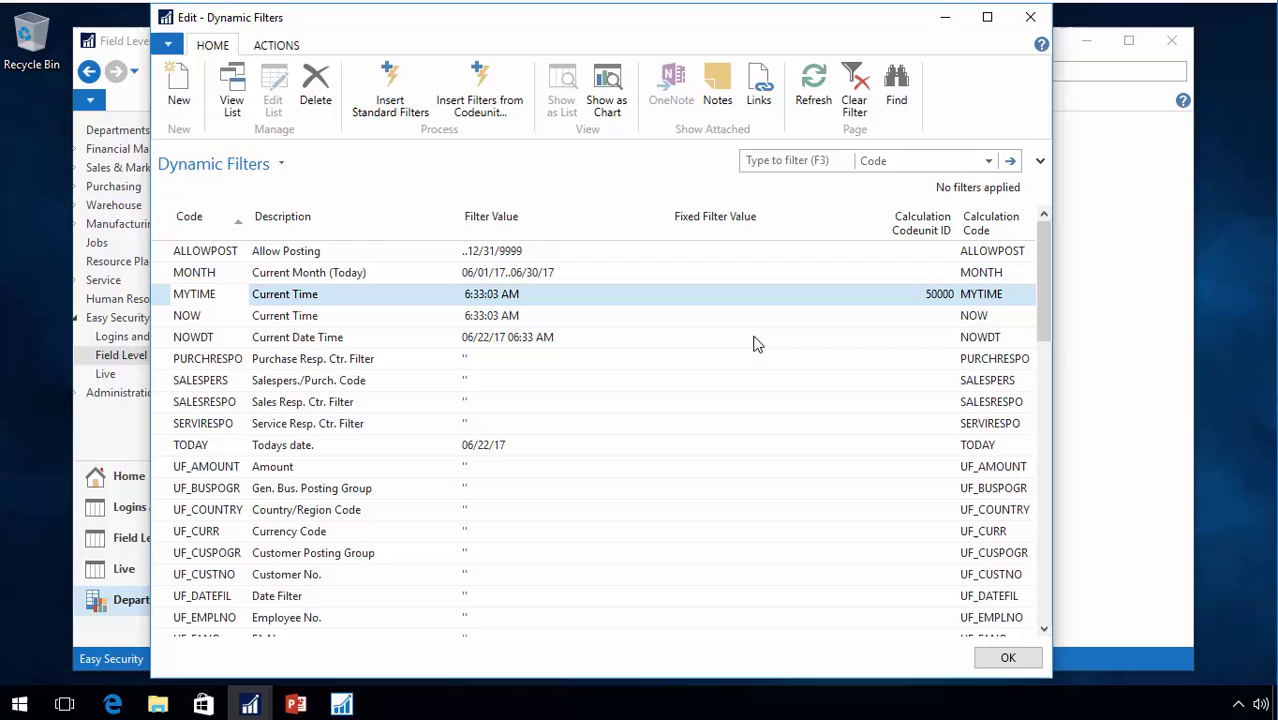
{"action": "mouse_move", "coordinate": [999, 504]}
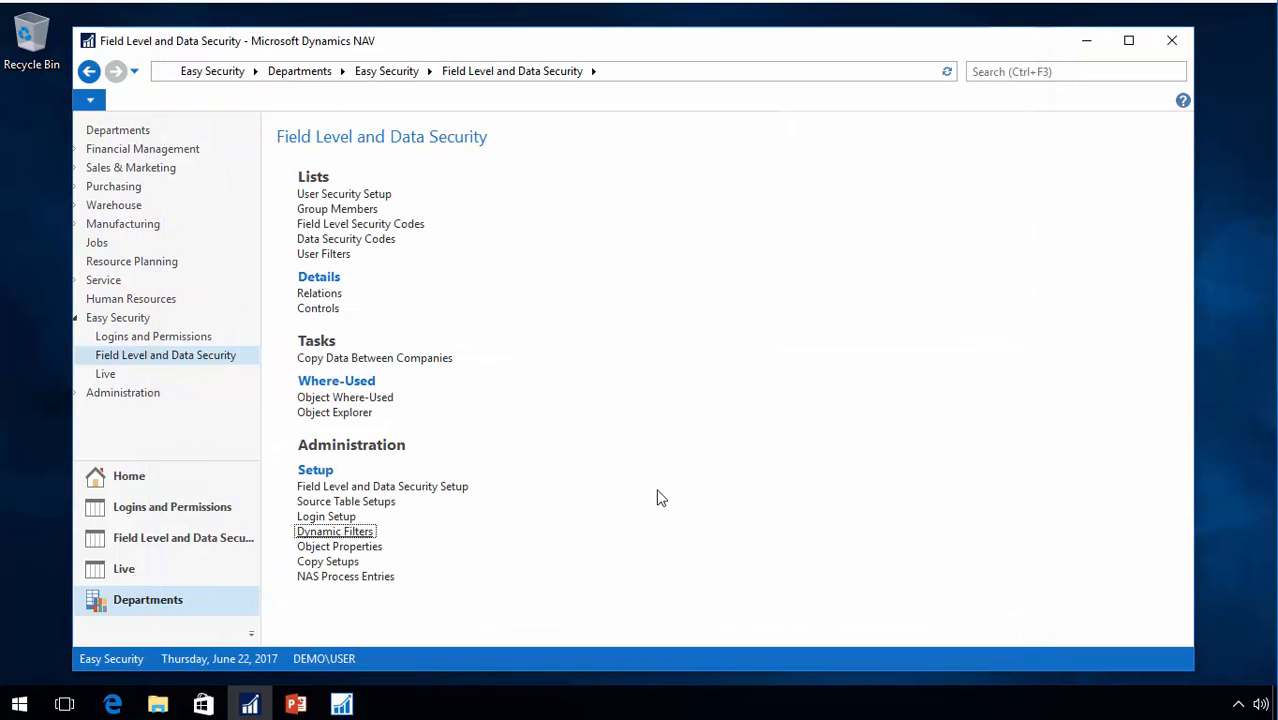
Switch from the Dynamic Filters list back to the Development Environment's Object Designer
{"action": "left_click", "coordinate": [334, 531]}
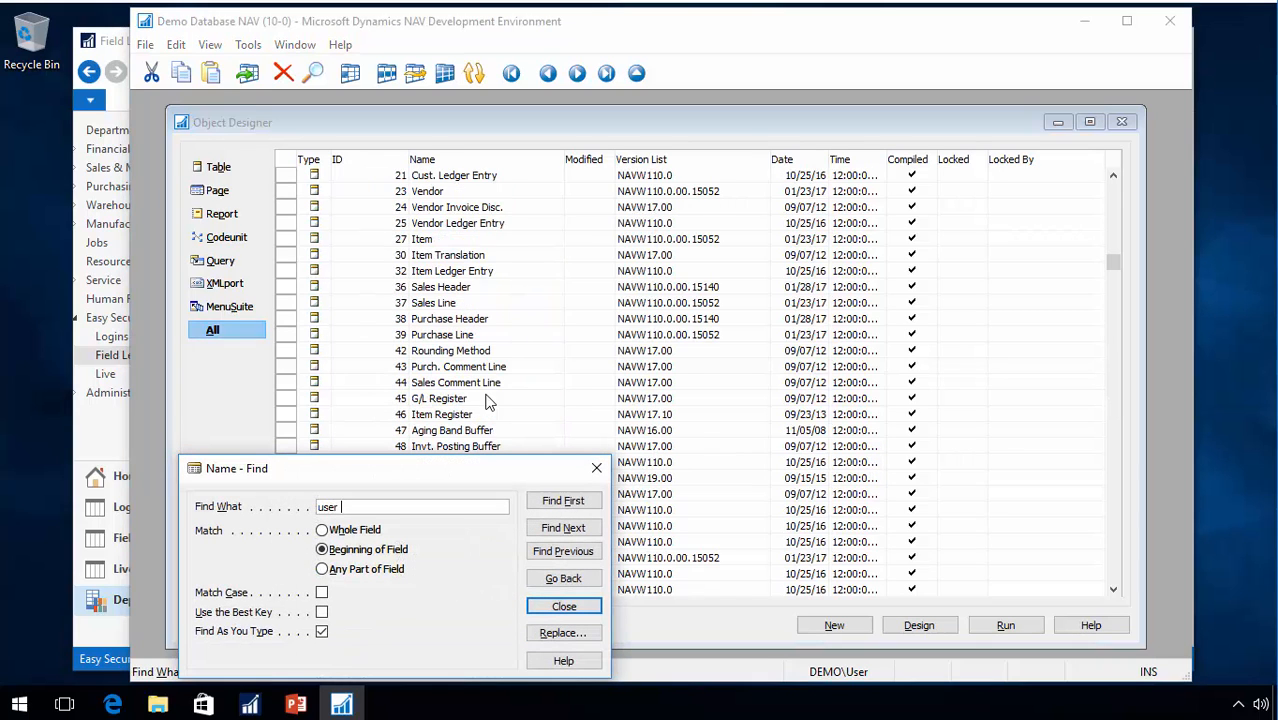
Add field 50000 'Location Filter', Code 100, to table 91 User Setup with TableRelation Location
{"action": "left_click", "coordinate": [563, 605]}
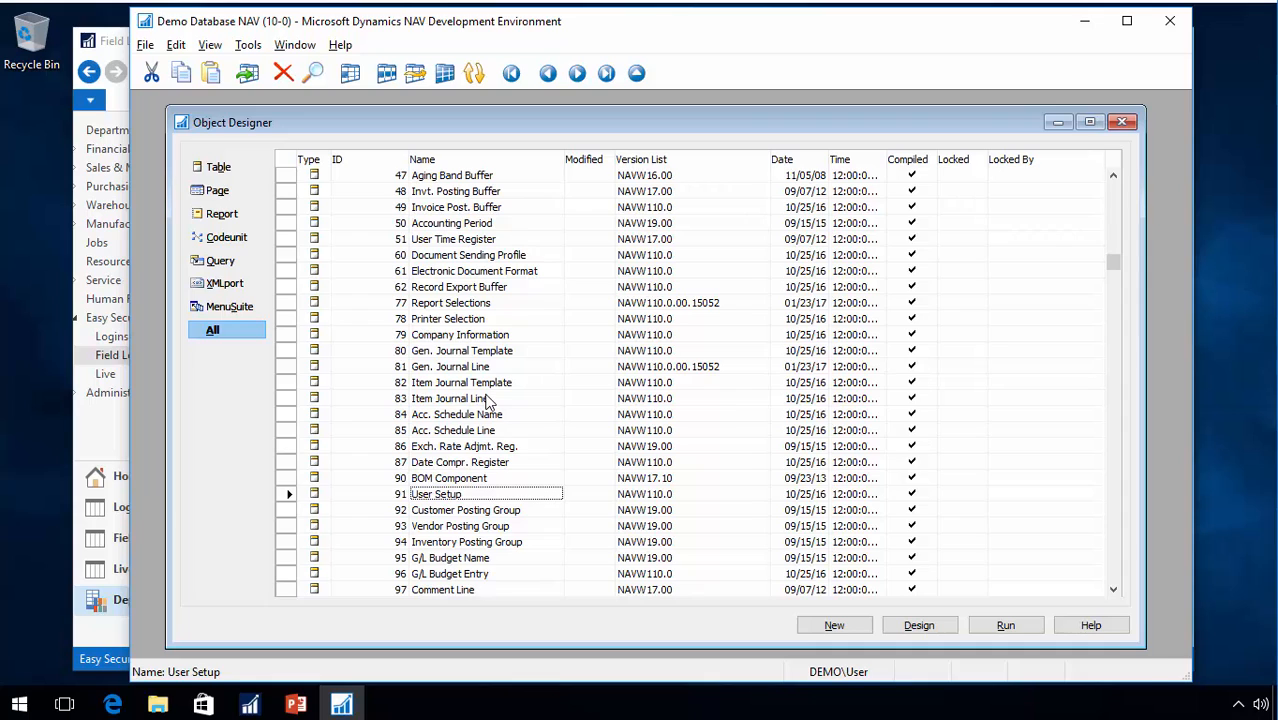
{"action": "left_click", "coordinate": [919, 625]}
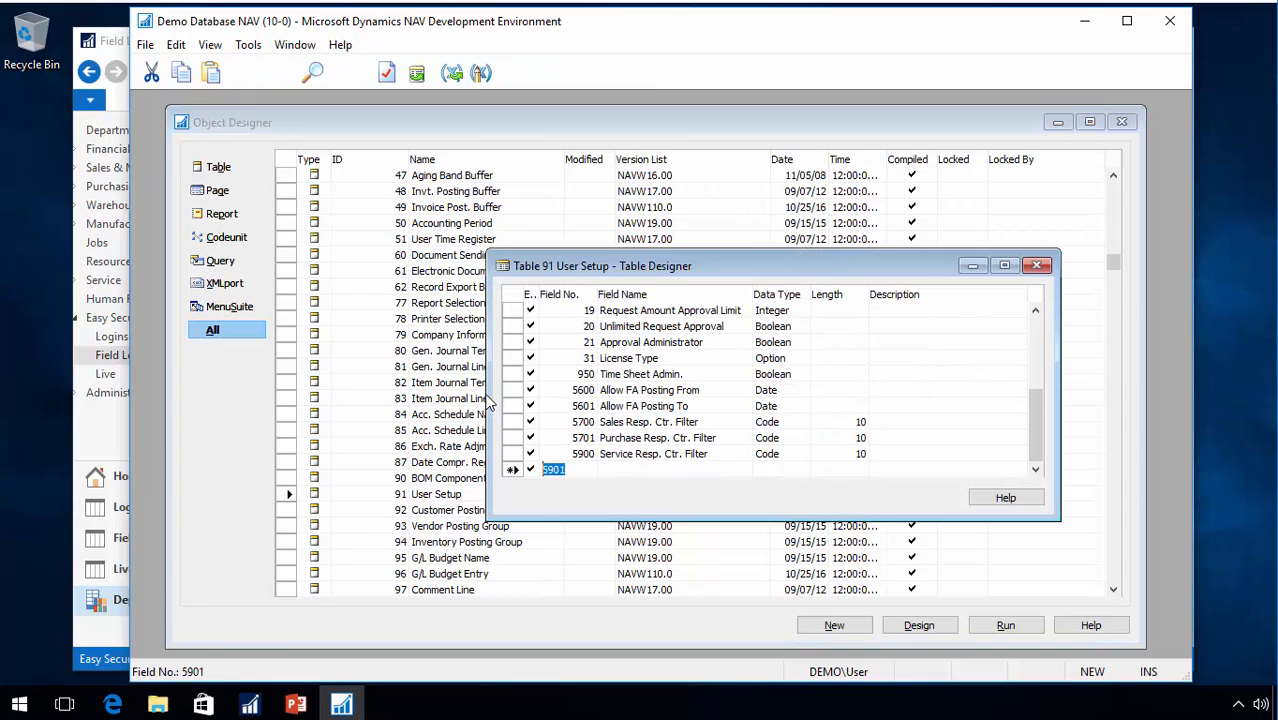
{"action": "type", "text": "50000"}
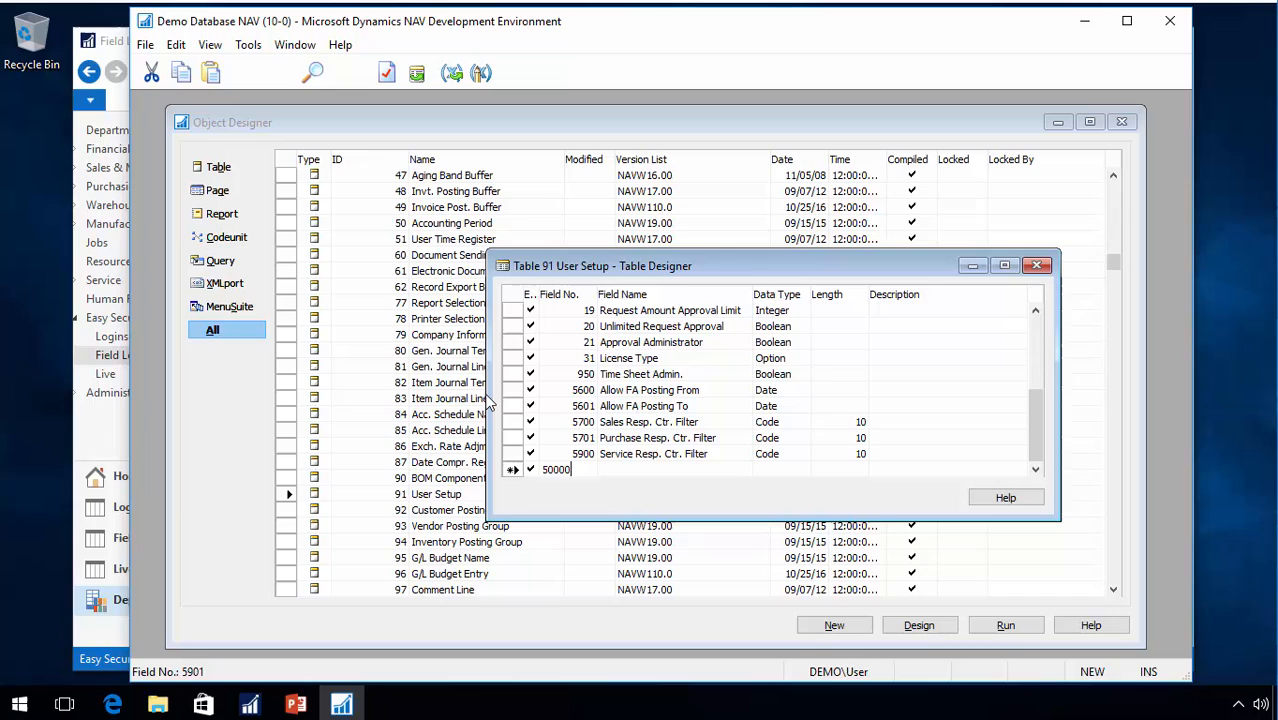
{"action": "type", "text": "Location Filter"}
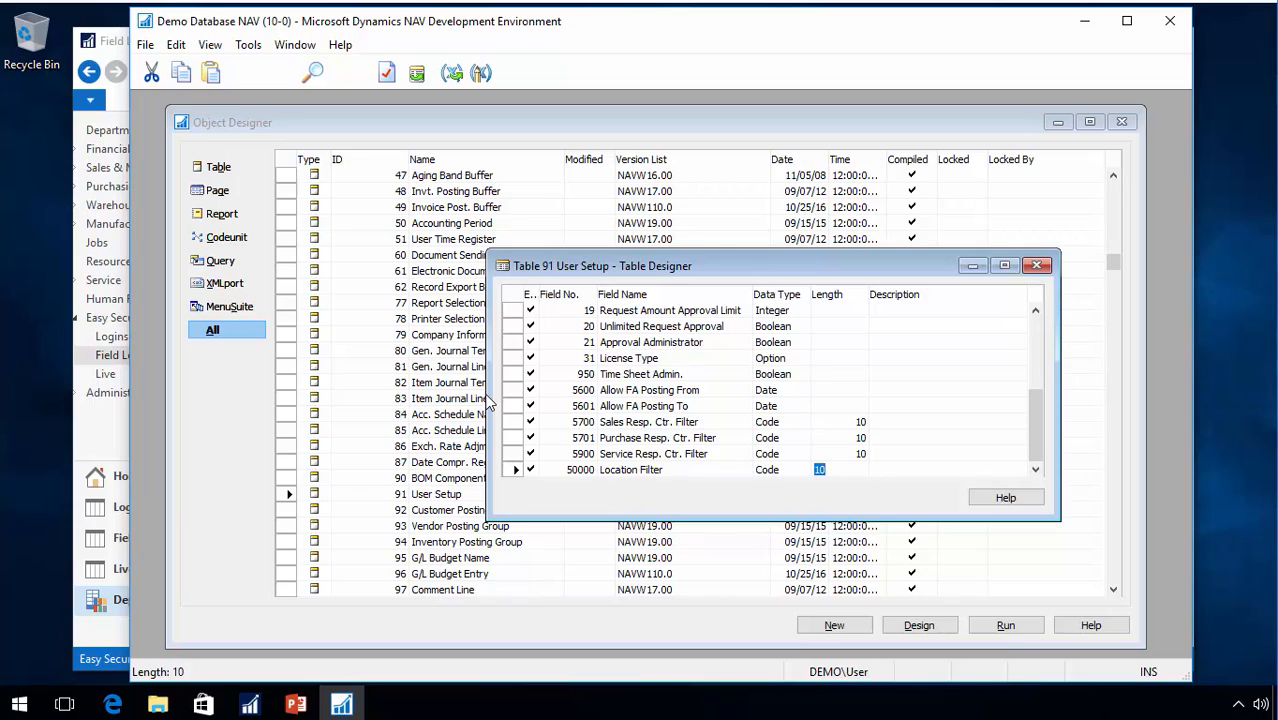
{"action": "type", "text": "100"}
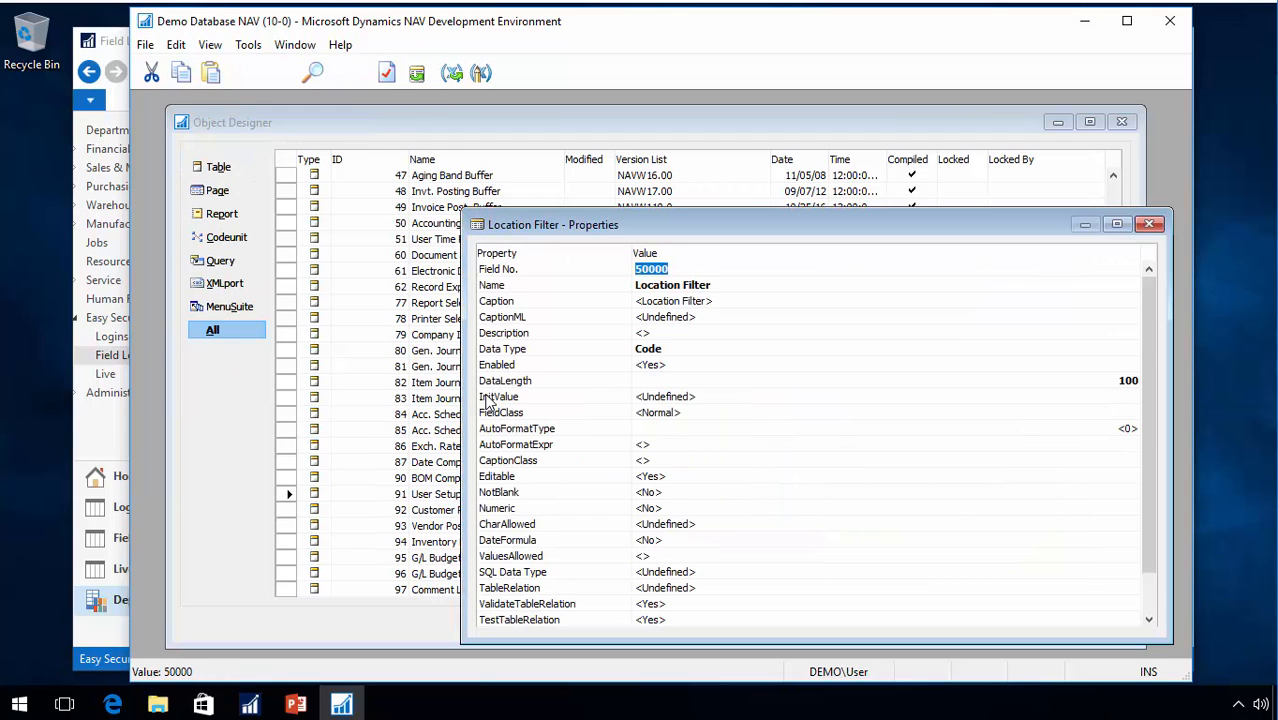
{"action": "scroll", "scroll_direction": "down", "scroll_amount": 3}
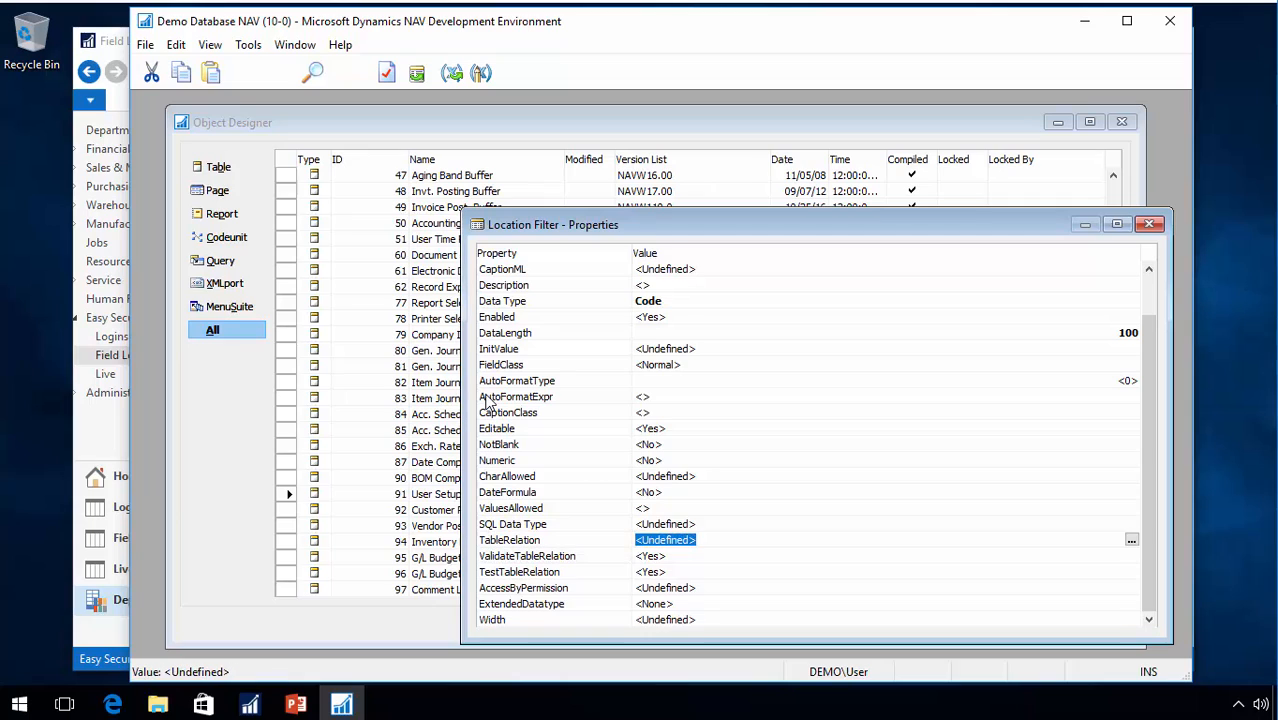
{"action": "type", "text": "Location"}
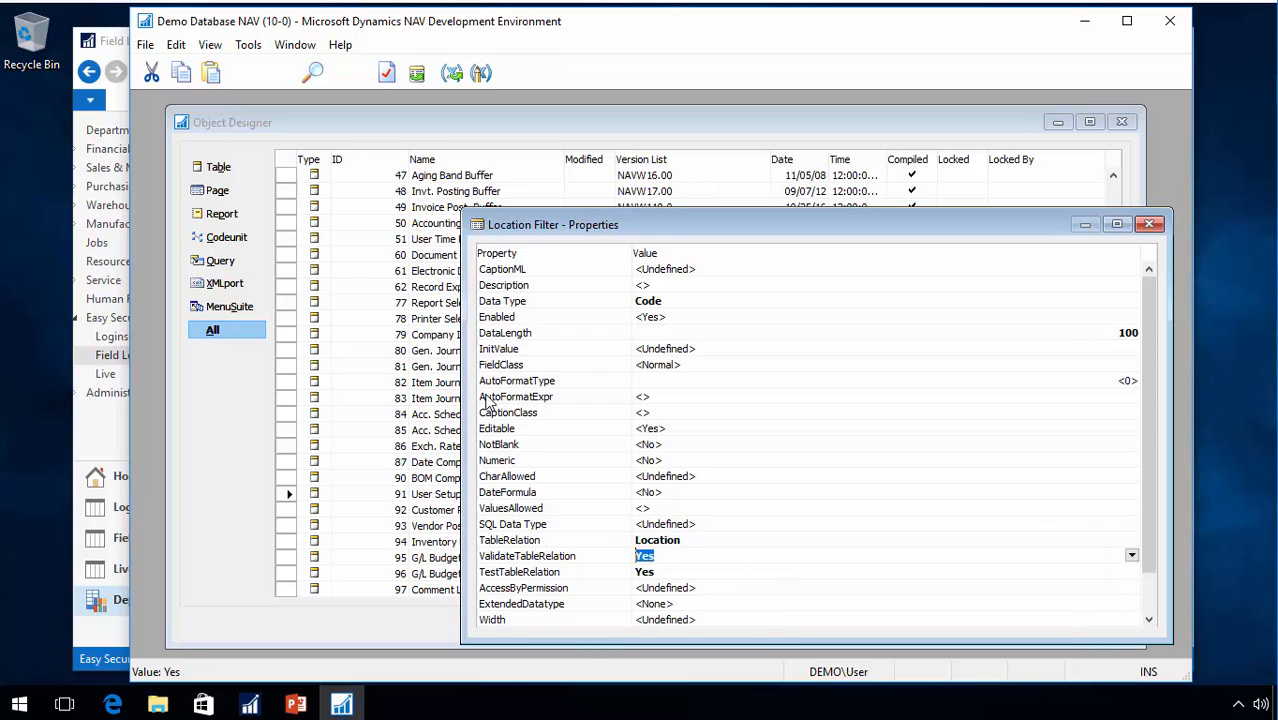
Save the User Setup table with its new Location Filter field, compiled and synchronized with validation
{"action": "left_click", "coordinate": [1145, 224]}
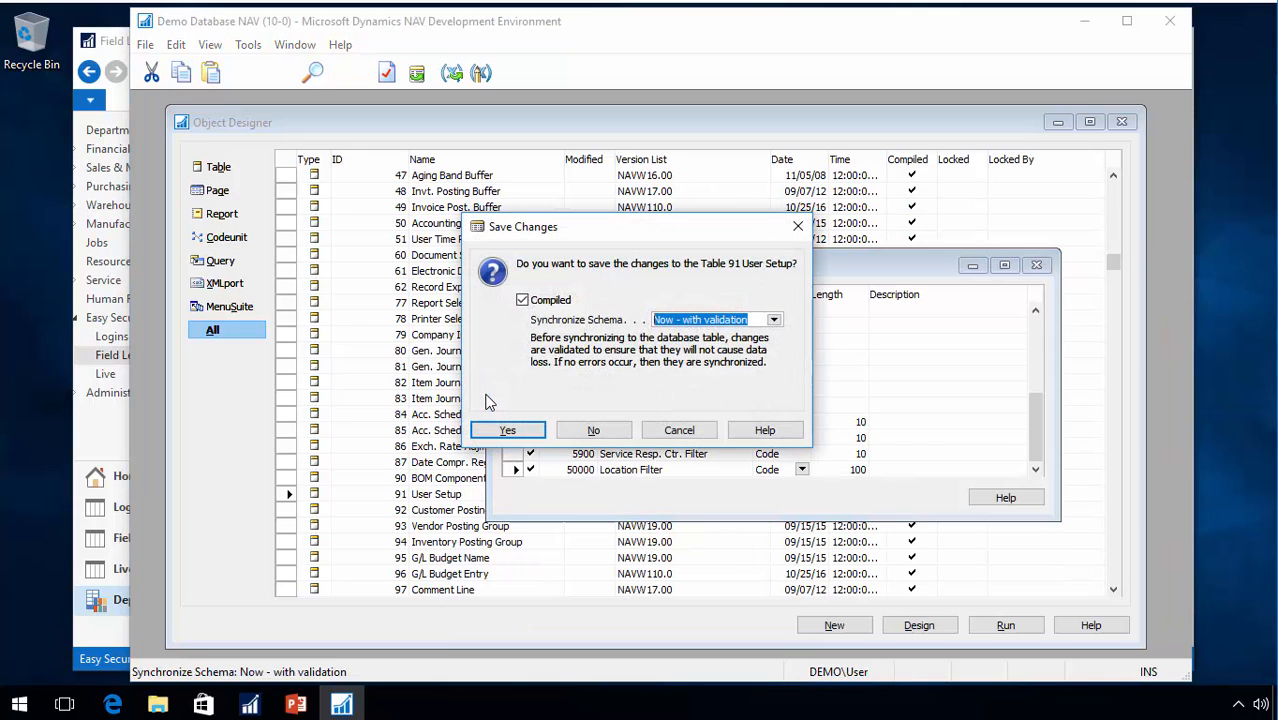
{"action": "left_click", "coordinate": [507, 429]}
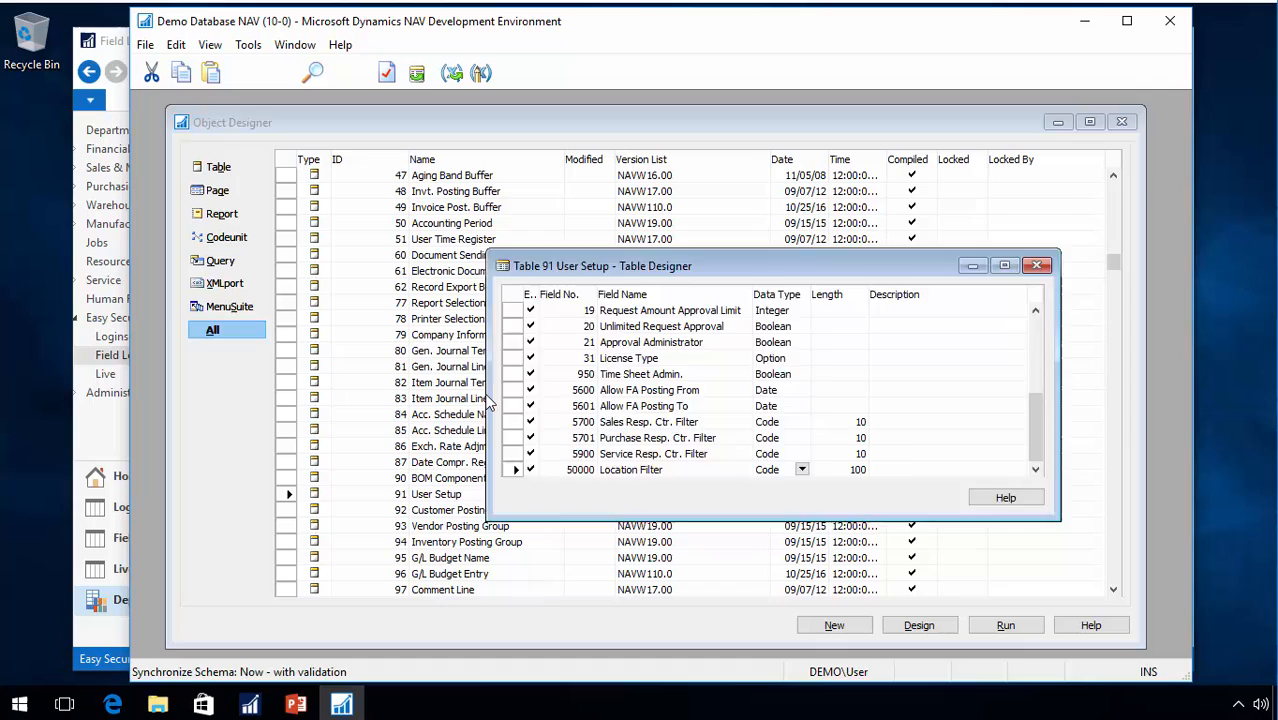
{"action": "left_click", "coordinate": [1038, 265]}
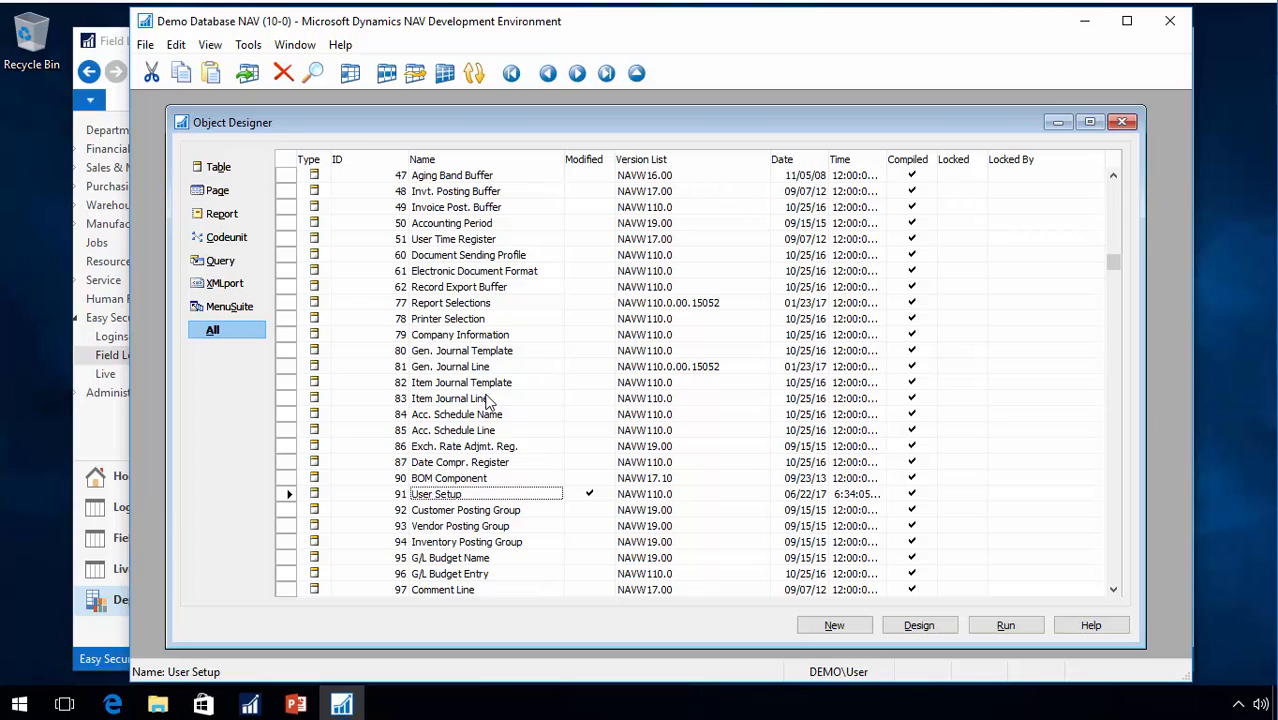
{"action": "mouse_move", "coordinate": [222, 237]}
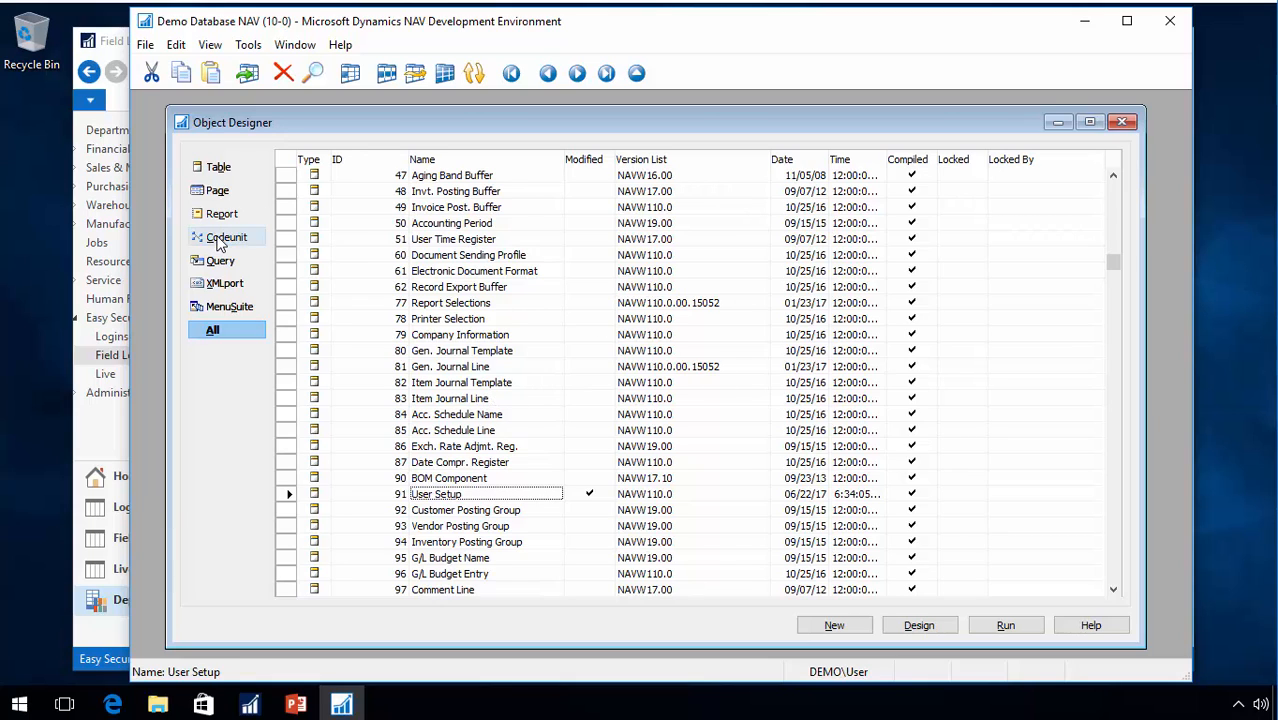
Copy the SALESPERS case from codeunit 14123806 ES Dynamic Filter Management, then search for codeunit 50000
{"action": "left_click", "coordinate": [226, 237]}
{"action": "type", "text": "14"}
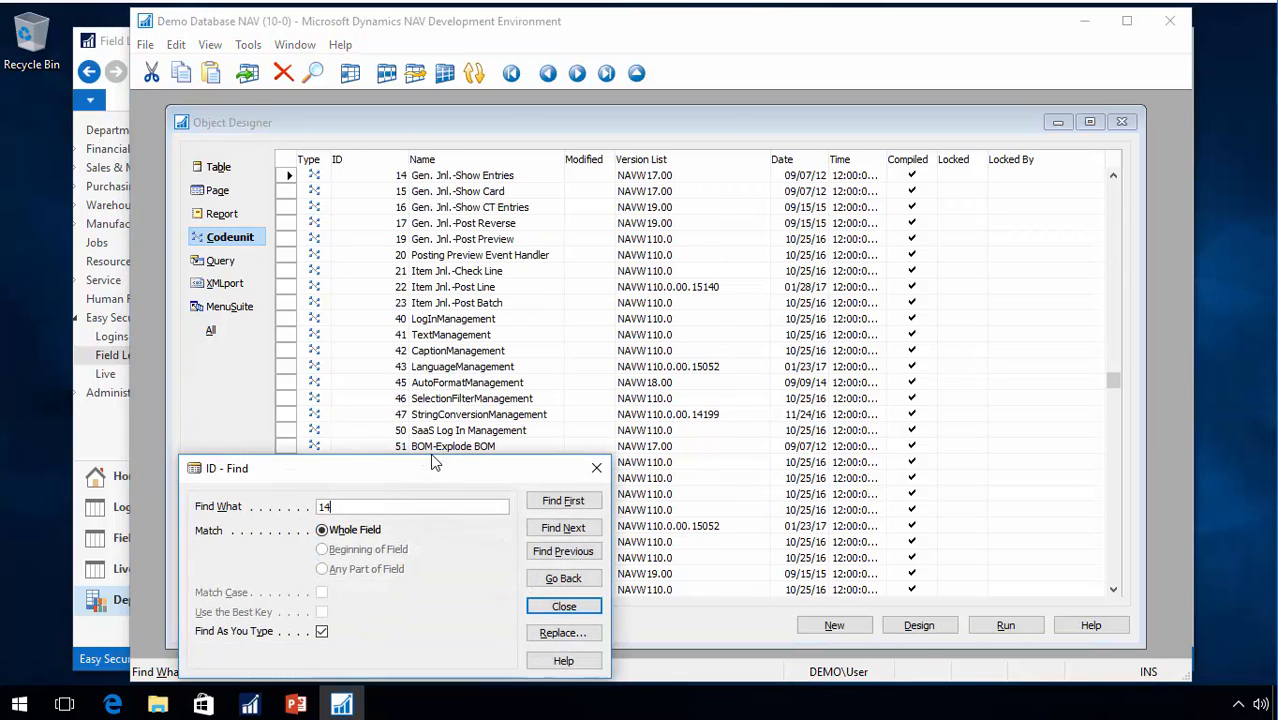
{"action": "left_click", "coordinate": [563, 606]}
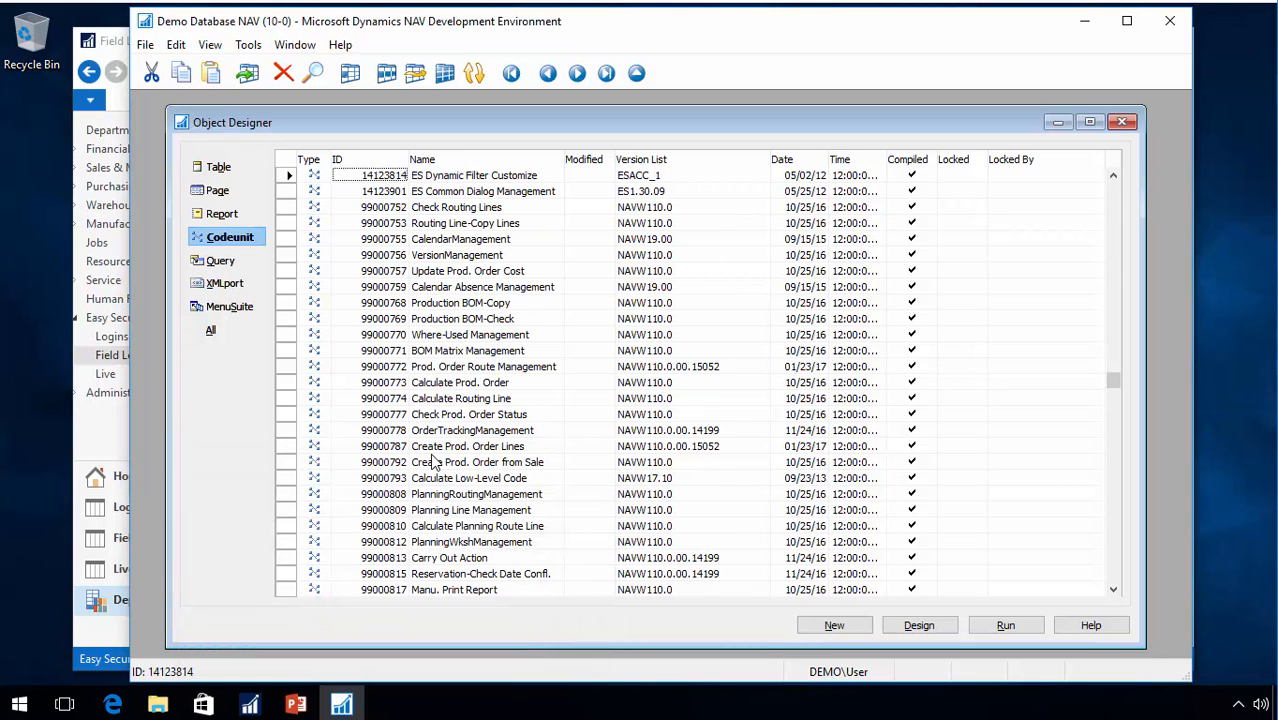
{"action": "scroll", "scroll_direction": "up", "scroll_amount": 3}
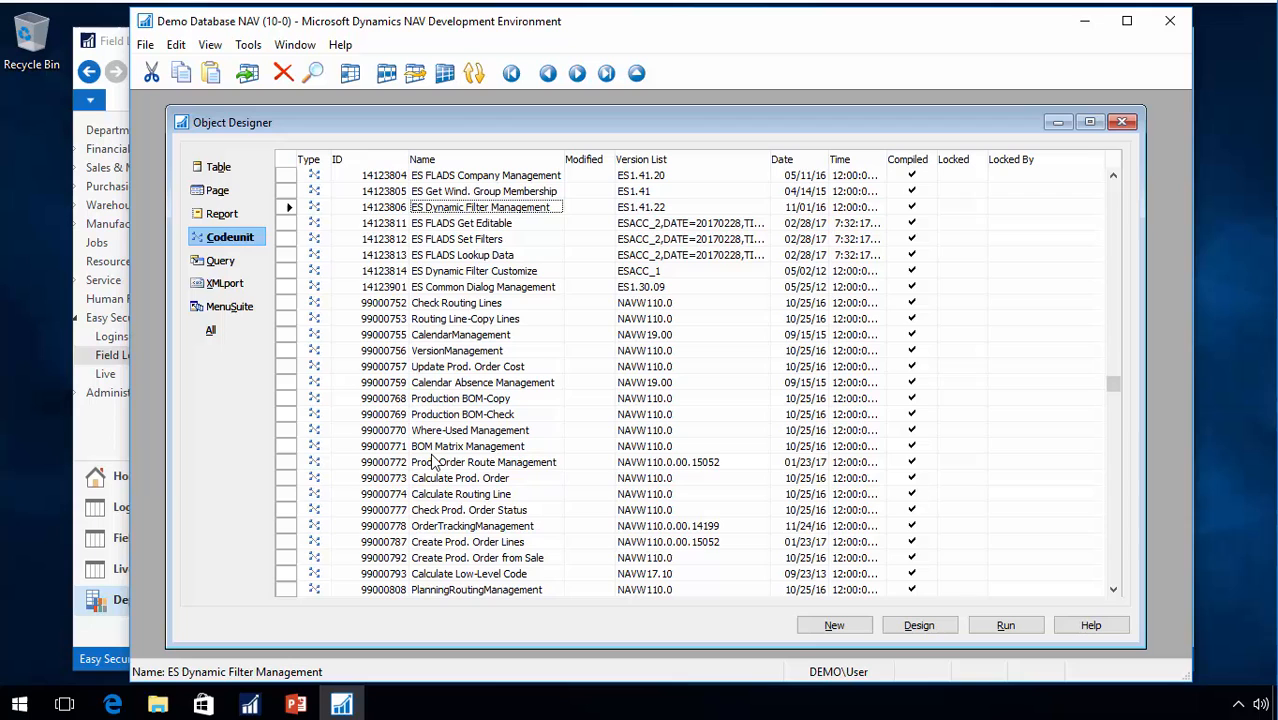
{"action": "left_click", "coordinate": [919, 625]}
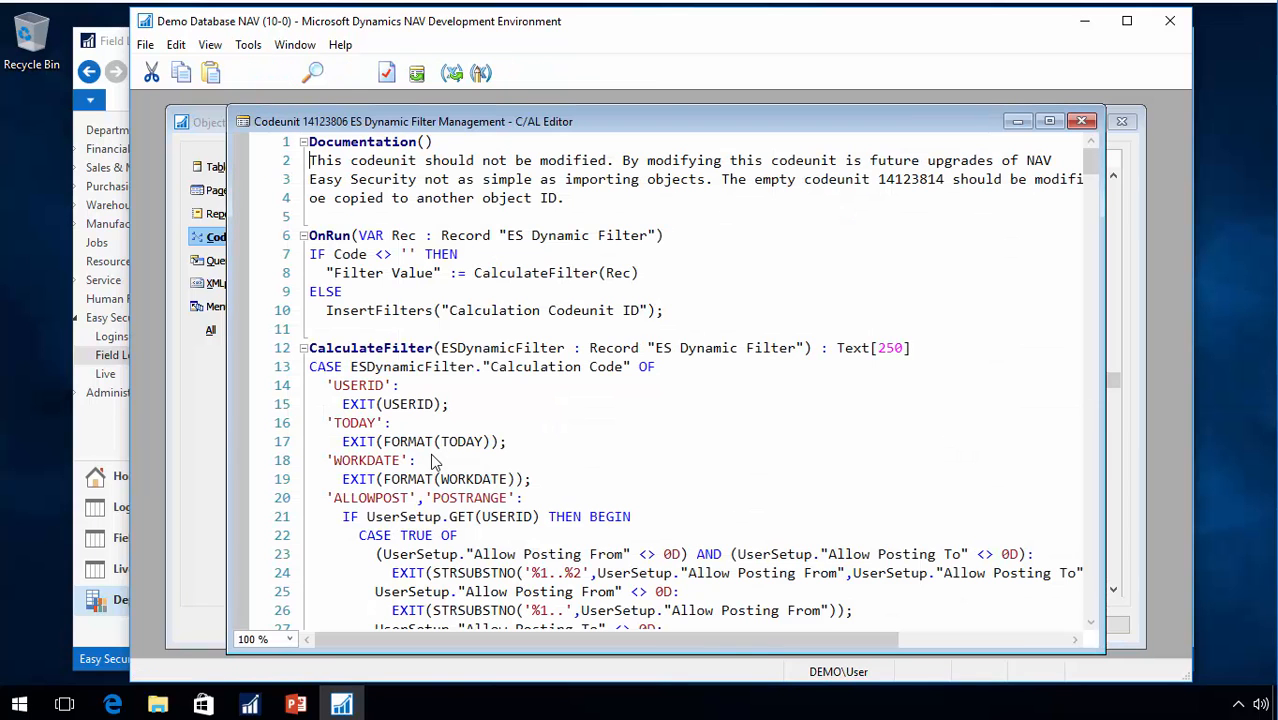
{"action": "scroll", "scroll_direction": "down", "scroll_amount": 3}
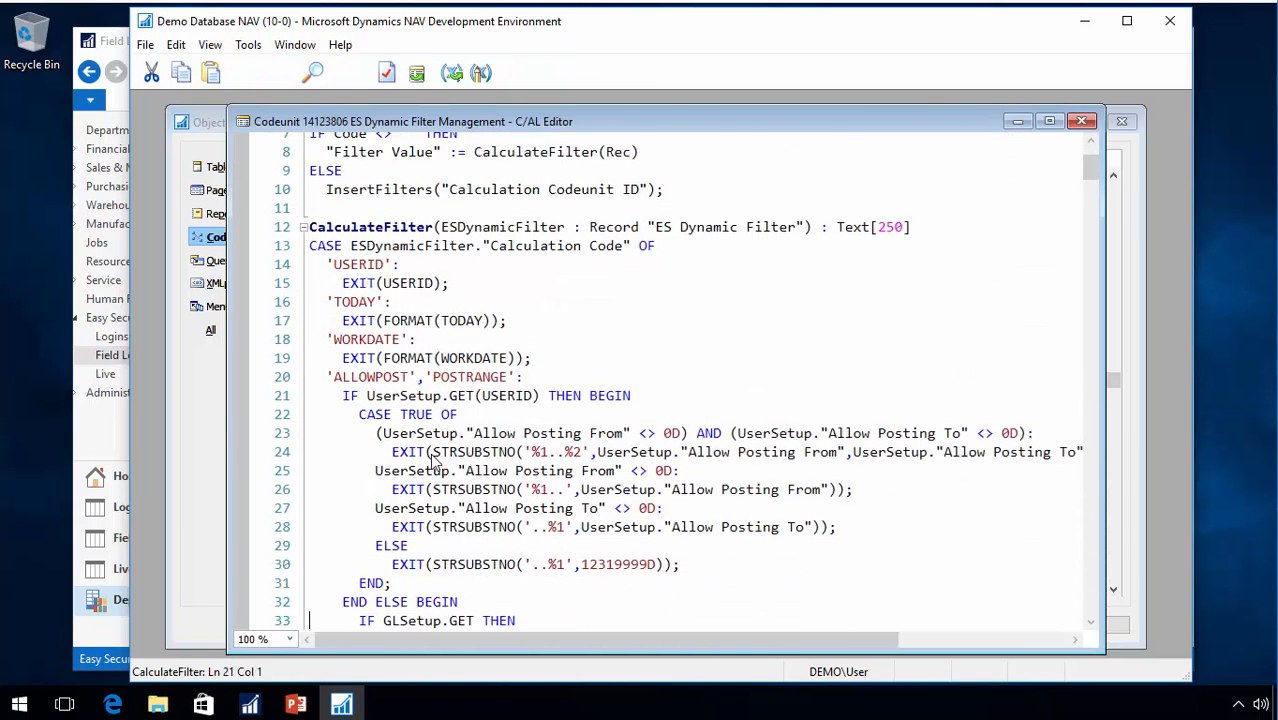
{"action": "scroll", "scroll_direction": "down", "scroll_amount": 3}
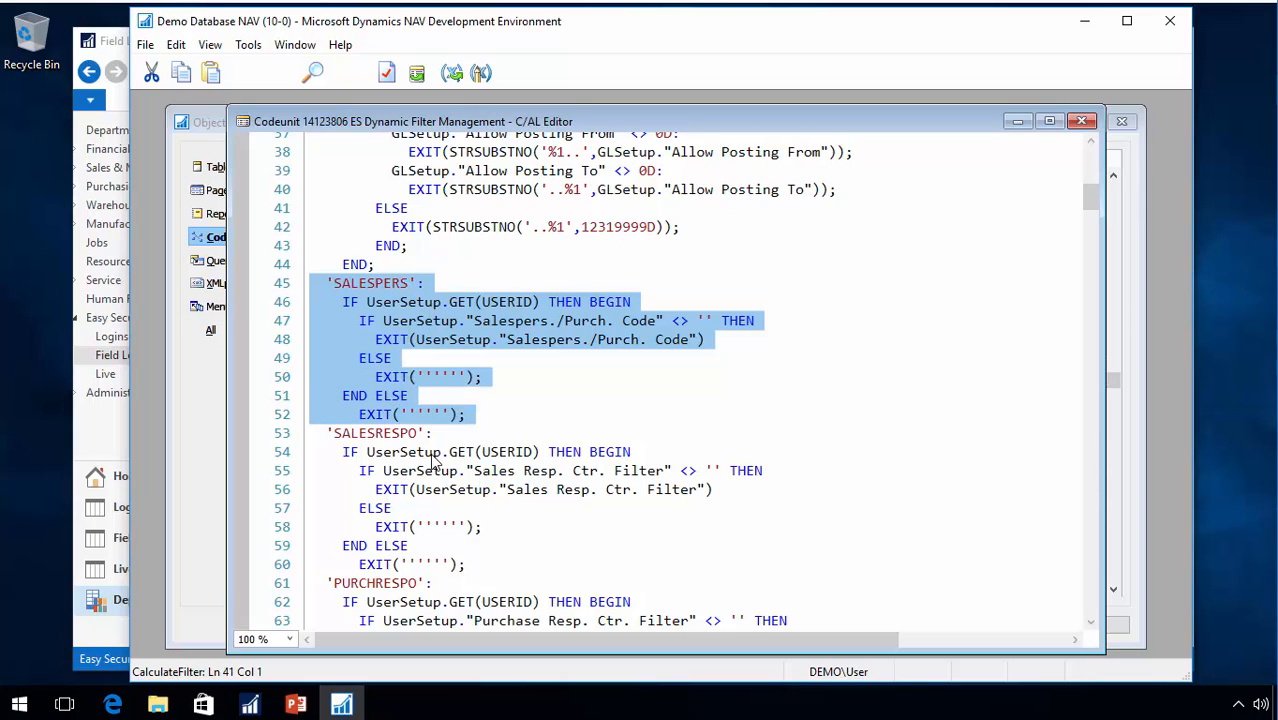
{"action": "mouse_move", "coordinate": [495, 378]}
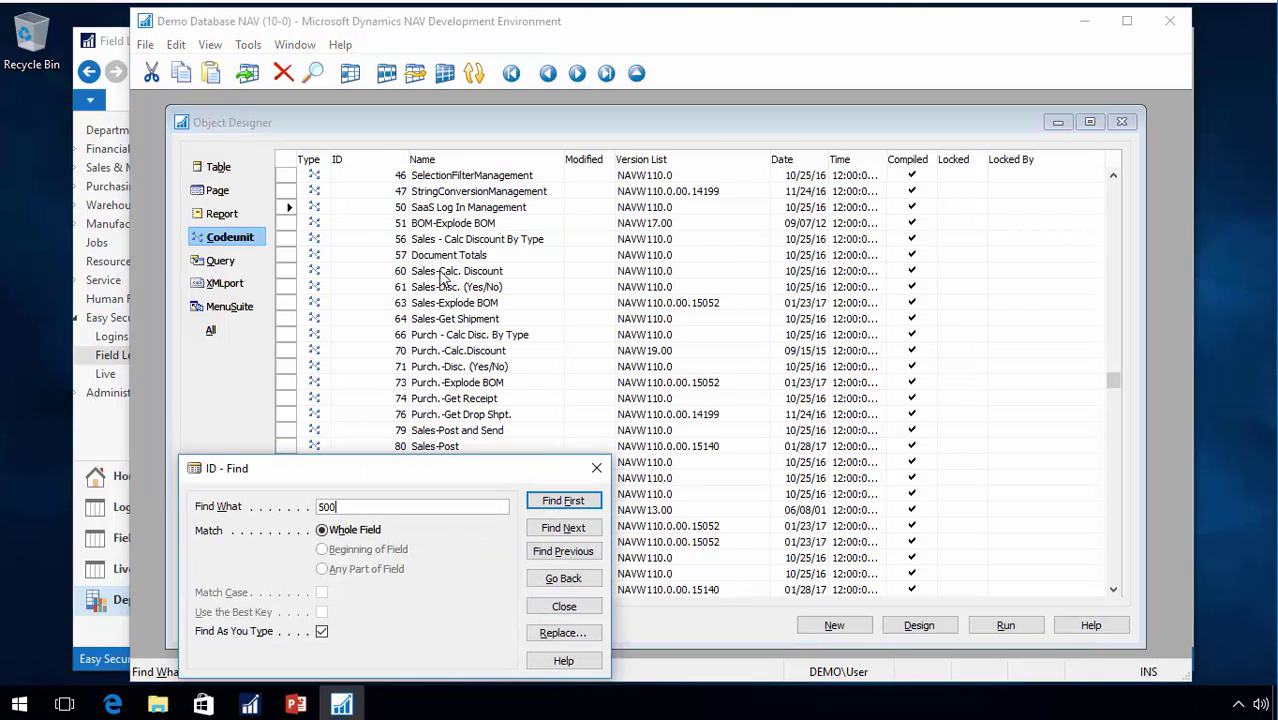
{"action": "left_click", "coordinate": [563, 500]}
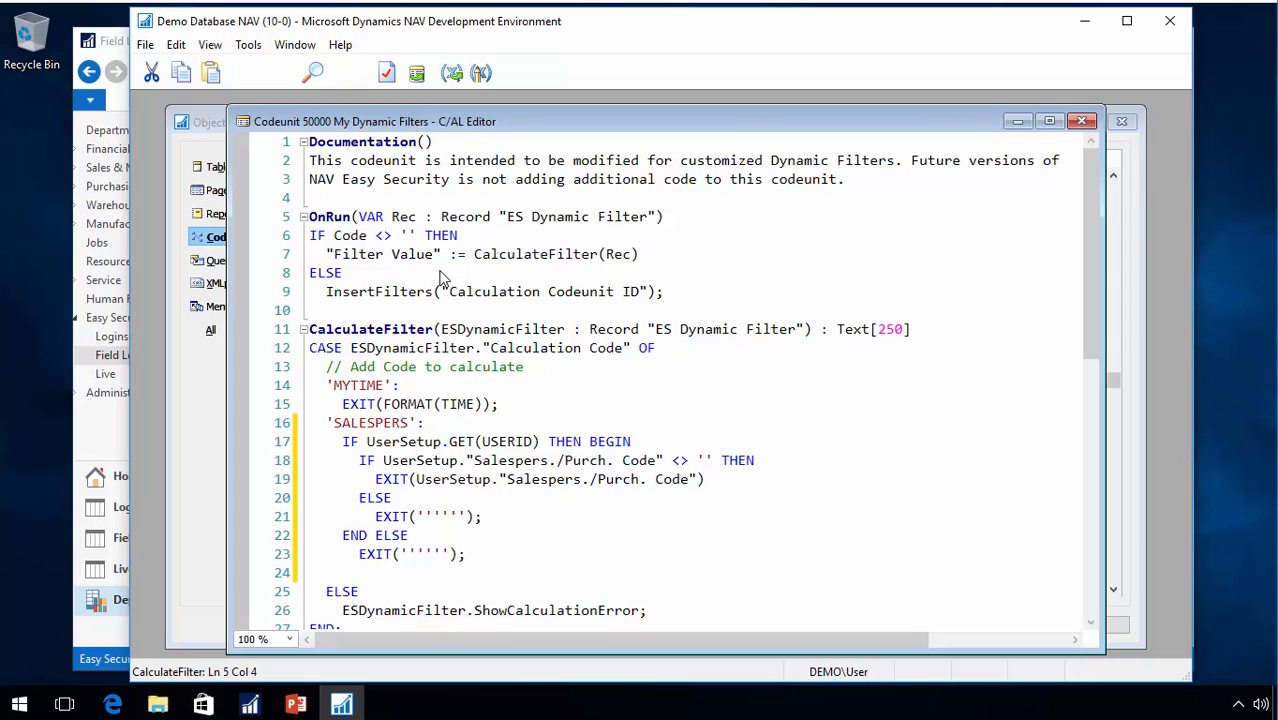
Rename the pasted SALESPERS case to LOCATIONFL, using UserSetup."Location Filter" in both field references
{"action": "double_click", "coordinate": [370, 422]}
{"action": "type", "text": "'L"}
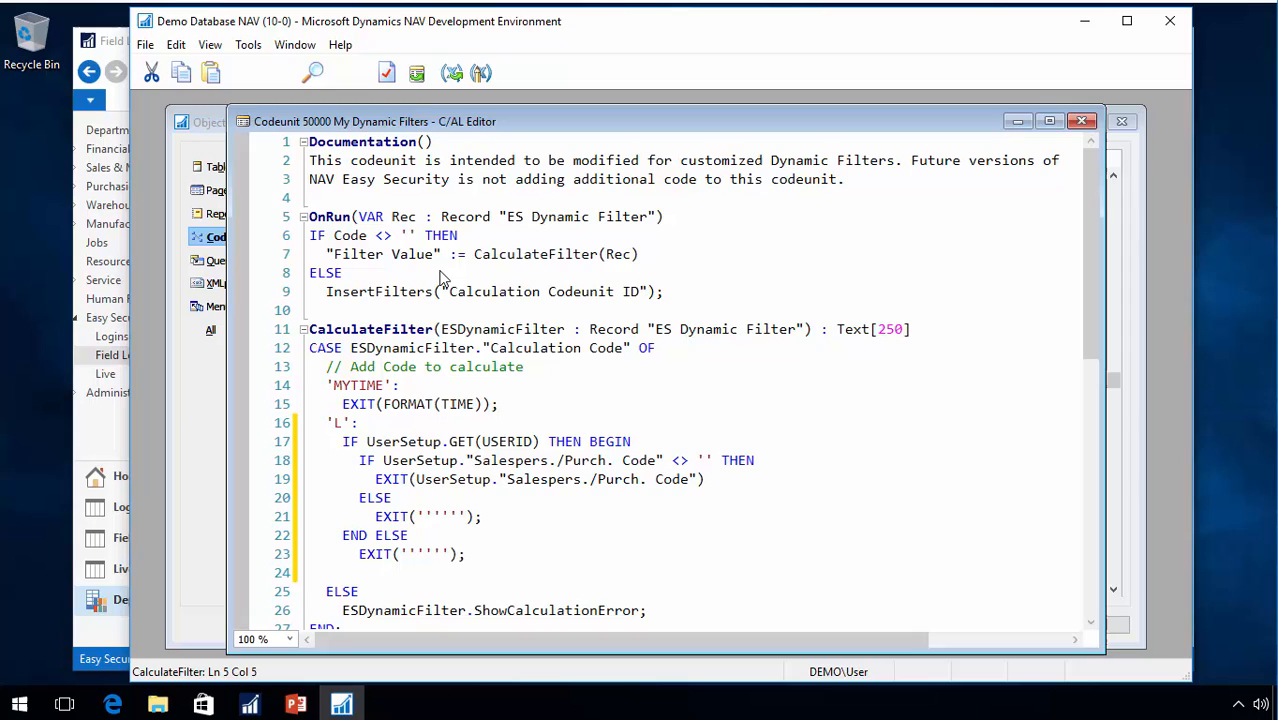
{"action": "type", "text": "OCATIONF"}
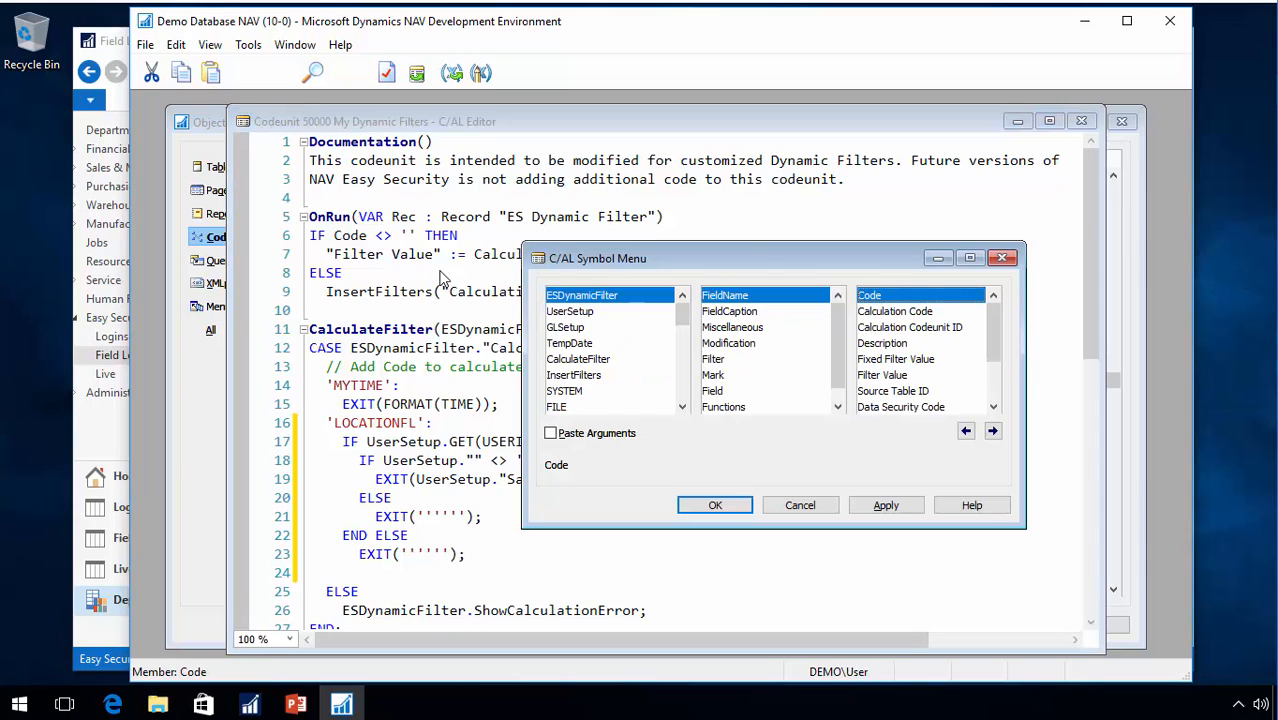
{"action": "left_click", "coordinate": [732, 327]}
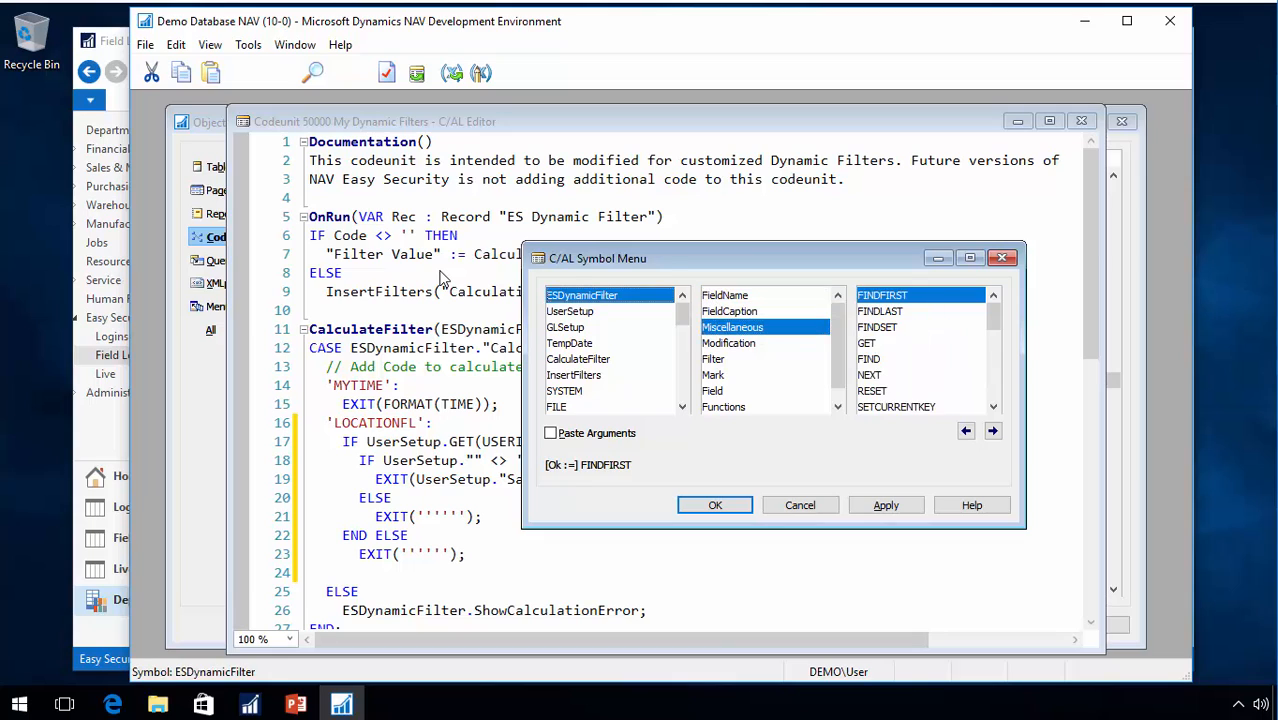
{"action": "left_click", "coordinate": [570, 311]}
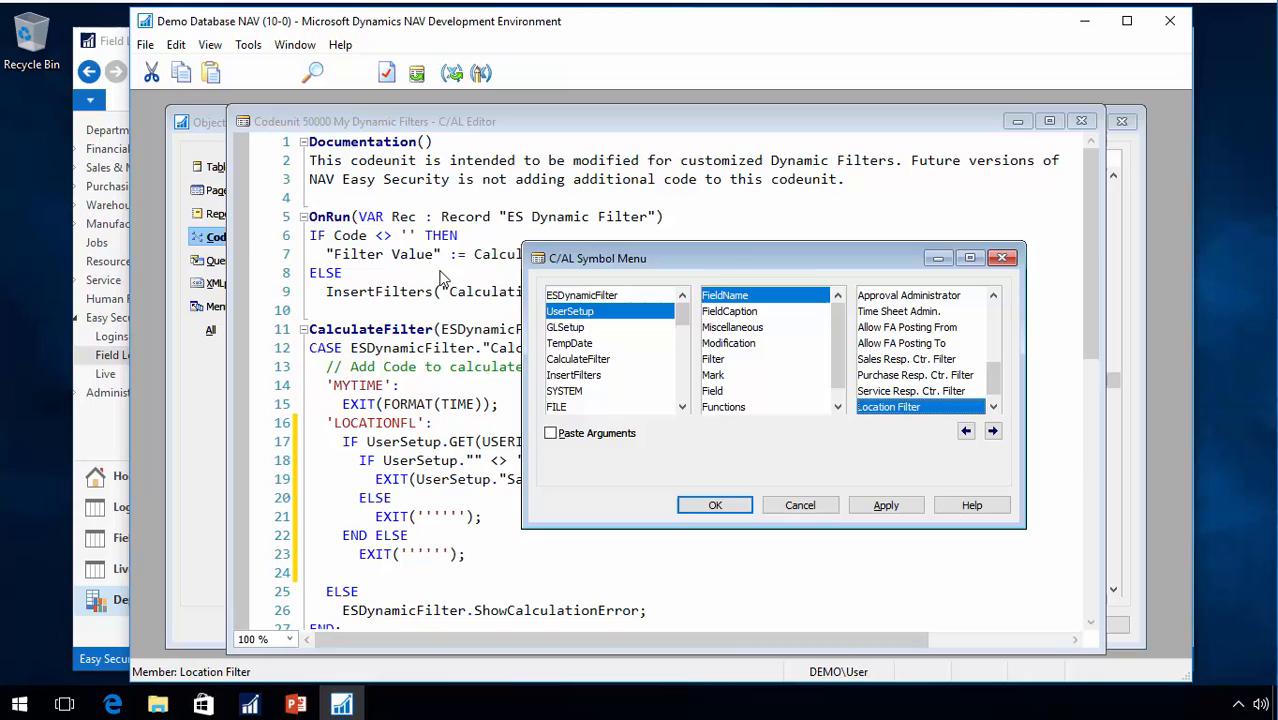
{"action": "left_click", "coordinate": [714, 505]}
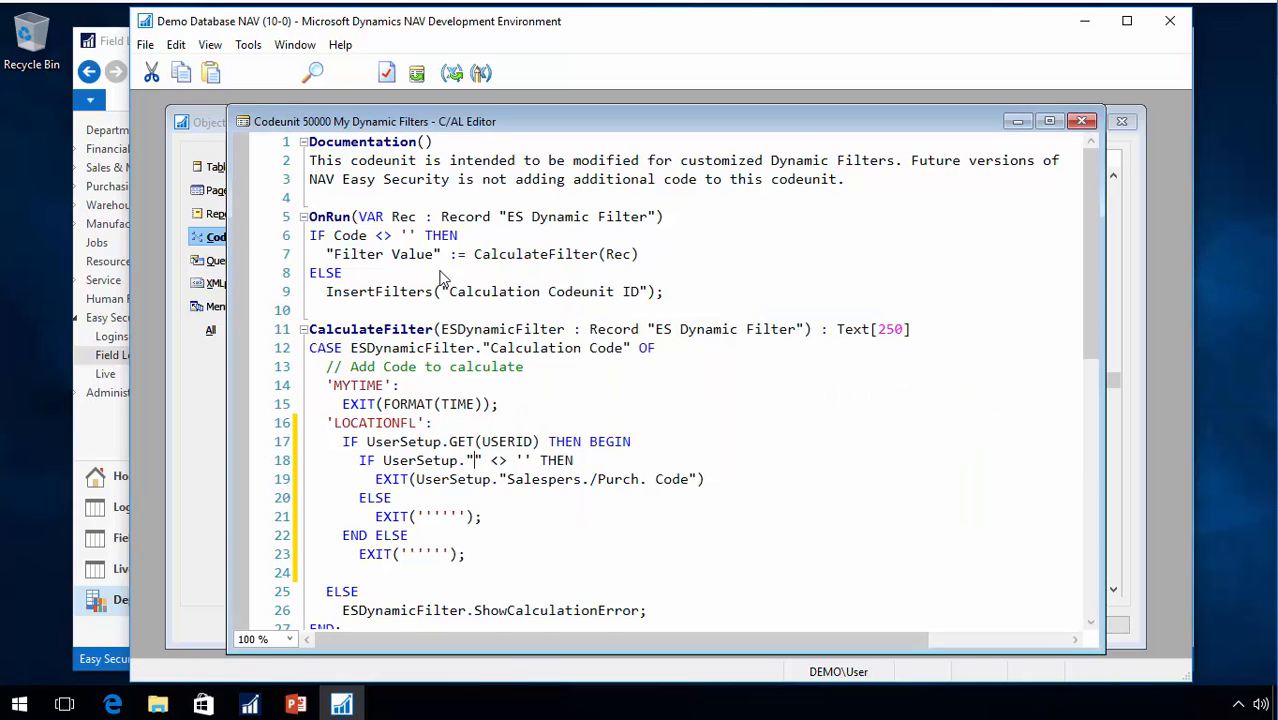
{"action": "type", "text": "Location Filter"}
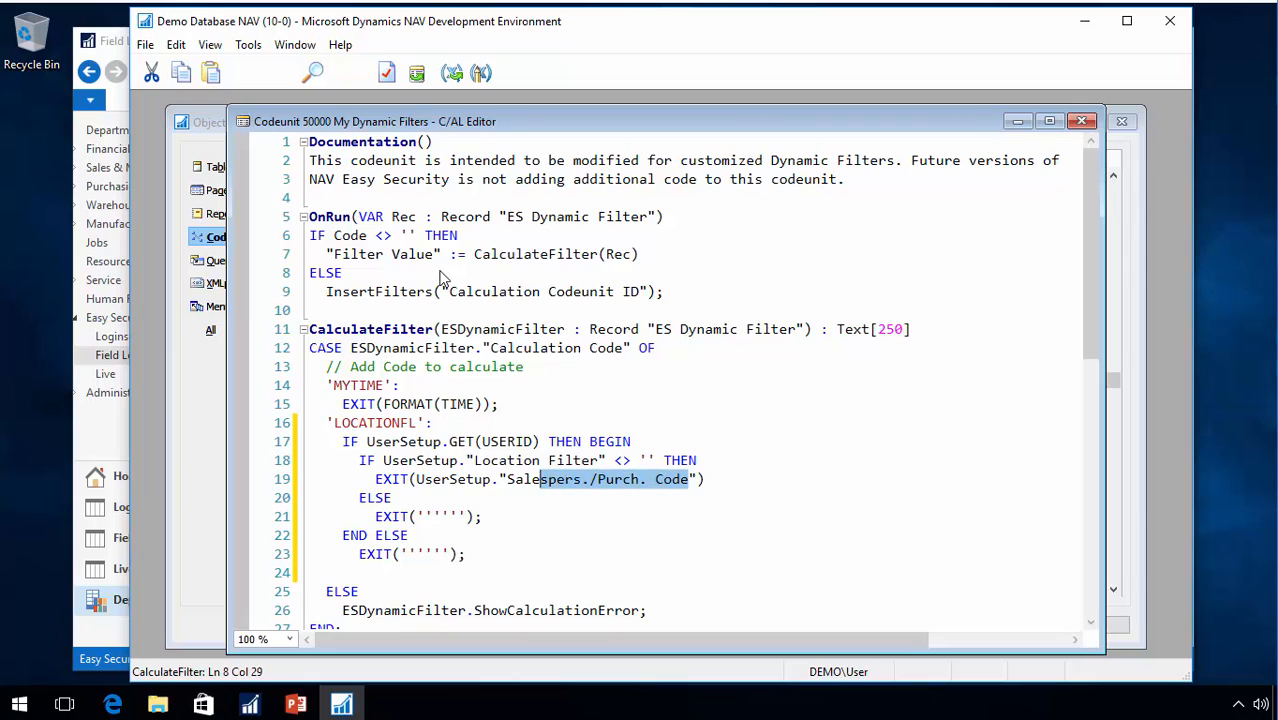
{"action": "type", "text": "Location Filter"}
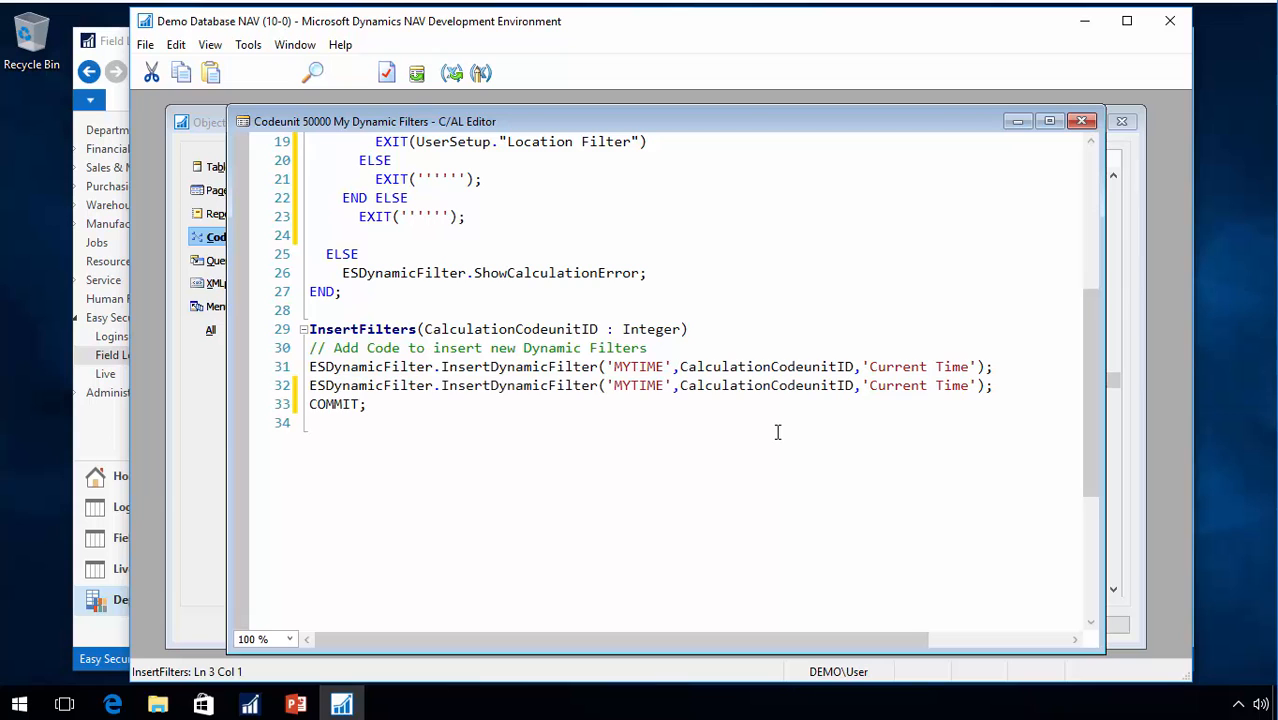
Add a LOCATIONFL filter described 'Location Filter from User Setup' and save codeunit 50000 compiled
{"action": "left_click", "coordinate": [641, 385]}
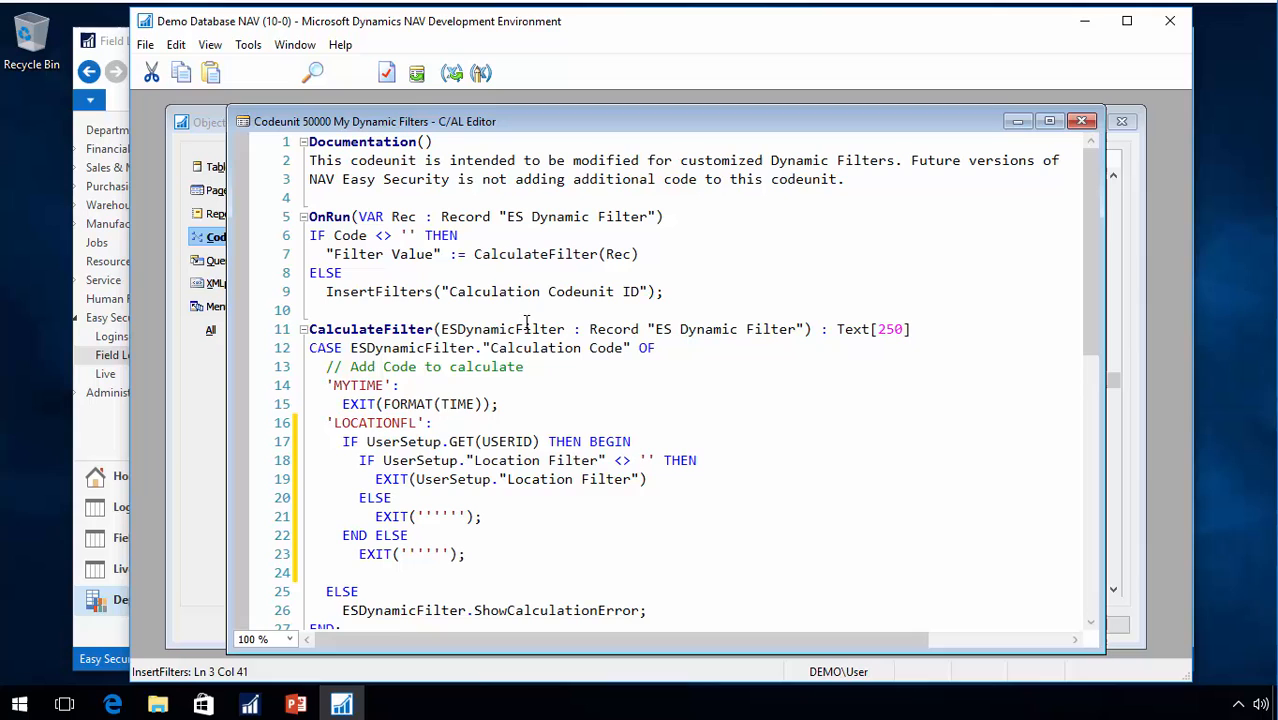
{"action": "left_click", "coordinate": [390, 422]}
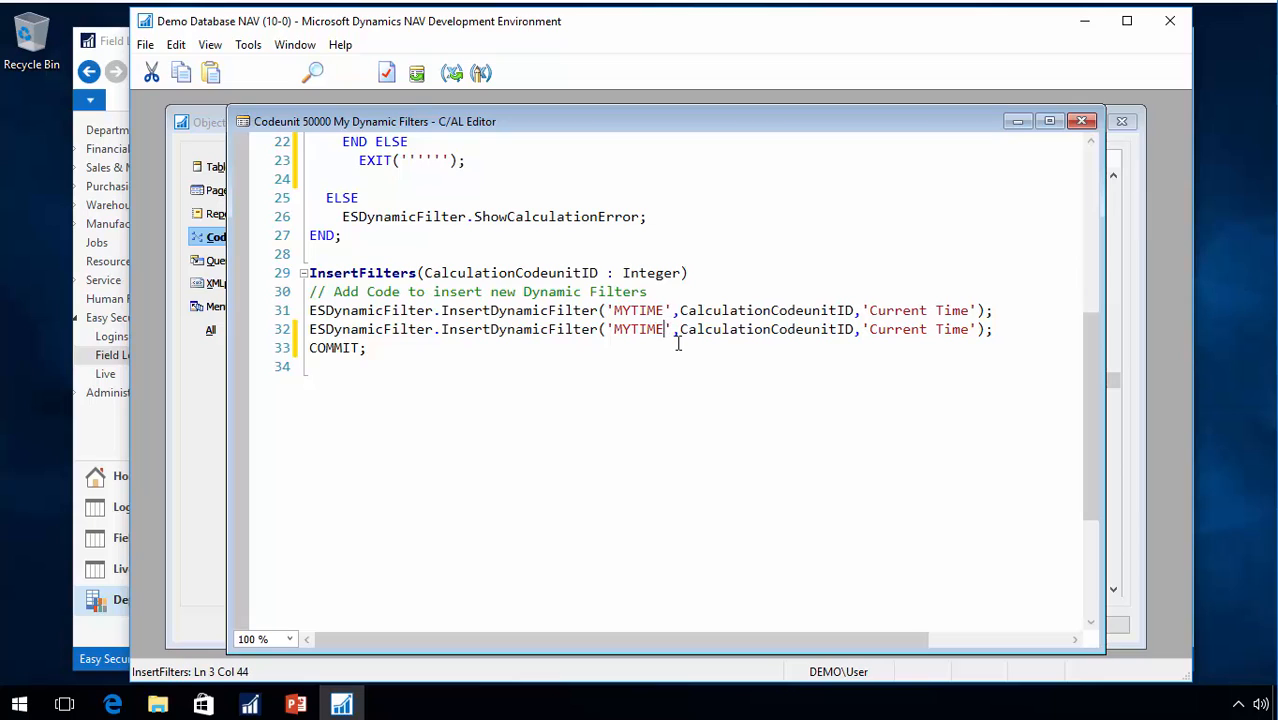
{"action": "double_click", "coordinate": [638, 329]}
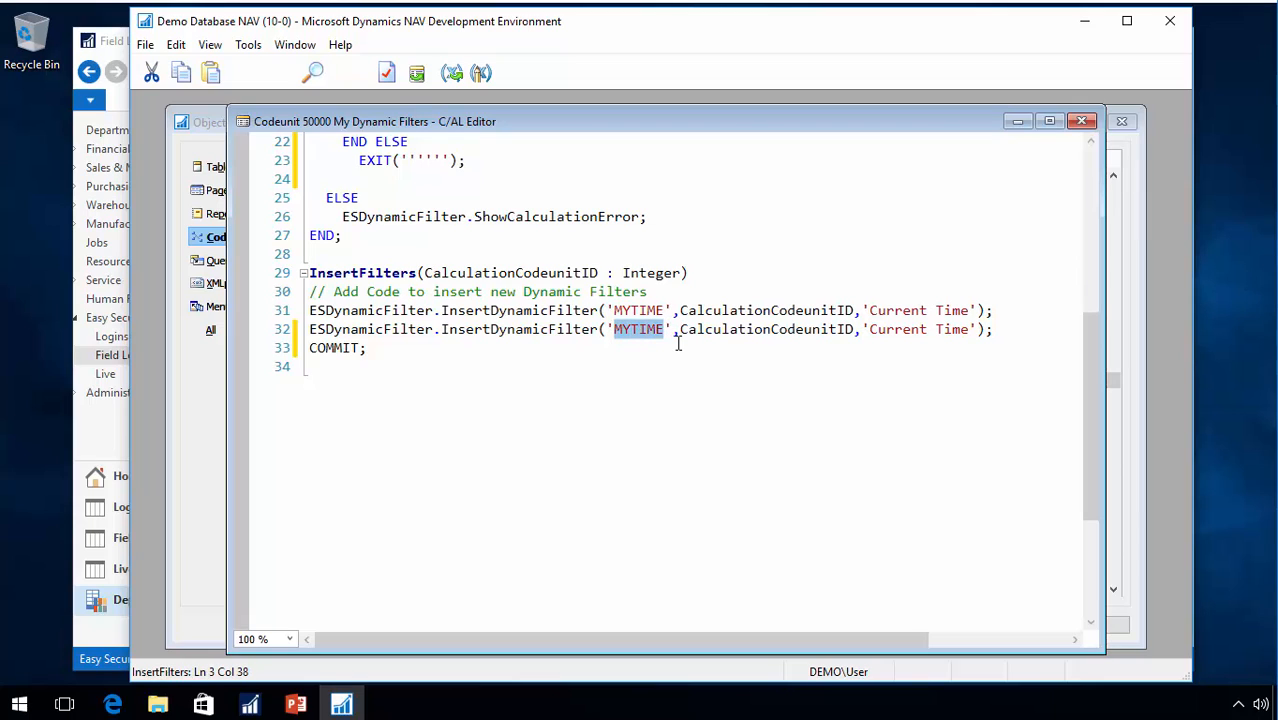
{"action": "type", "text": "LOCATIONFL"}
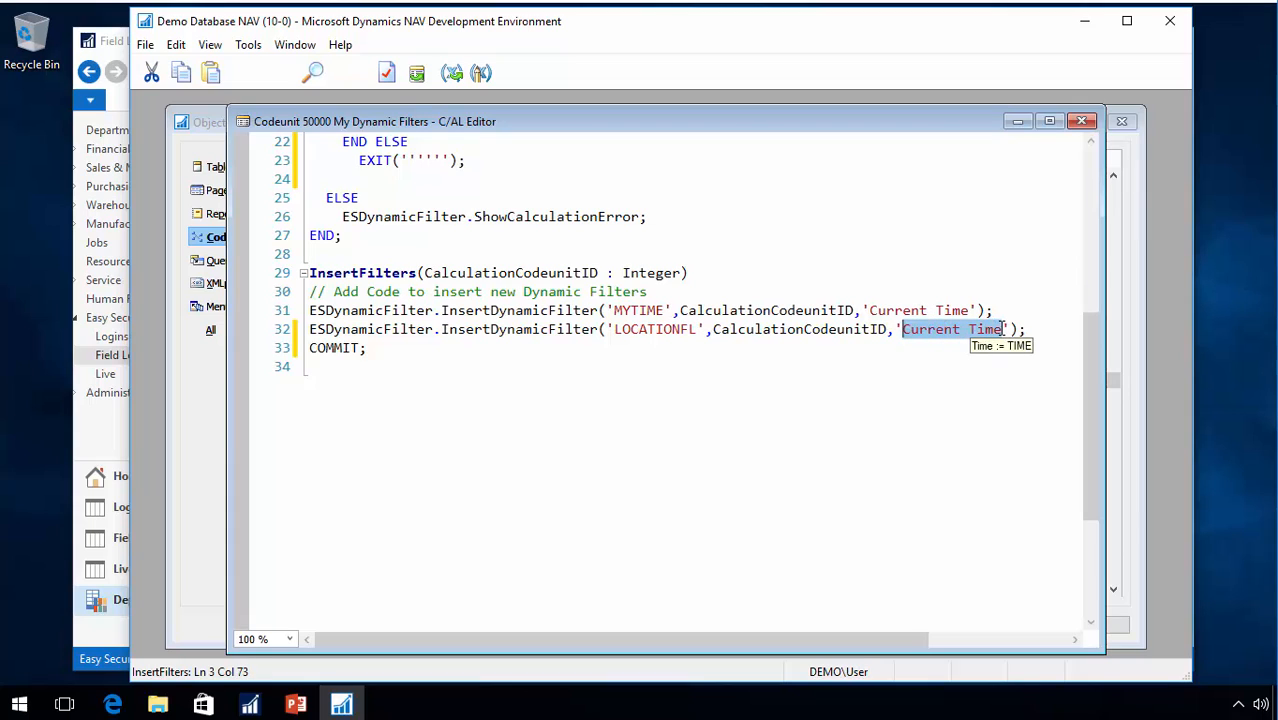
{"action": "type", "text": "Location Fil"}
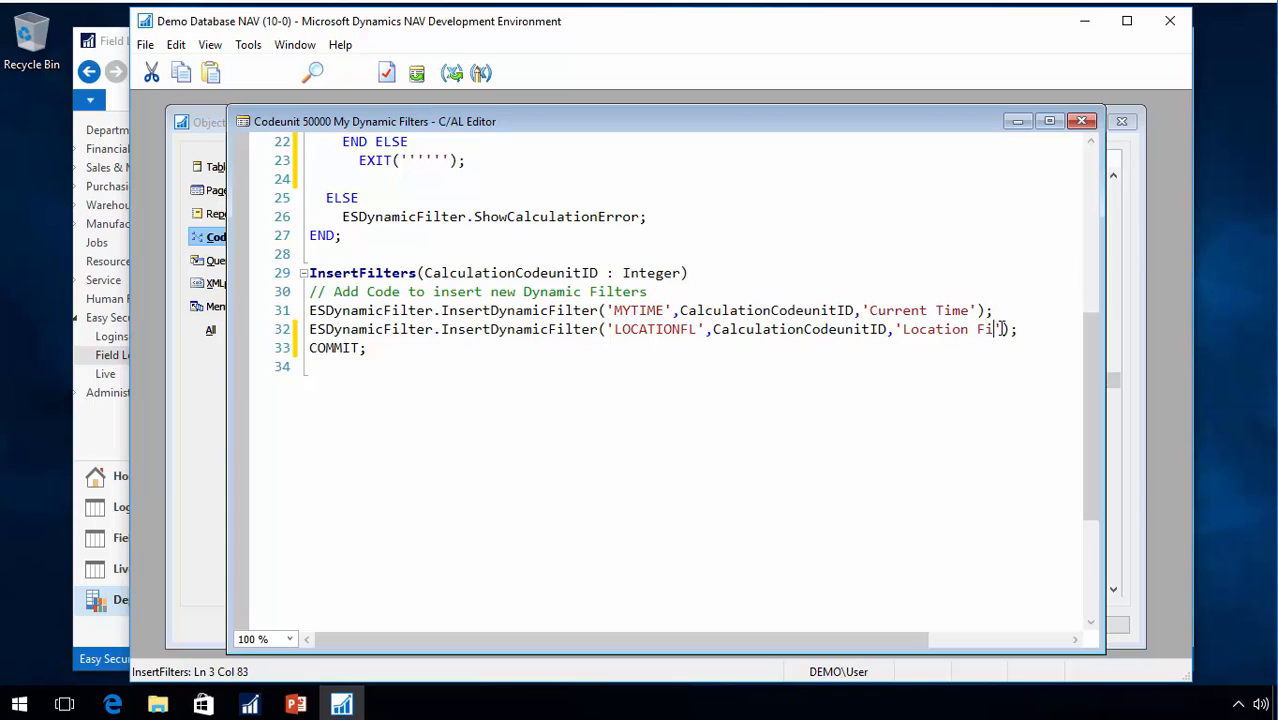
{"action": "type", "text": "ter from"}
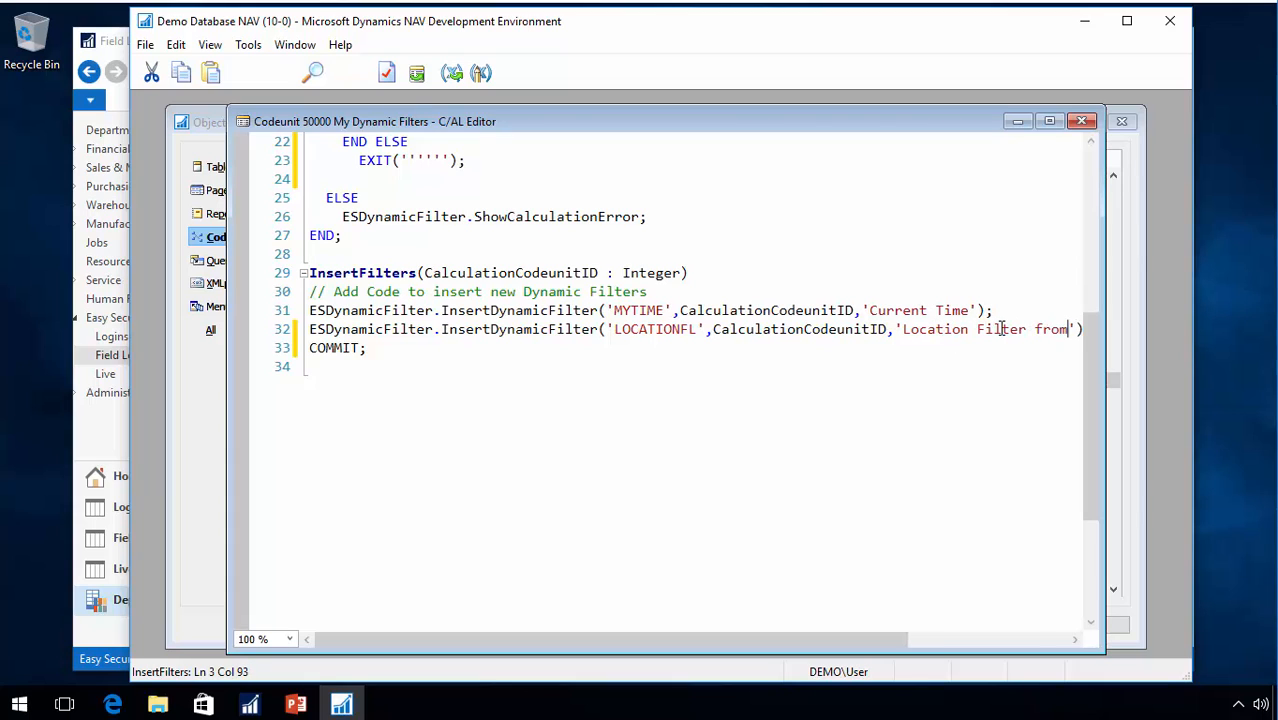
{"action": "type", "text": "User Set"}
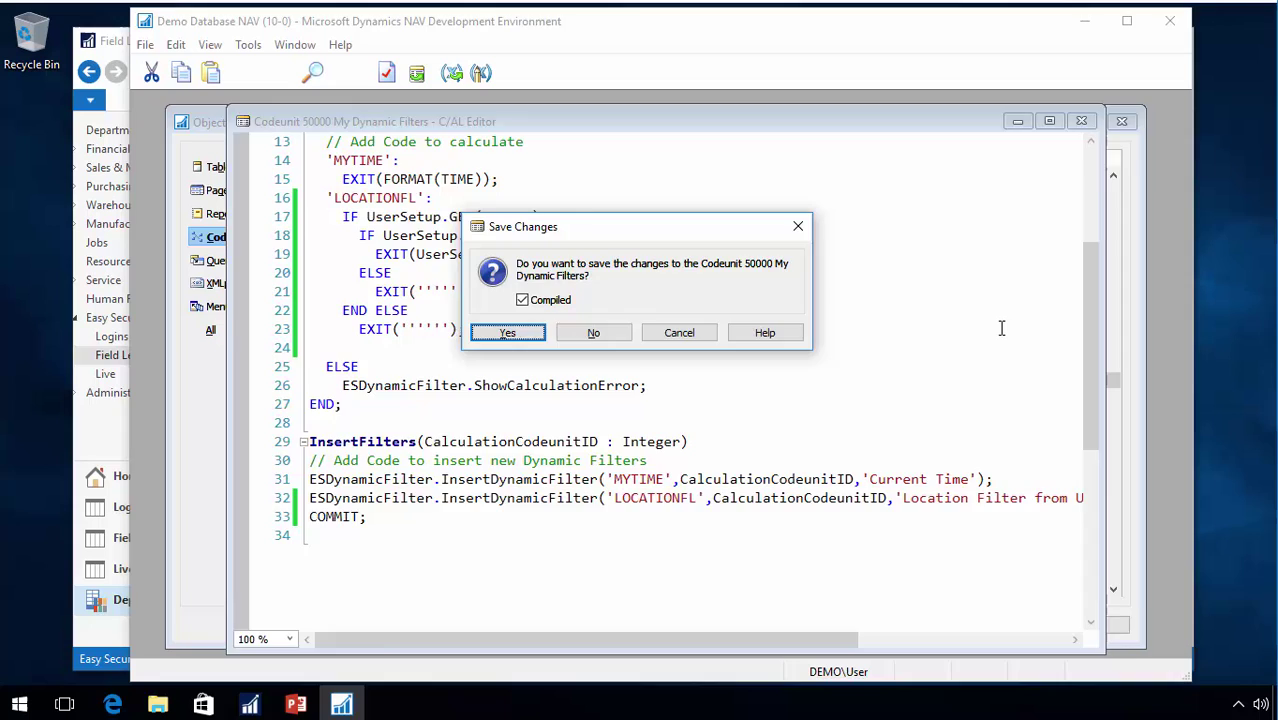
{"action": "left_click", "coordinate": [507, 332]}
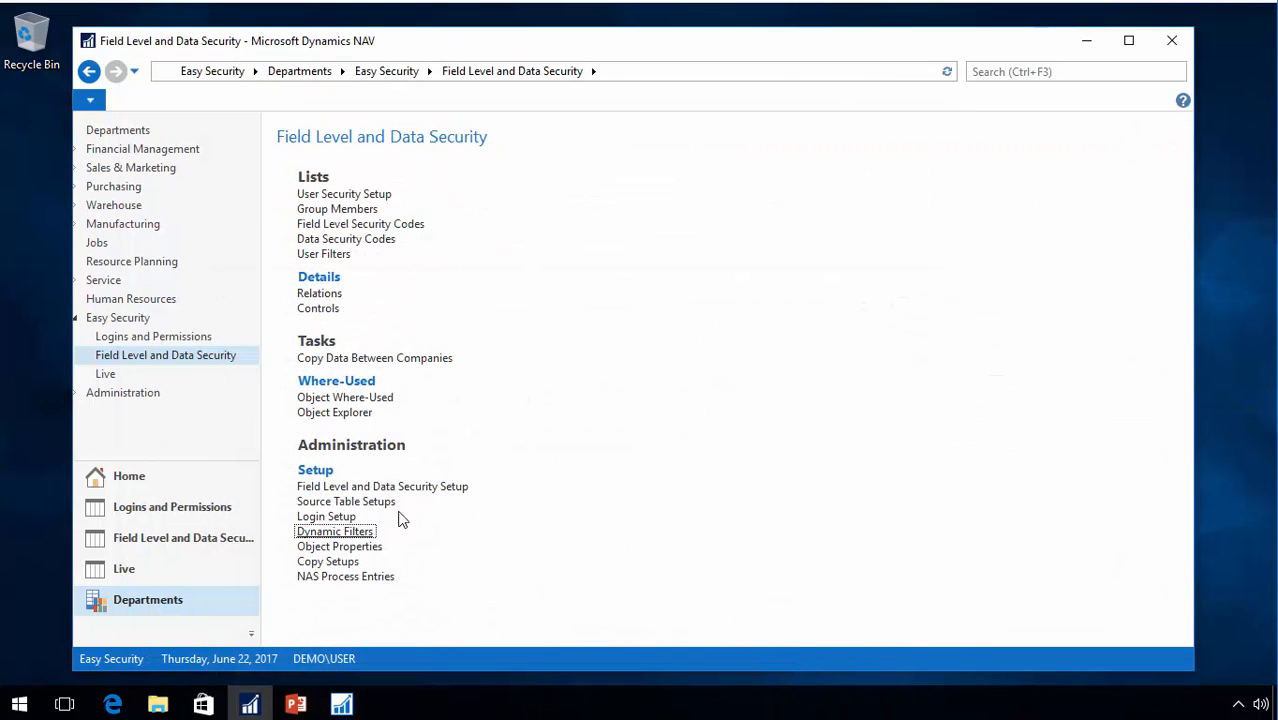
Insert Filters from Codeunit in the Dynamic Filters list so LOCATIONFL appears
{"action": "left_click", "coordinate": [334, 530]}
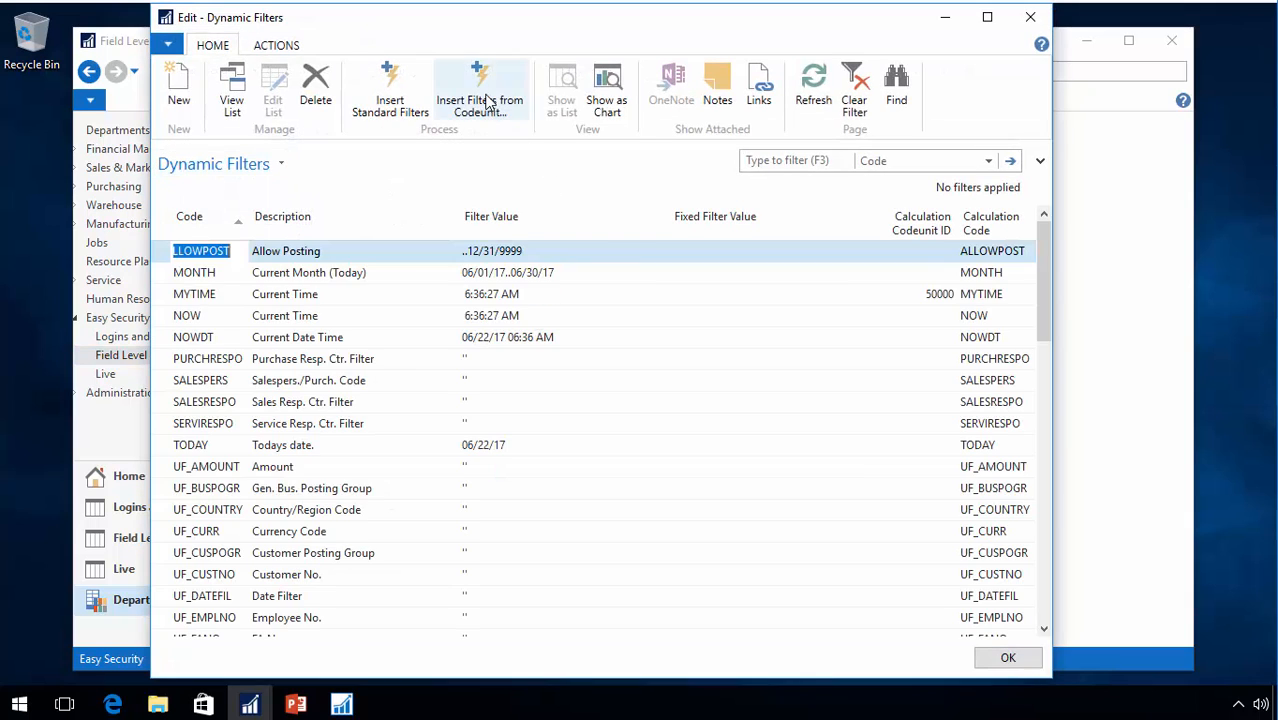
{"action": "left_click", "coordinate": [478, 90]}
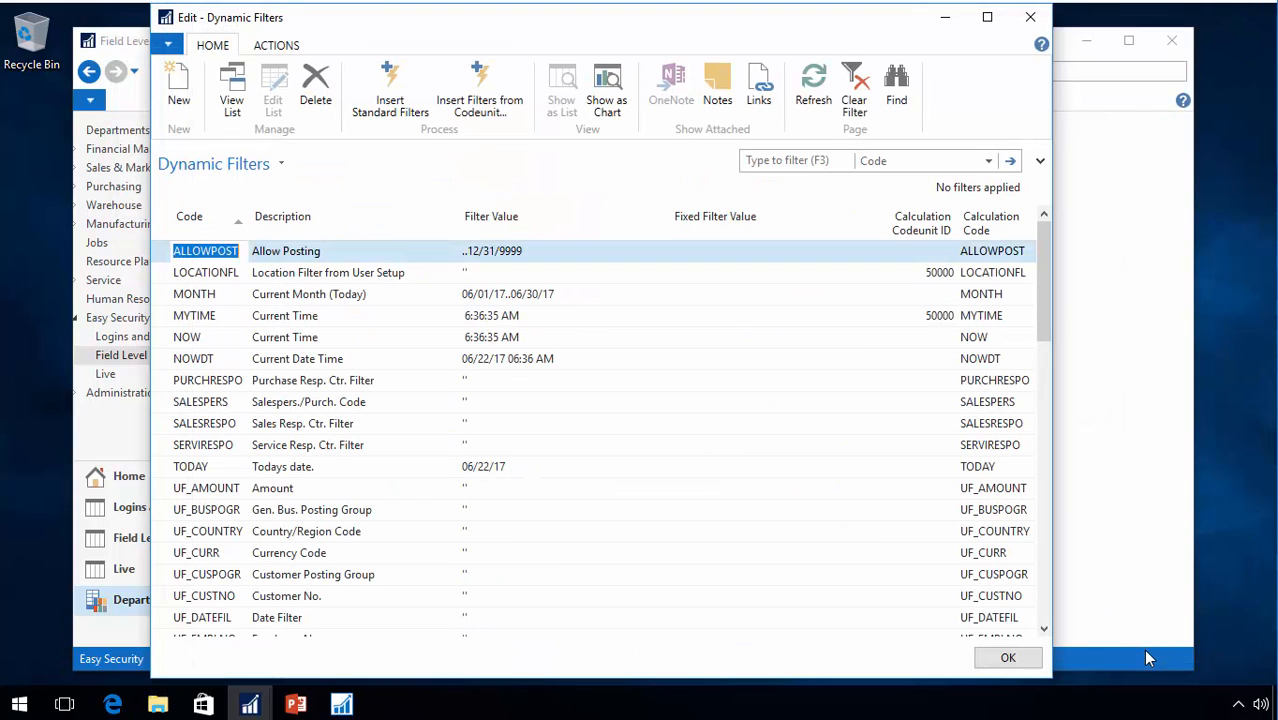
{"action": "mouse_move", "coordinate": [349, 453]}
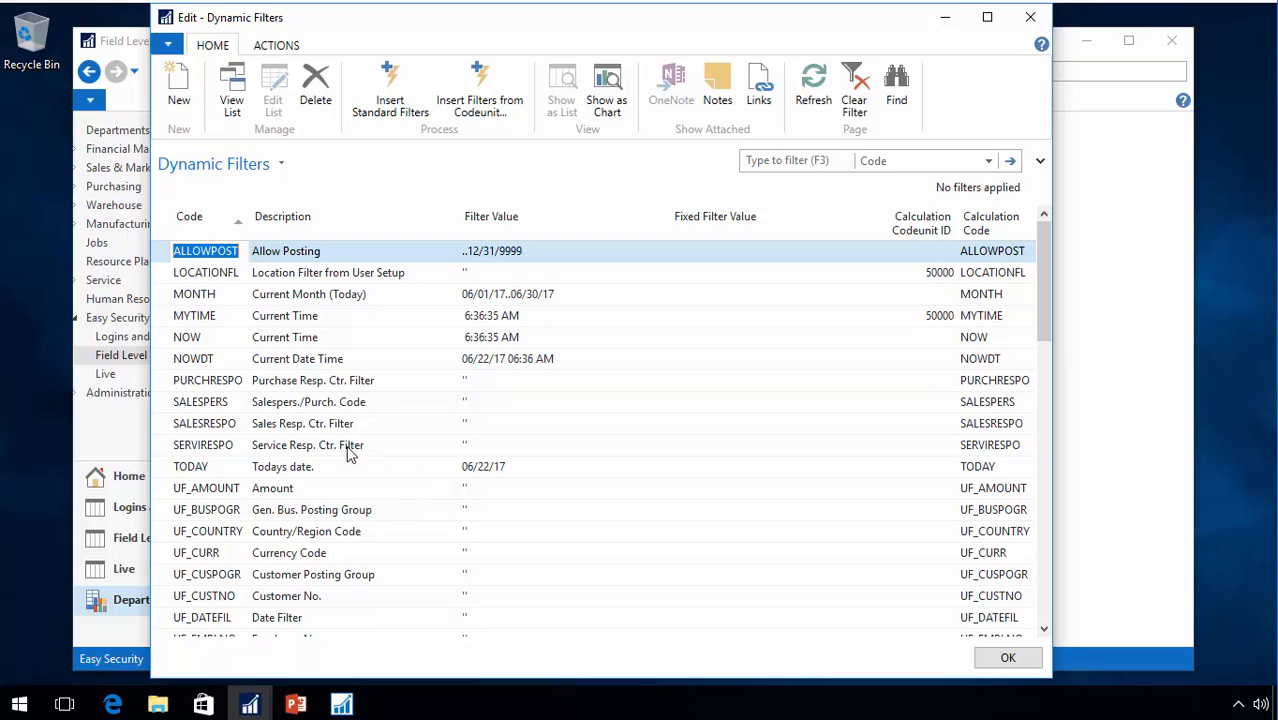
{"action": "mouse_move", "coordinate": [248, 287]}
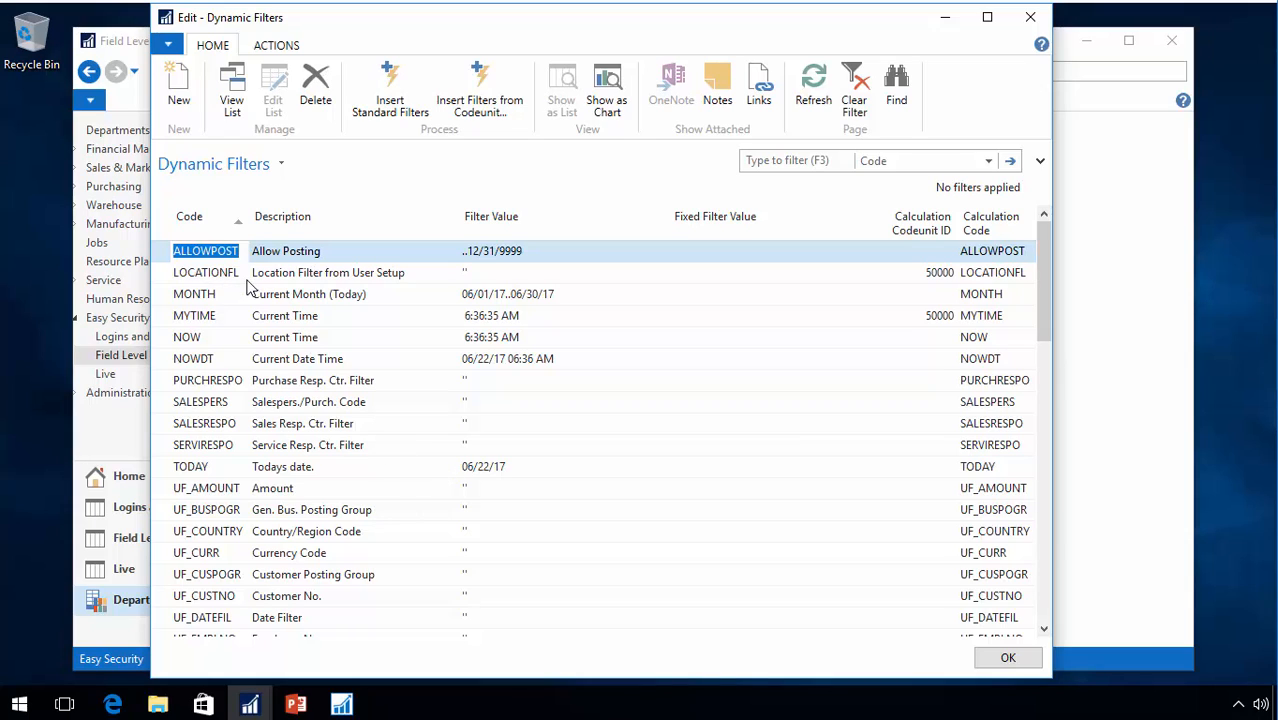
{"action": "mouse_move", "coordinate": [385, 290]}
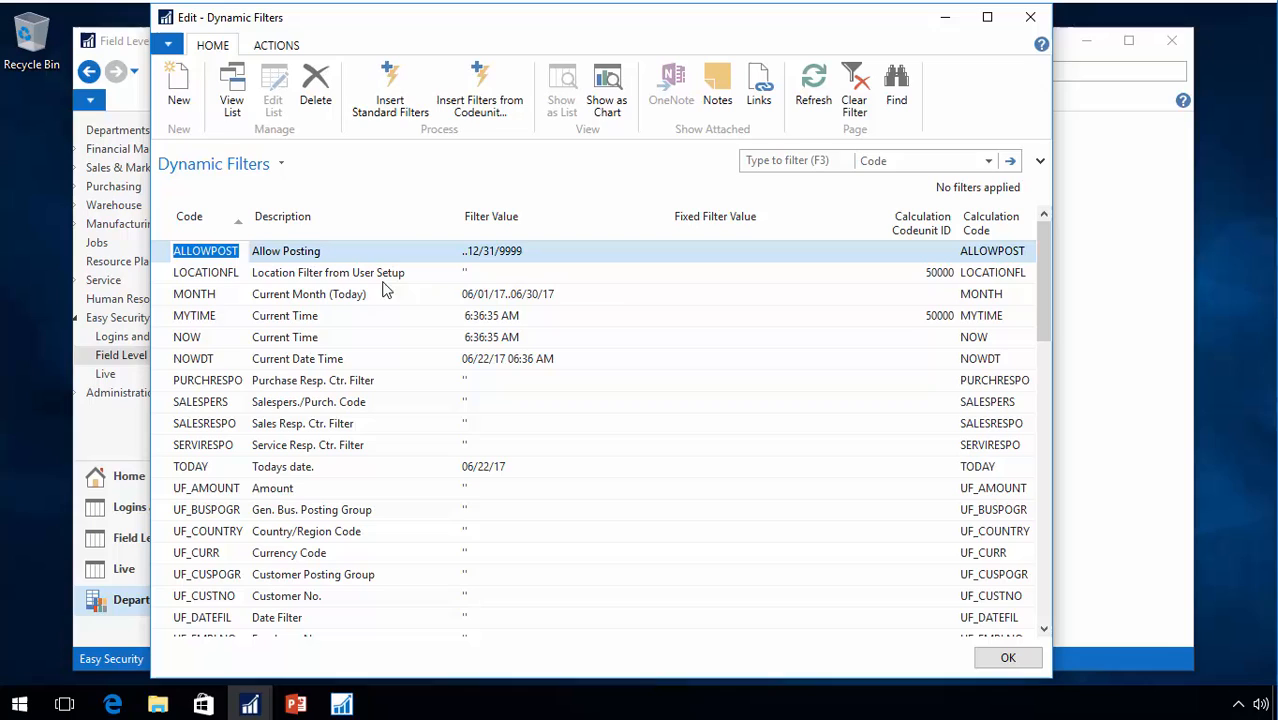